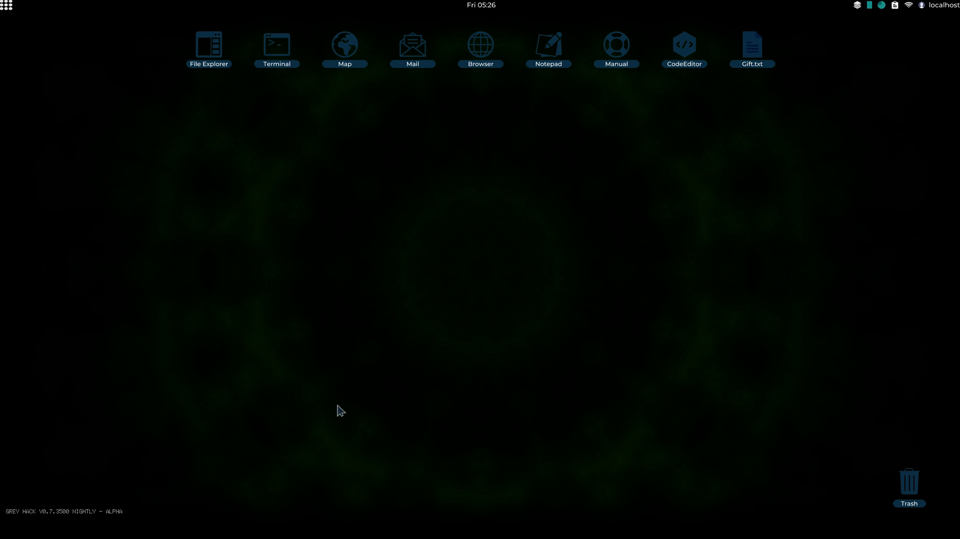
pyautogui.moveTo(493, 51)
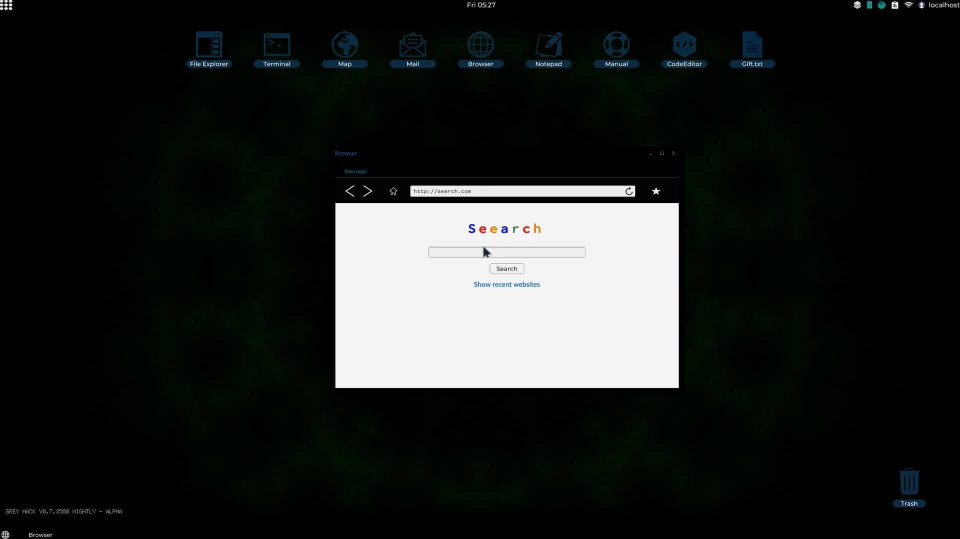
pyautogui.write('sh')
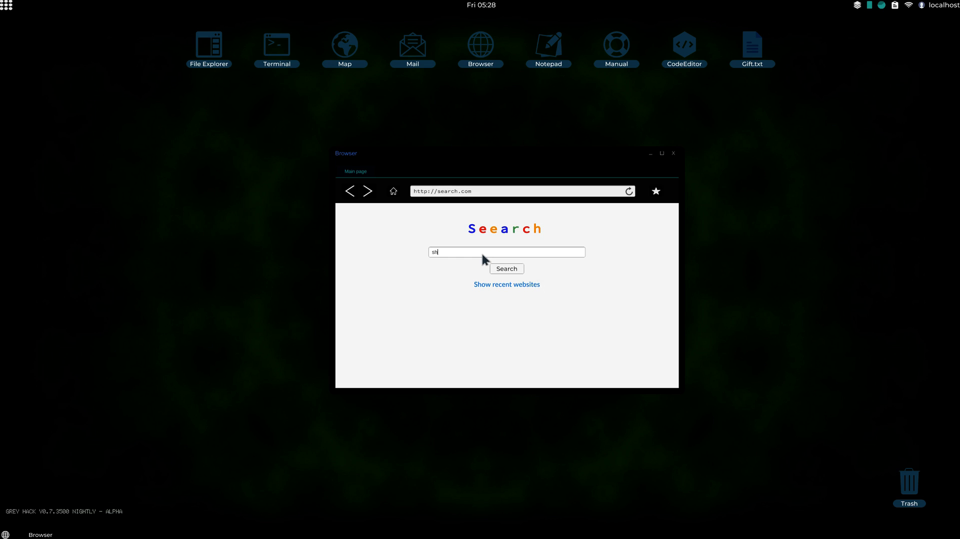
pyautogui.click(505, 269)
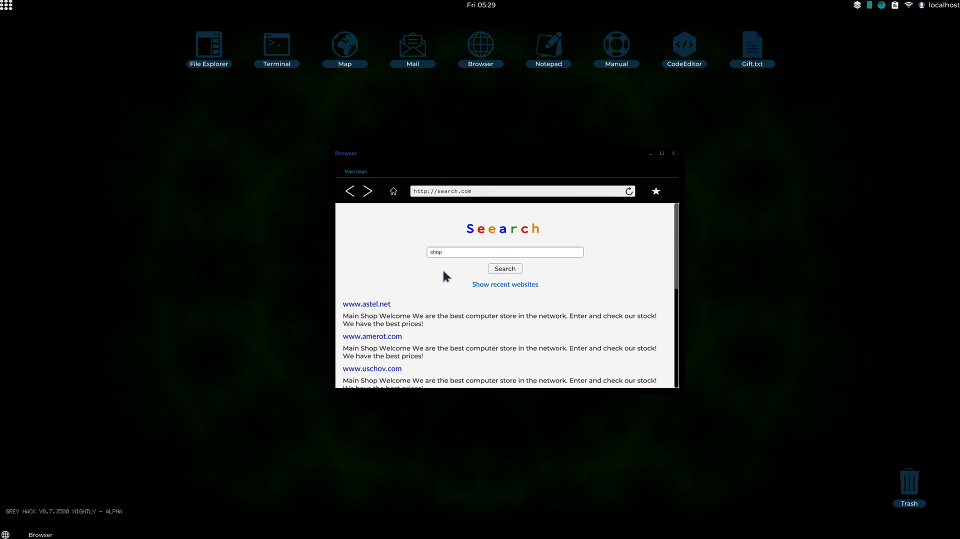
pyautogui.scroll(-3)
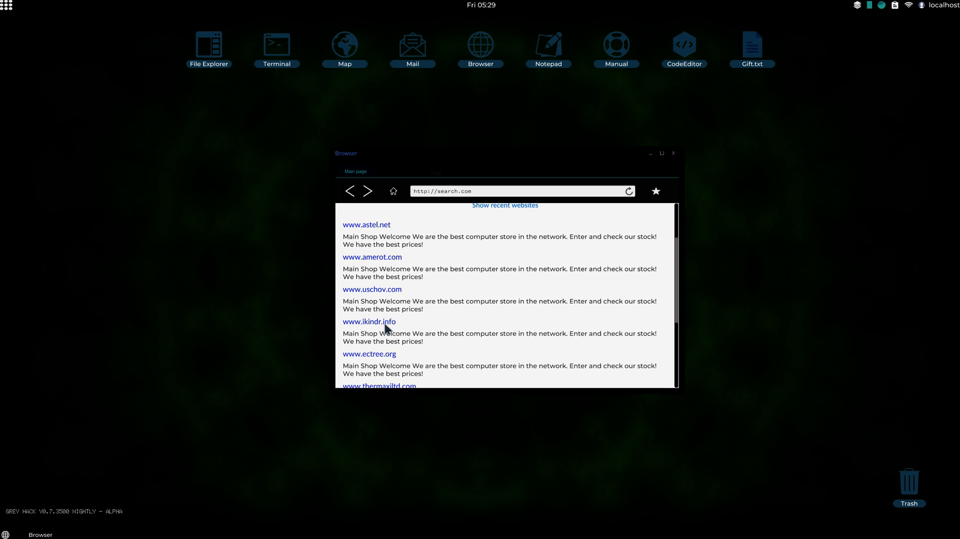
pyautogui.click(369, 321)
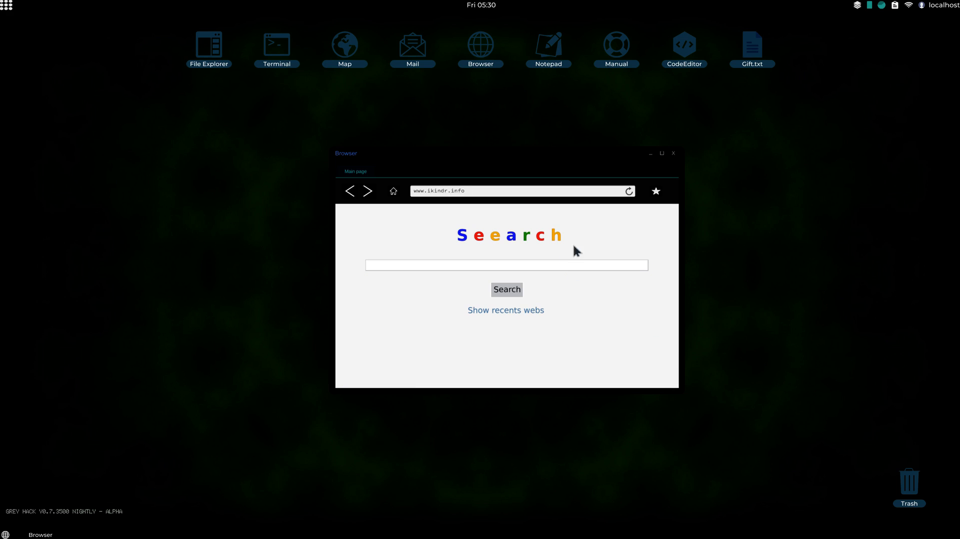
pyautogui.moveTo(520, 258)
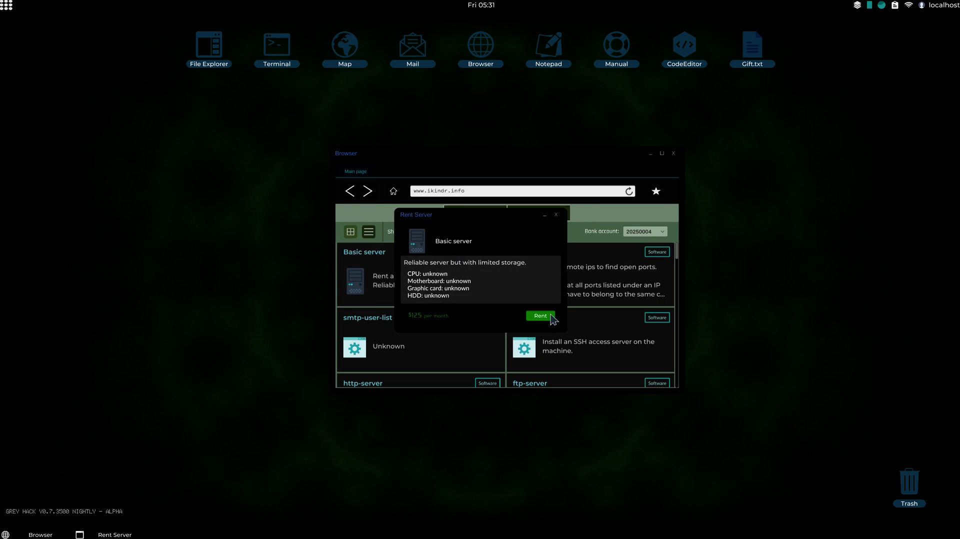
# Rent the Basic server from the ikindr shop and close the browser.
pyautogui.click(556, 214)
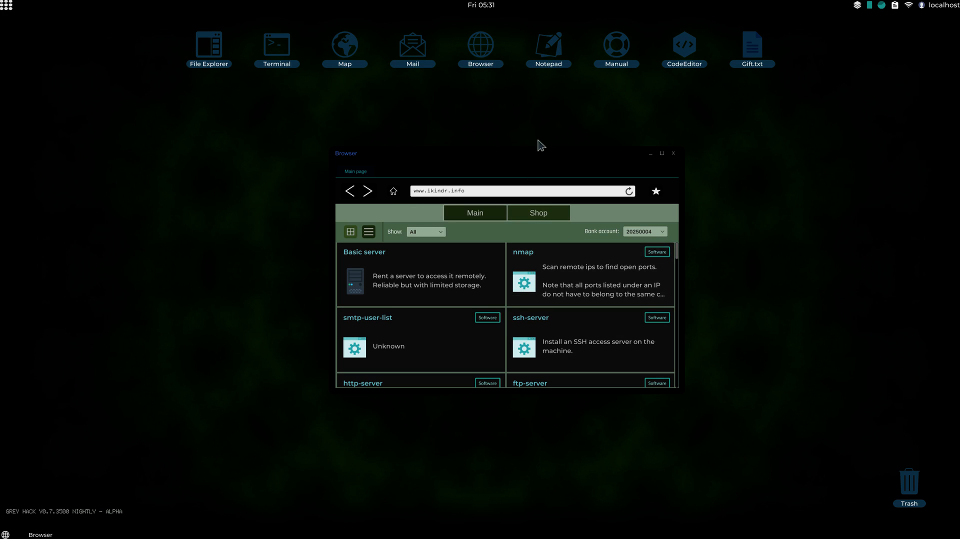
pyautogui.moveTo(679, 160)
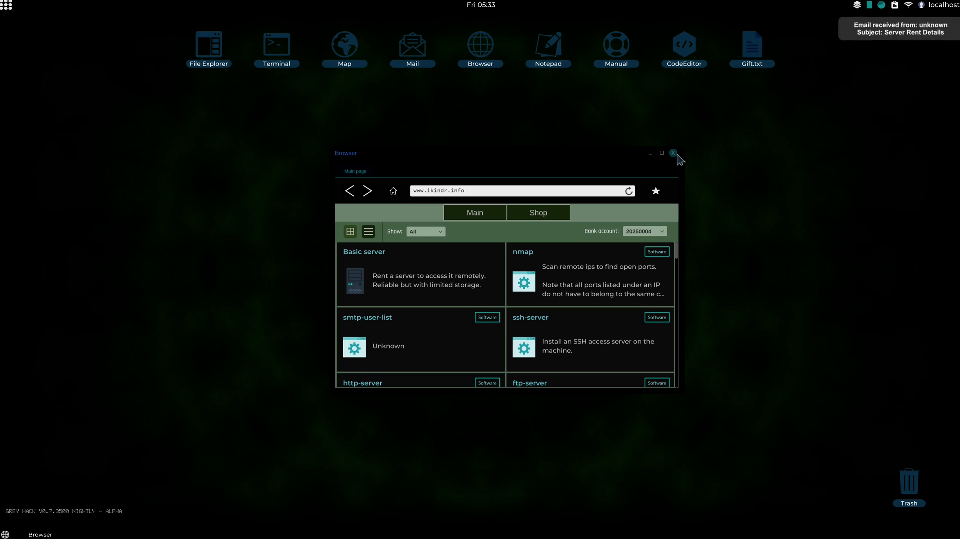
pyautogui.click(673, 153)
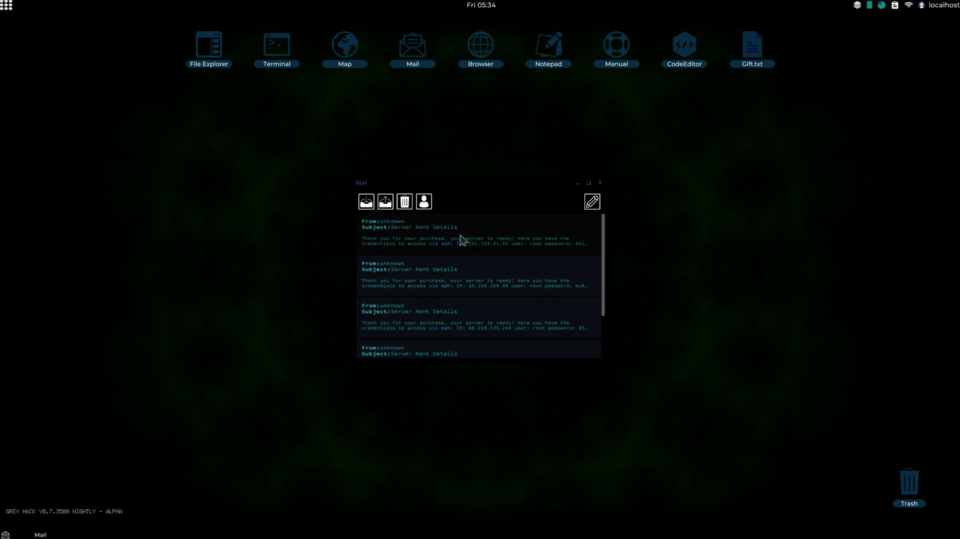
# Open the latest Server Rent Details email and save server 221.224.41.92 to the Map.
pyautogui.click(478, 233)
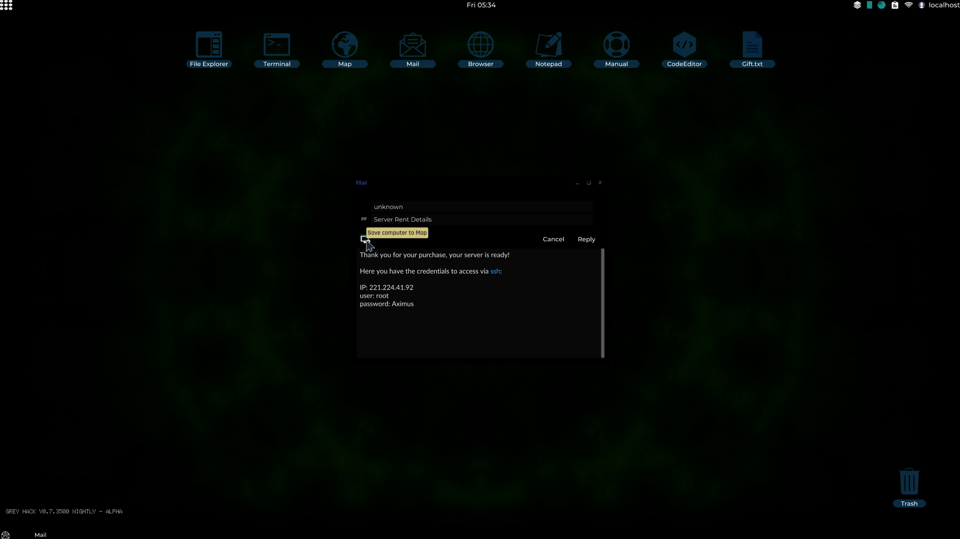
pyautogui.click(365, 239)
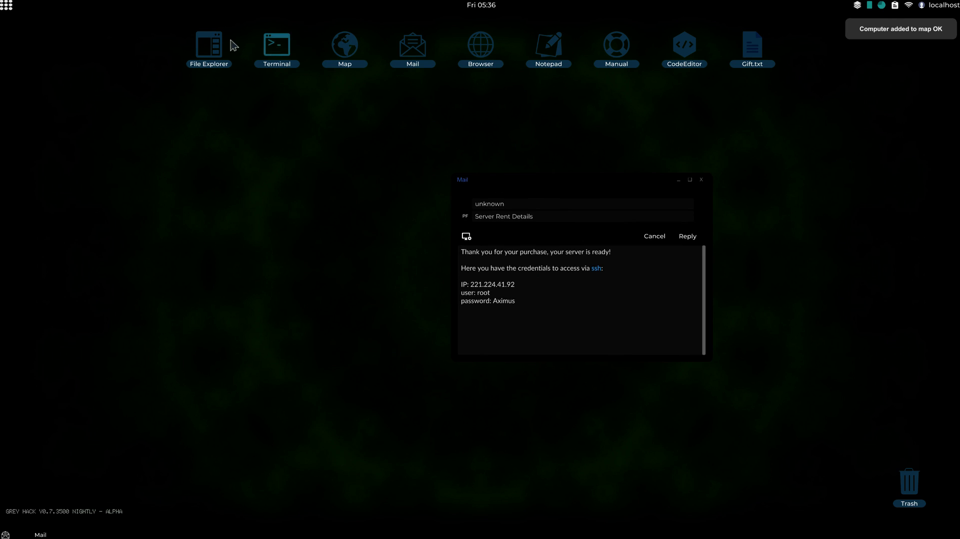
# Launch ConfigLan.exe from the system menu's Programs list.
pyautogui.click(8, 6)
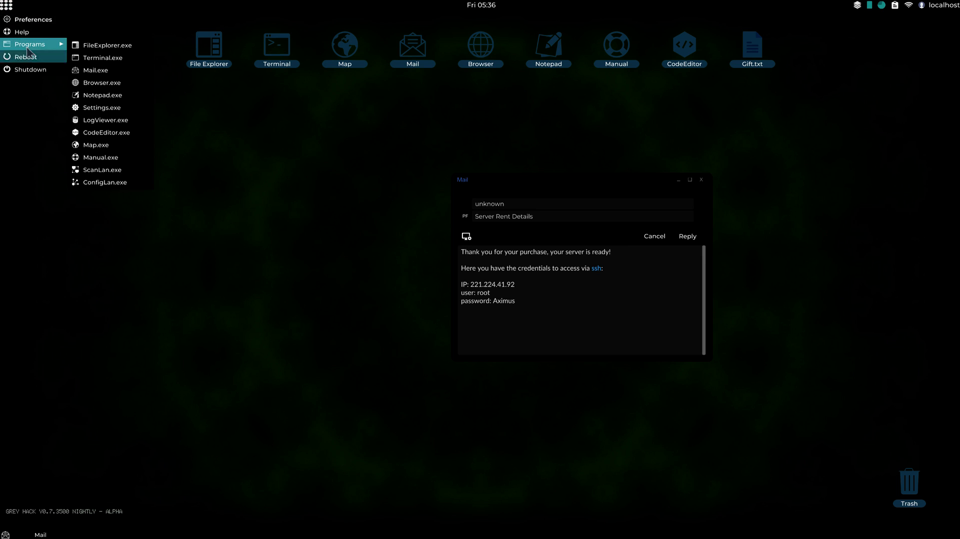
pyautogui.moveTo(105, 182)
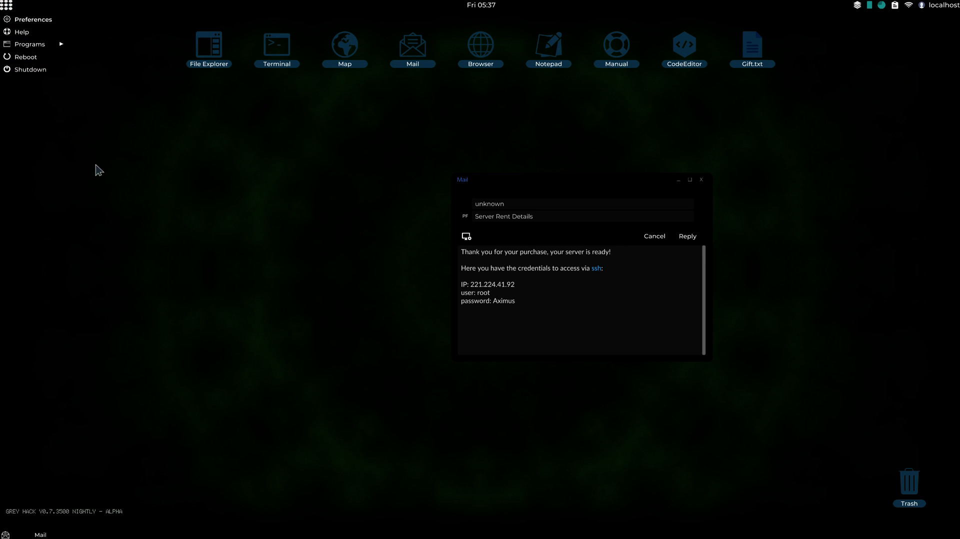
pyautogui.click(29, 43)
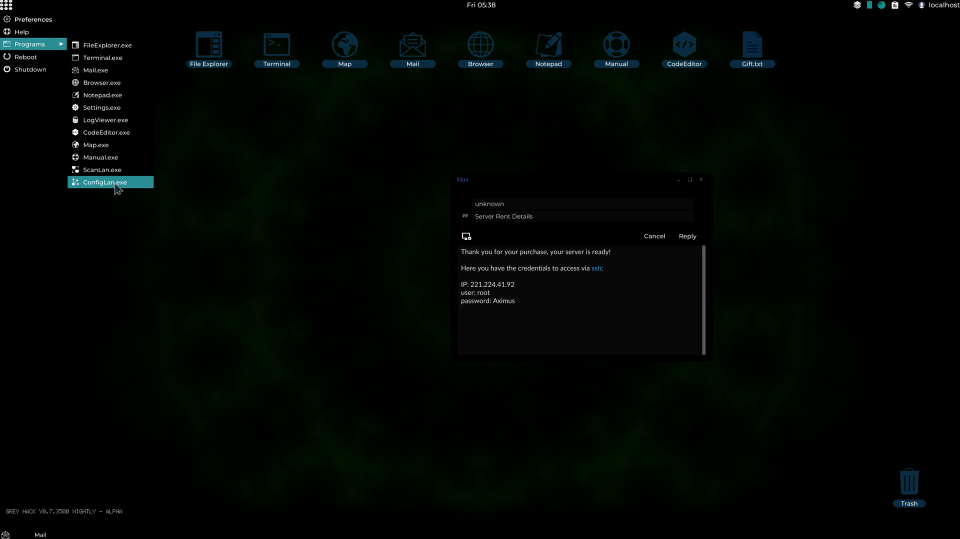
pyautogui.click(6, 6)
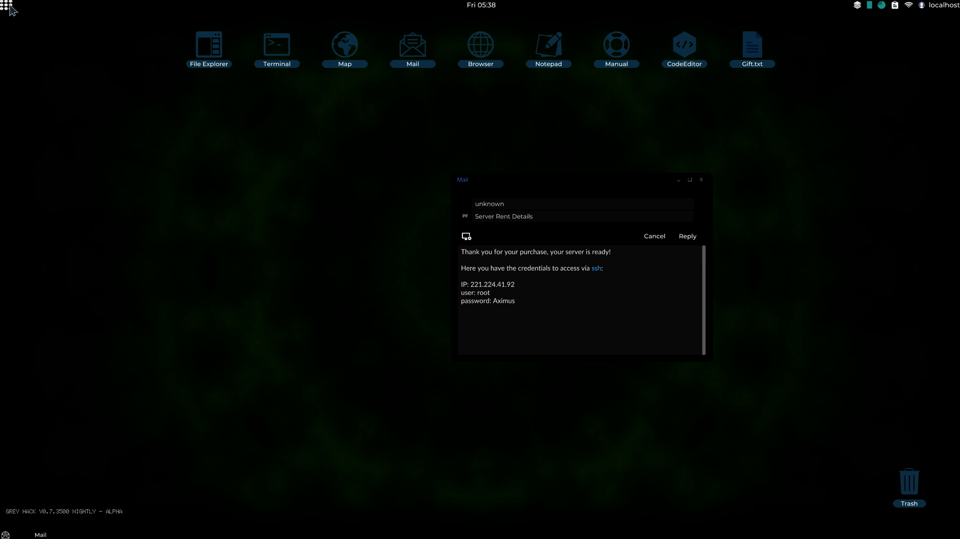
pyautogui.click(6, 6)
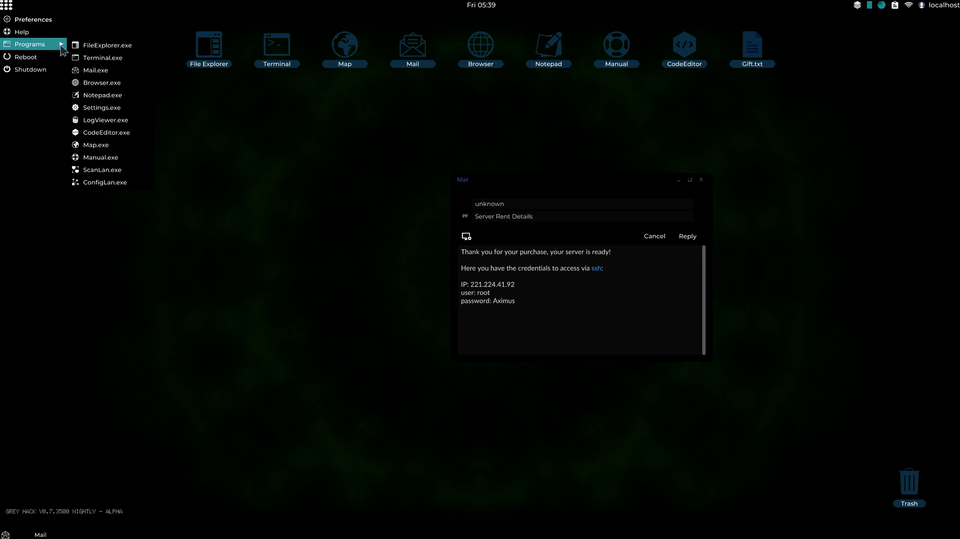
pyautogui.moveTo(104, 182)
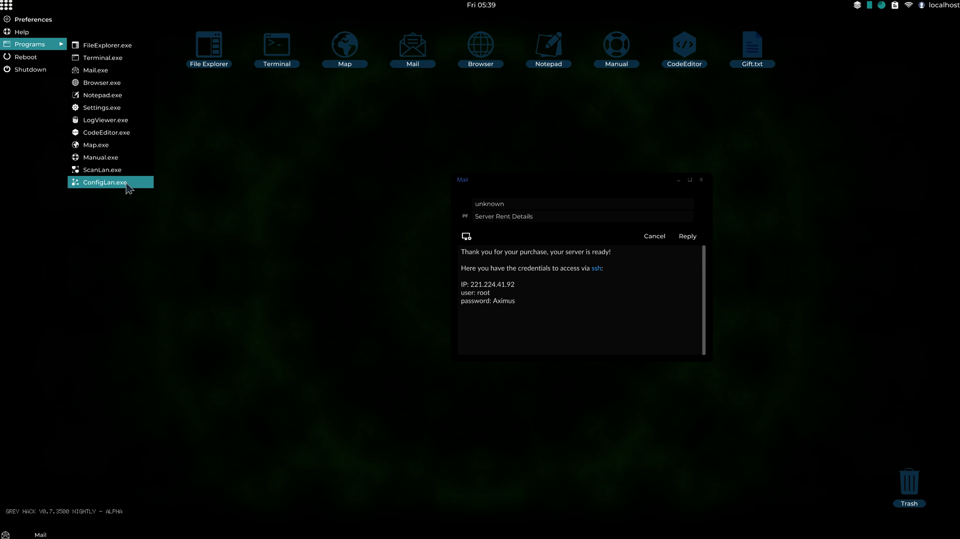
pyautogui.click(104, 182)
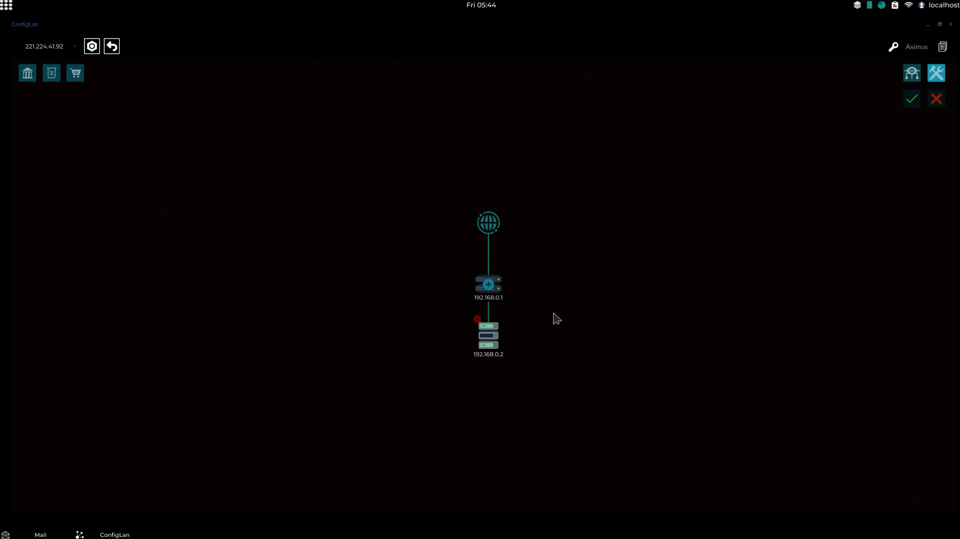
pyautogui.moveTo(533, 352)
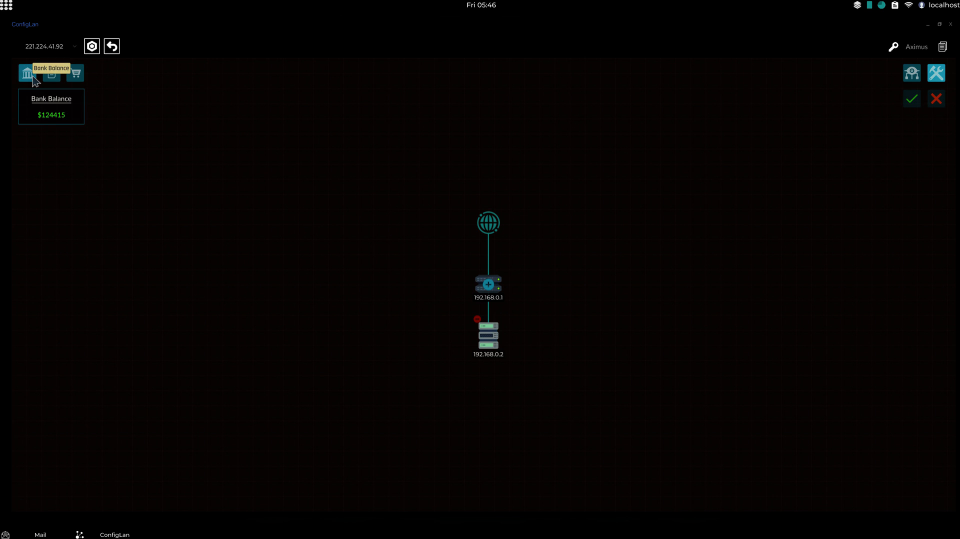
pyautogui.moveTo(59, 96)
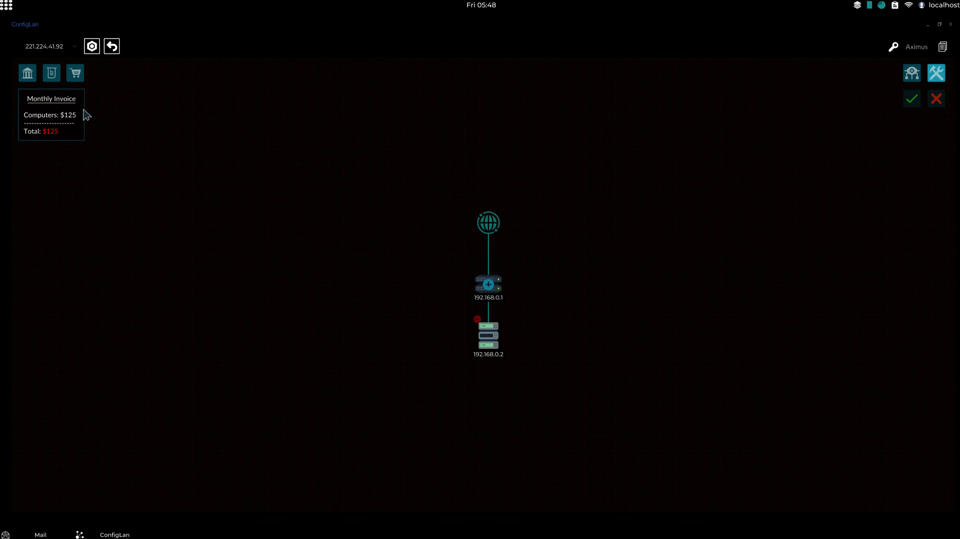
pyautogui.moveTo(49, 110)
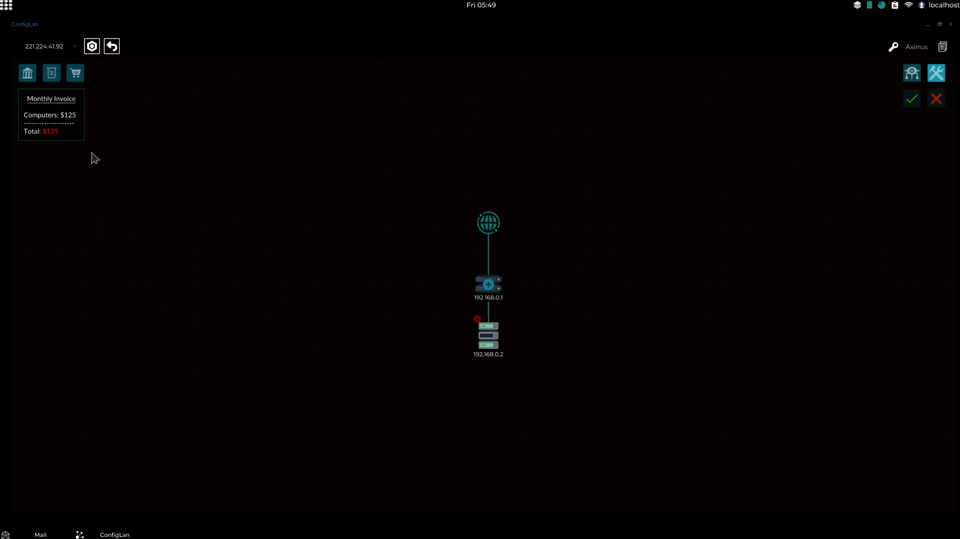
pyautogui.moveTo(566, 255)
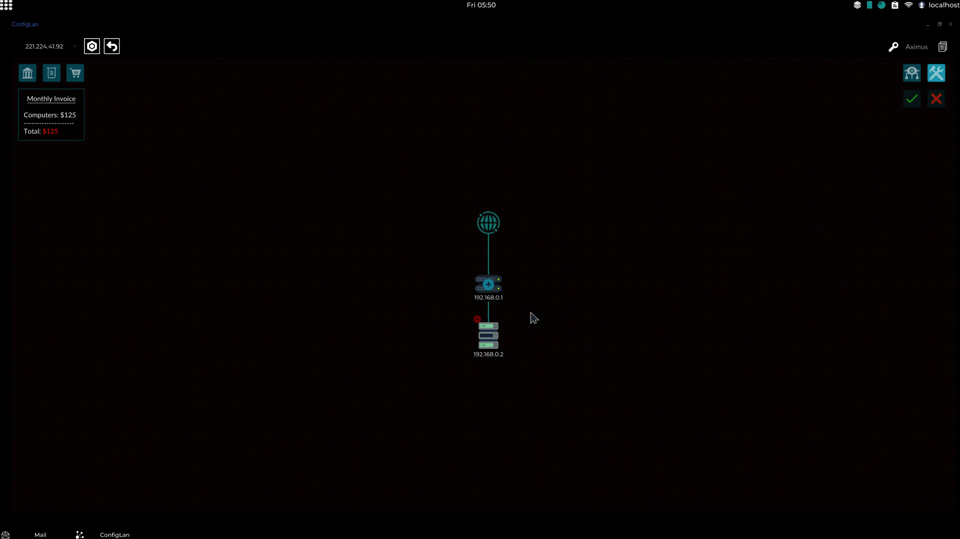
pyautogui.moveTo(606, 343)
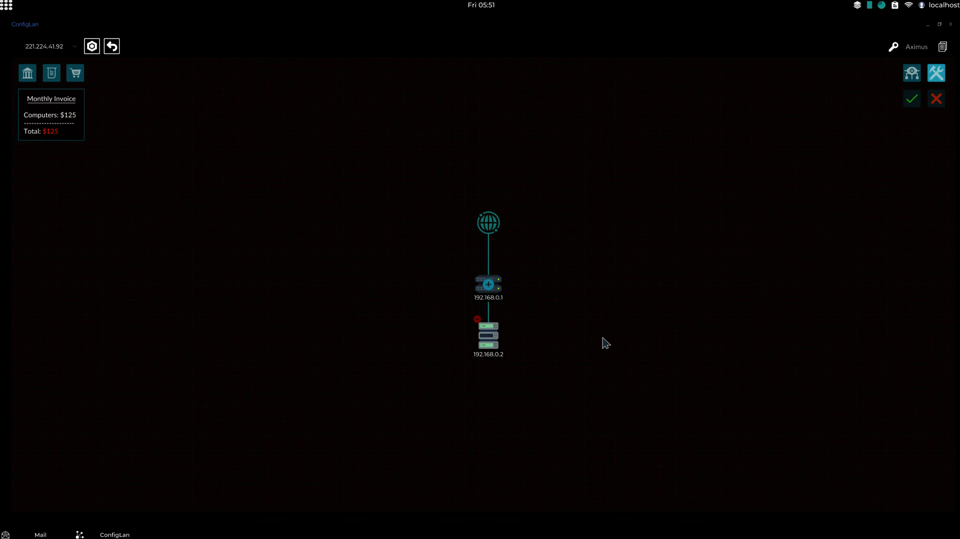
pyautogui.moveTo(90, 73)
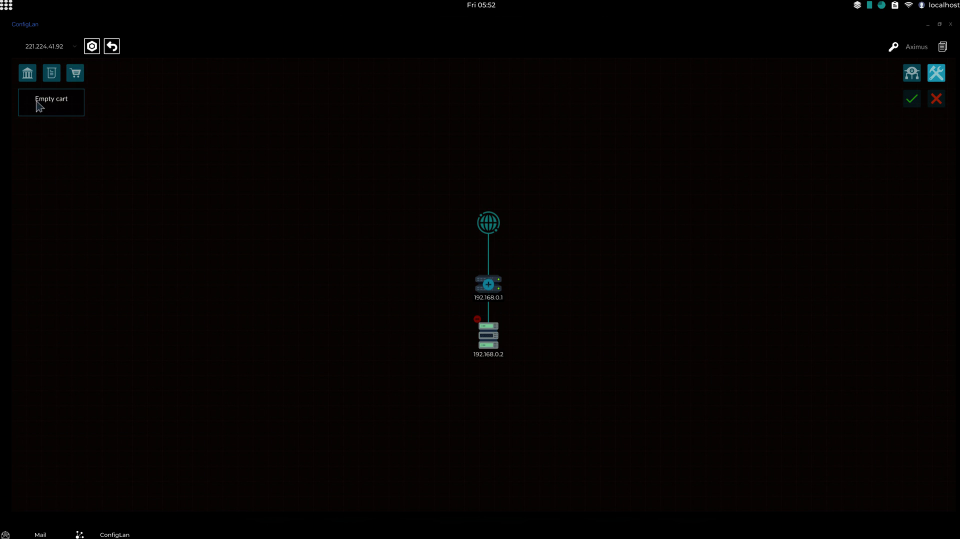
pyautogui.moveTo(185, 116)
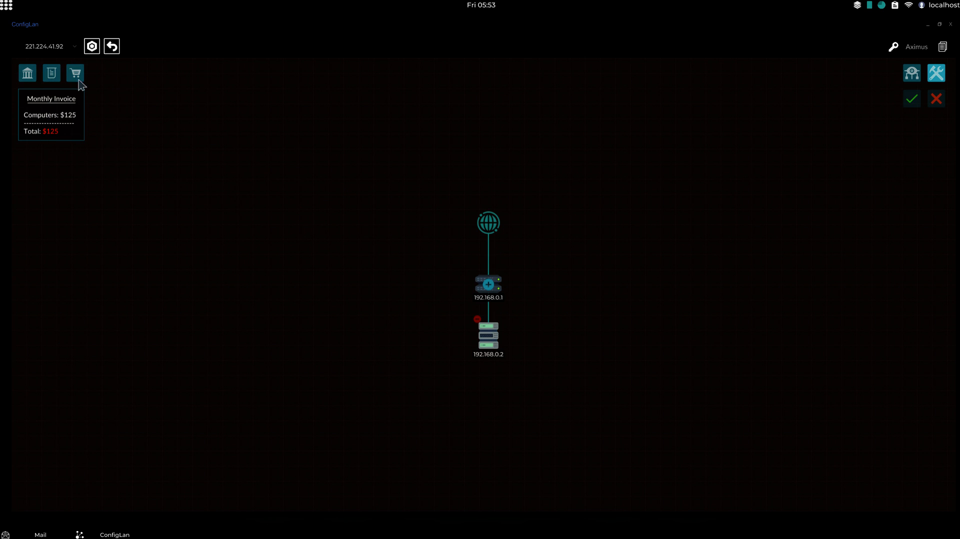
# View ConfigLan's shopping cart, which is currently empty.
pyautogui.click(74, 73)
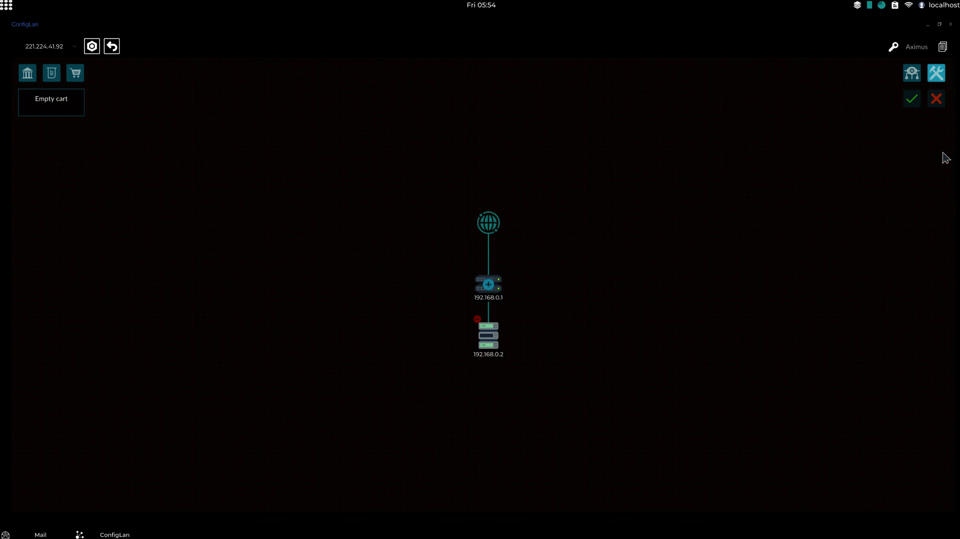
pyautogui.moveTo(936, 98)
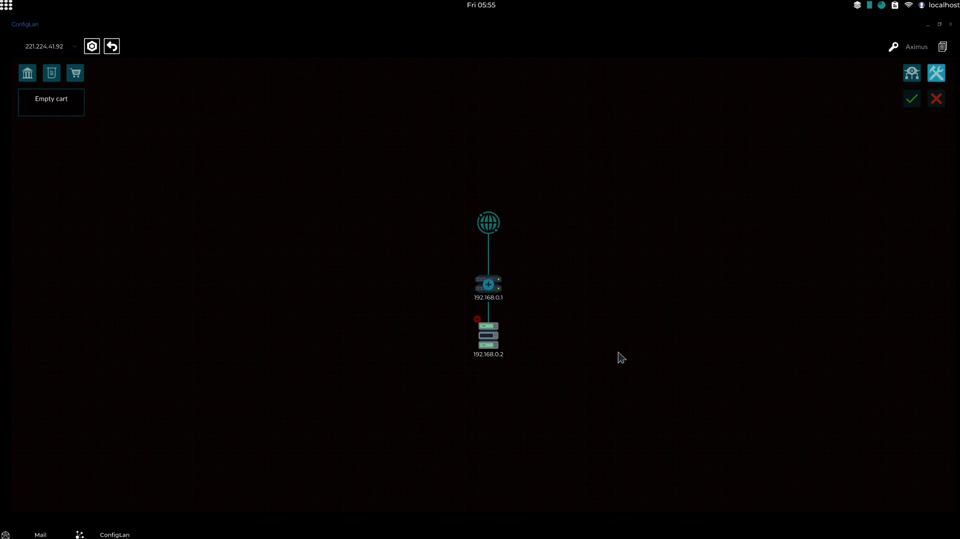
pyautogui.moveTo(936, 99)
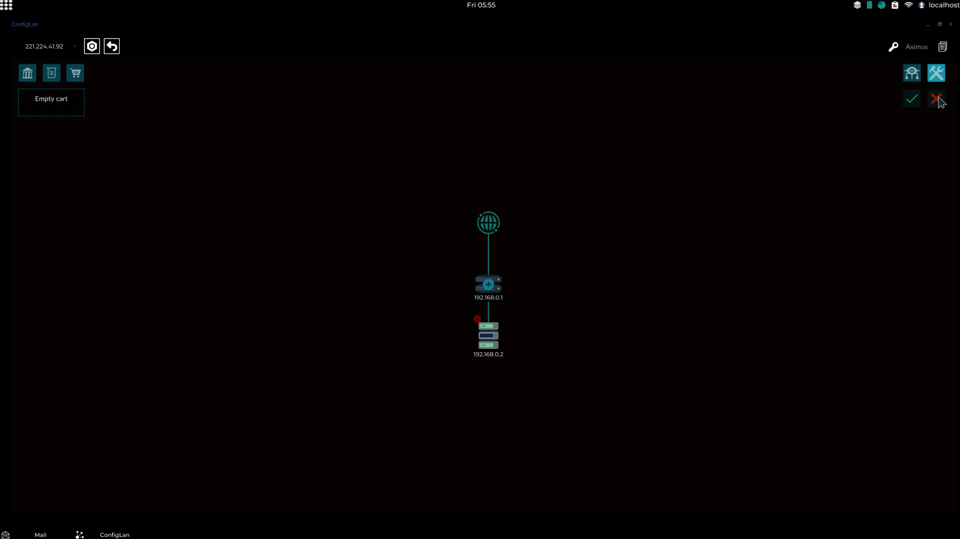
pyautogui.moveTo(905, 130)
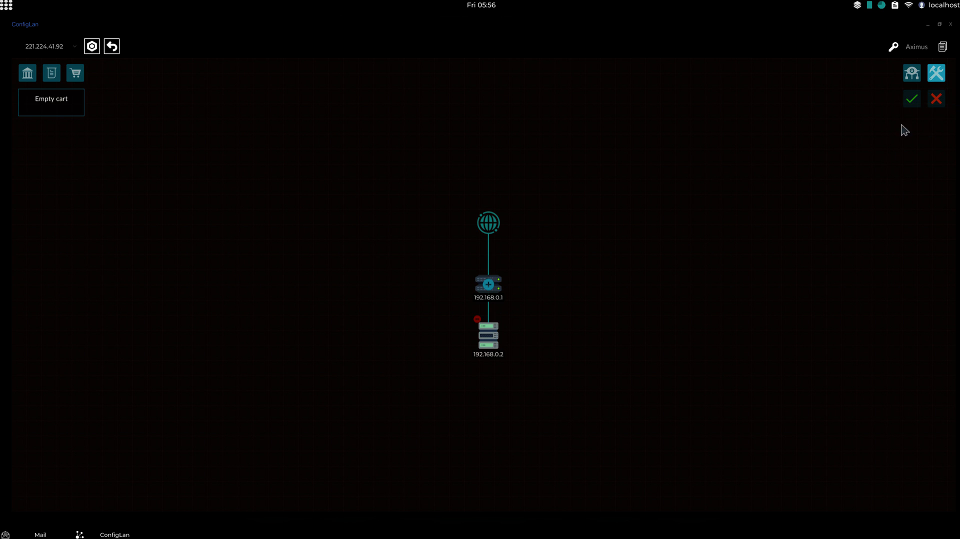
pyautogui.moveTo(629, 304)
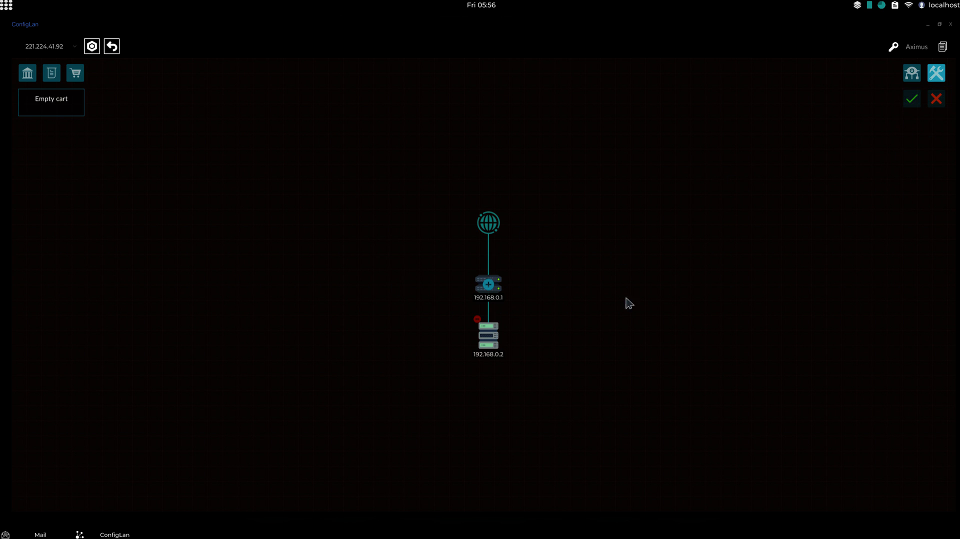
pyautogui.moveTo(910, 99)
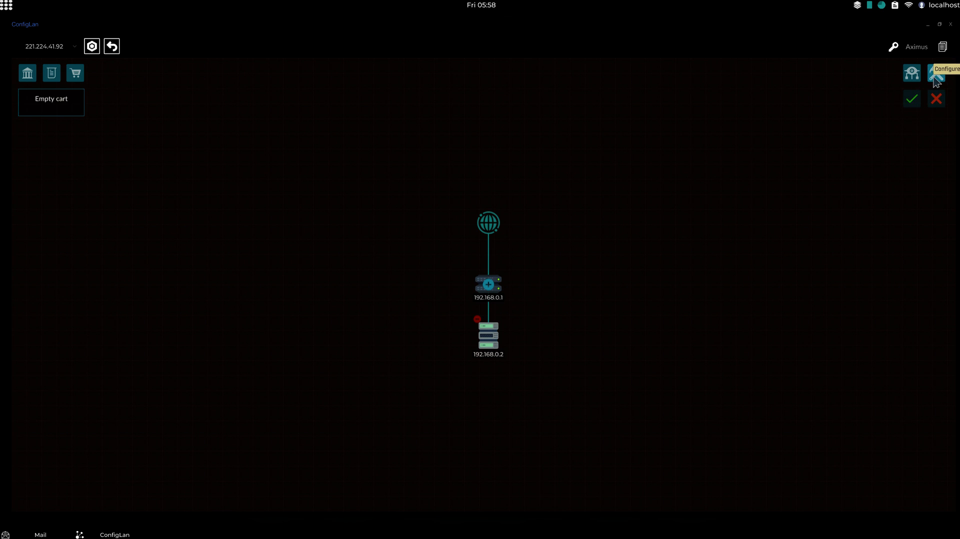
pyautogui.moveTo(936, 79)
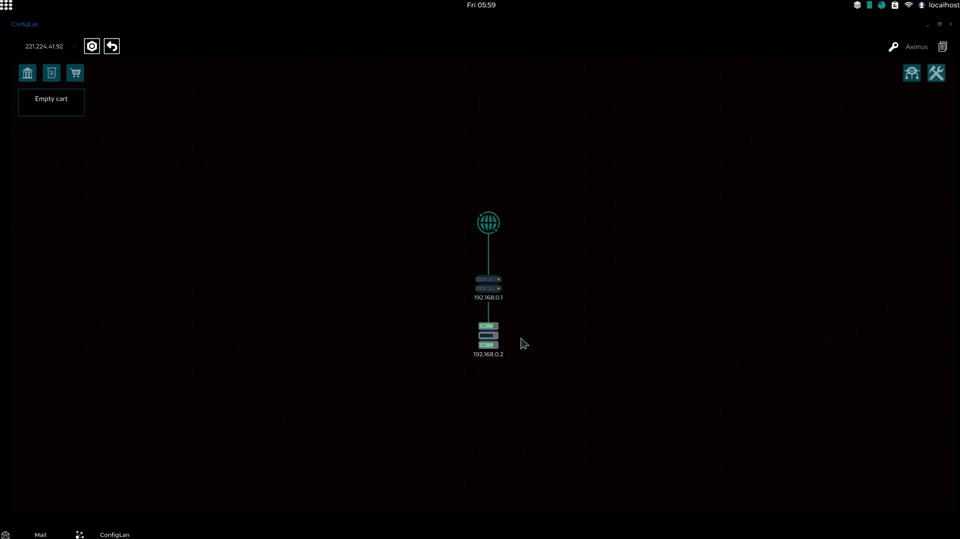
pyautogui.moveTo(493, 357)
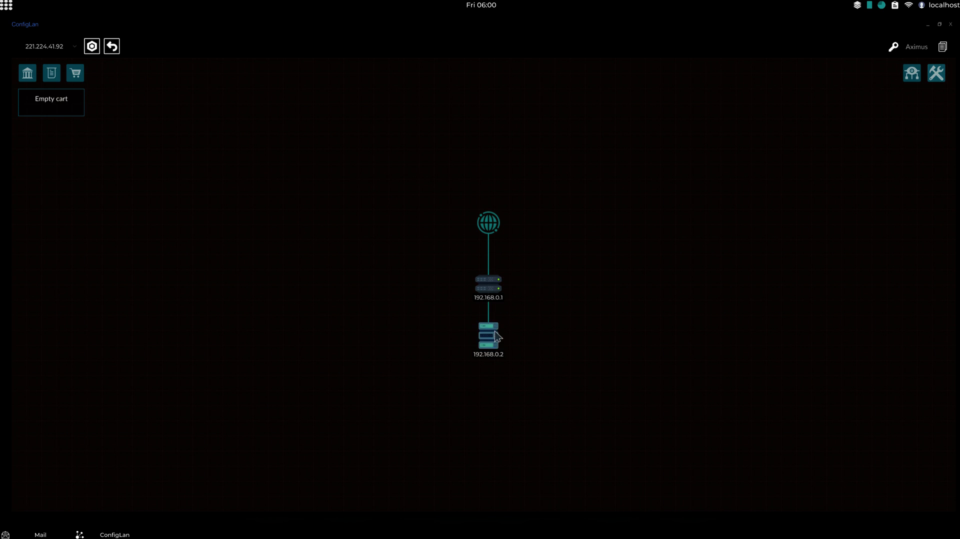
pyautogui.rightClick(488, 335)
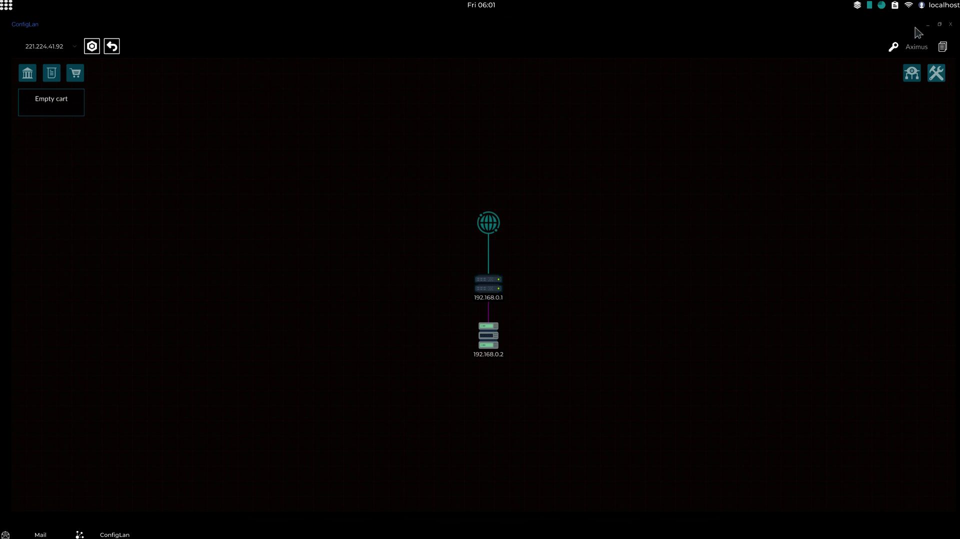
pyautogui.click(936, 74)
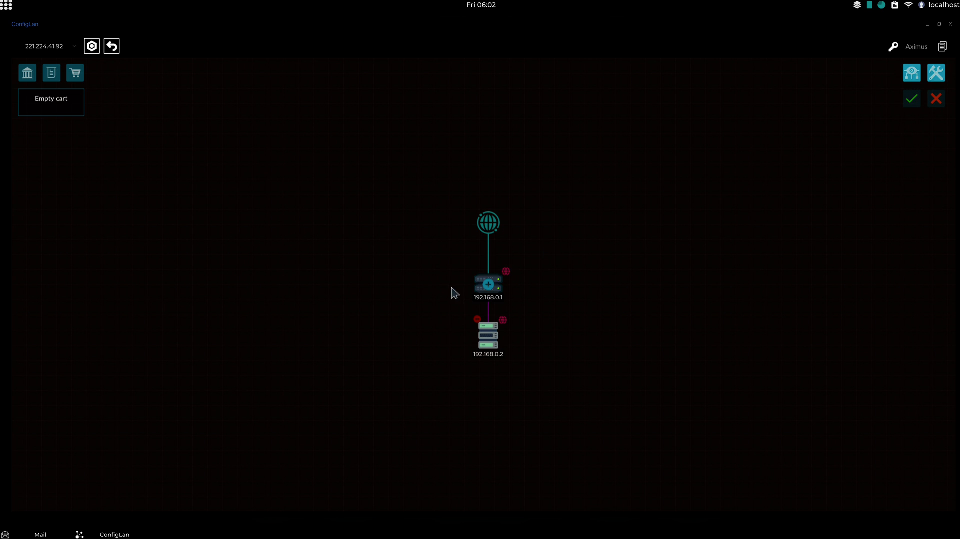
pyautogui.moveTo(508, 296)
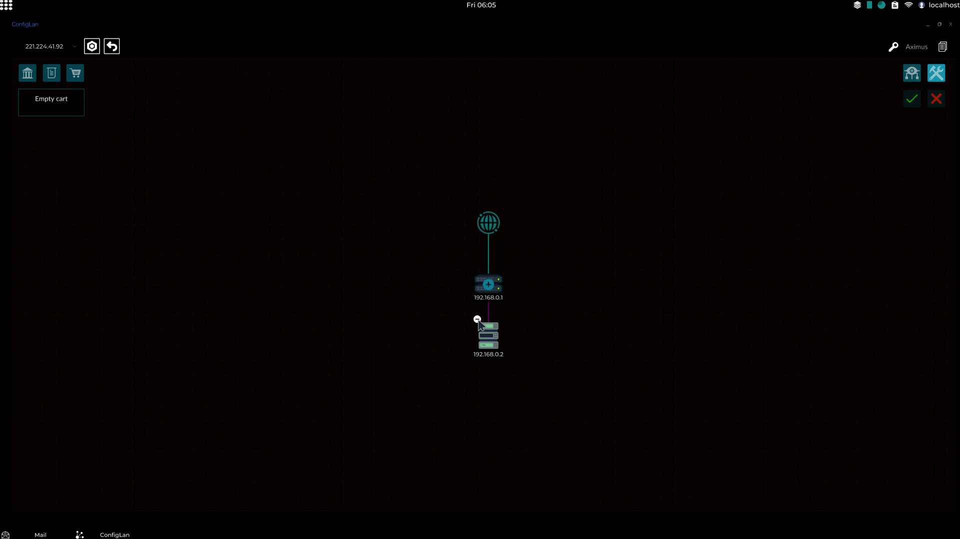
# Remove computer 192.168.0.2 and add a new computer under the router.
pyautogui.click(477, 319)
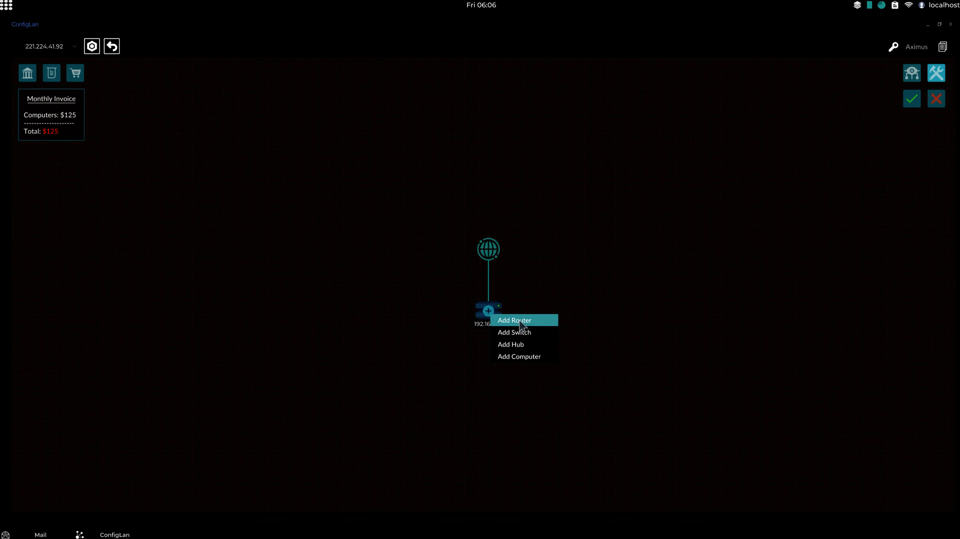
pyautogui.moveTo(520, 361)
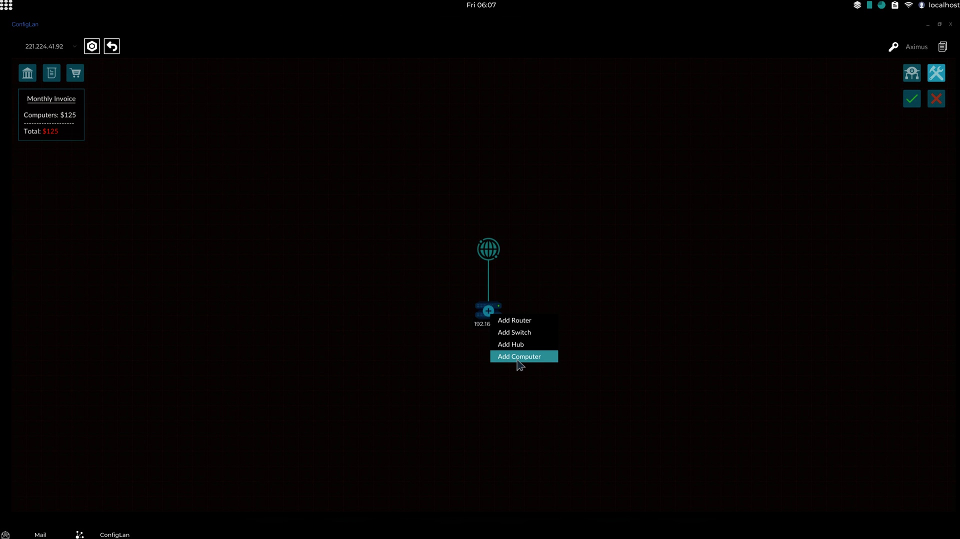
pyautogui.click(519, 357)
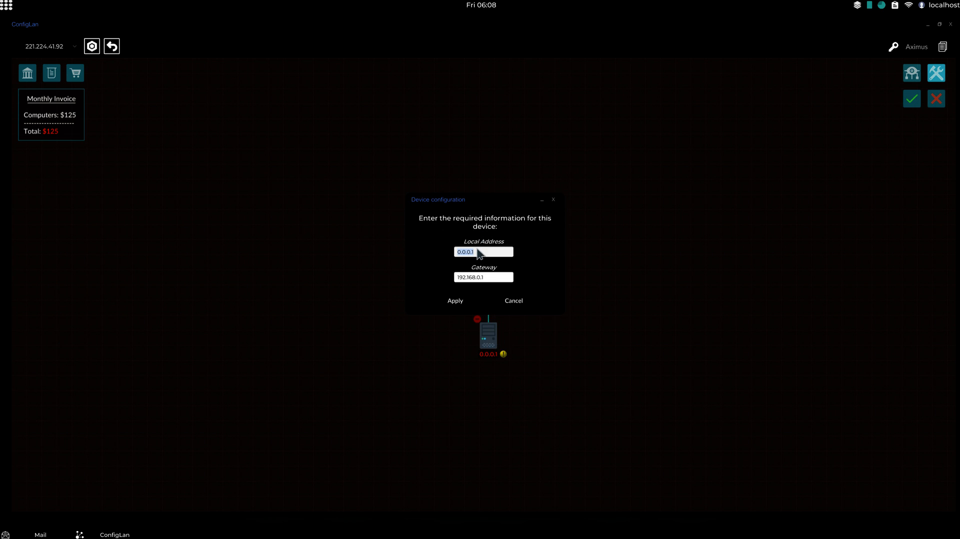
# Address the new computer 192.168.0.2 with gateway 192.168.0.1, then add a router under the main router.
pyautogui.press('backspace')
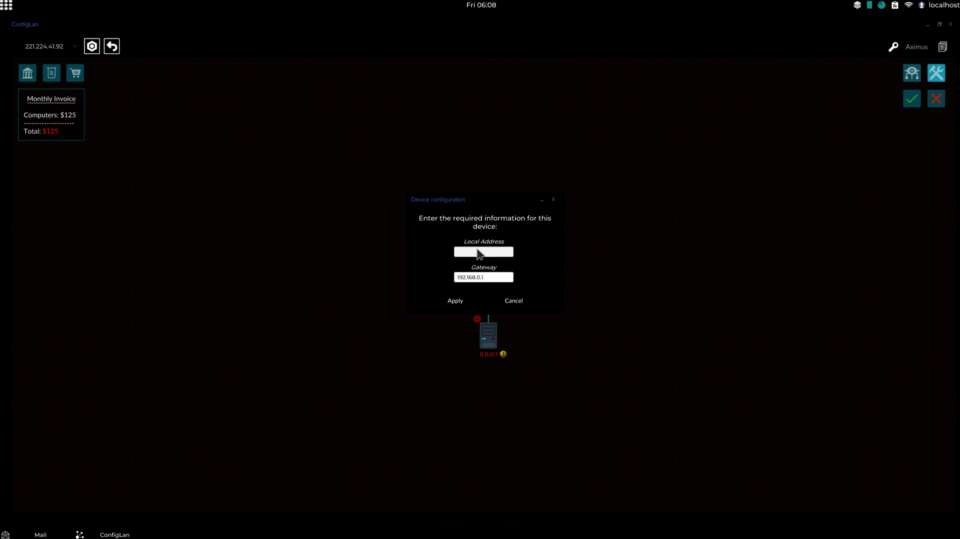
pyautogui.click(483, 252)
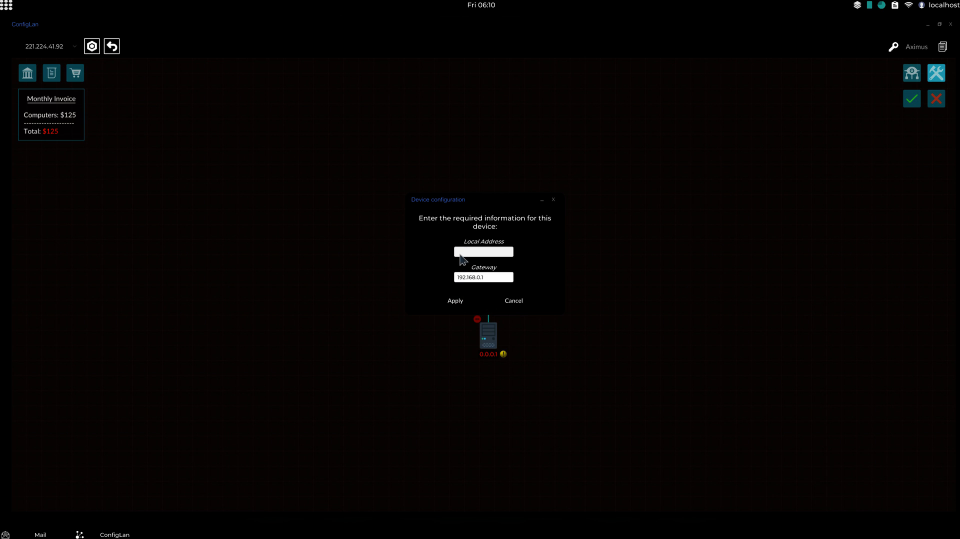
pyautogui.write('192.168.0.2')
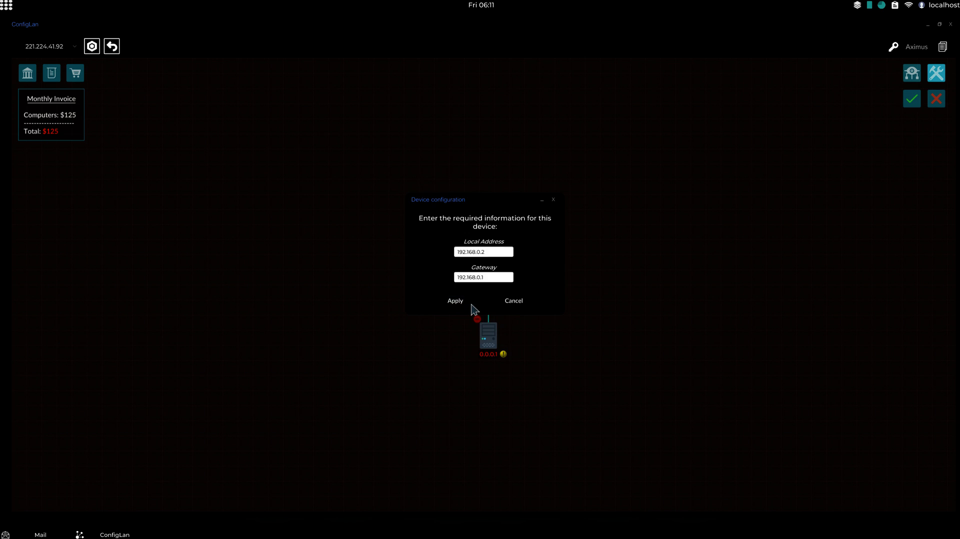
pyautogui.click(455, 300)
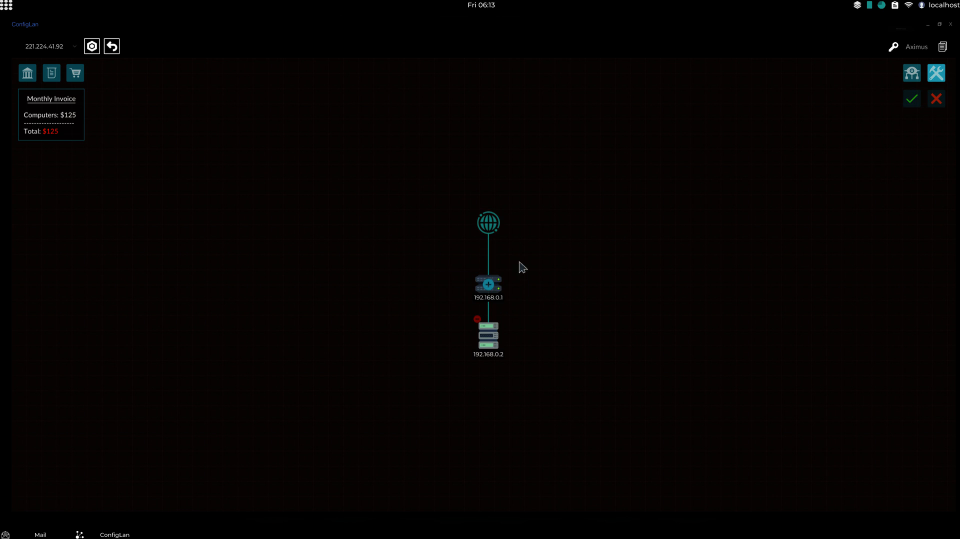
pyautogui.rightClick(489, 283)
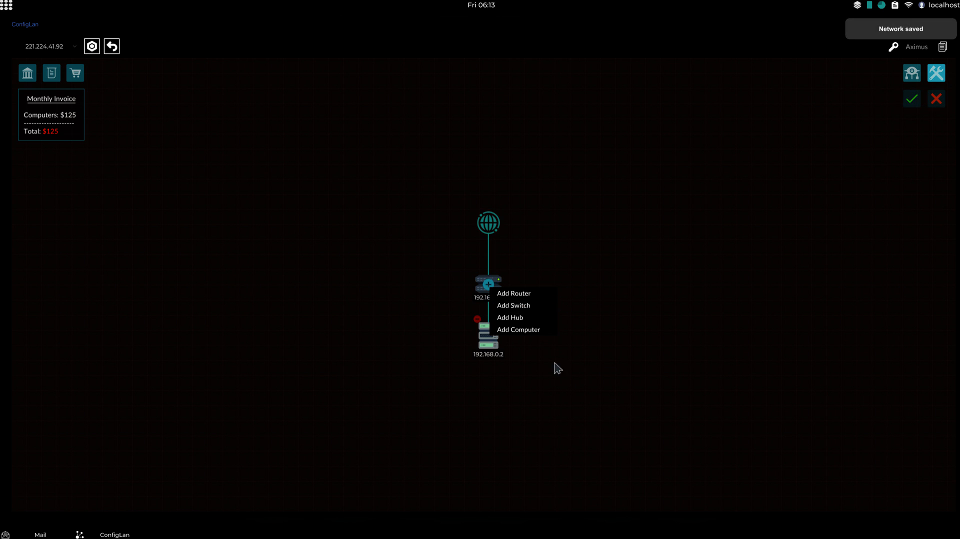
pyautogui.click(513, 293)
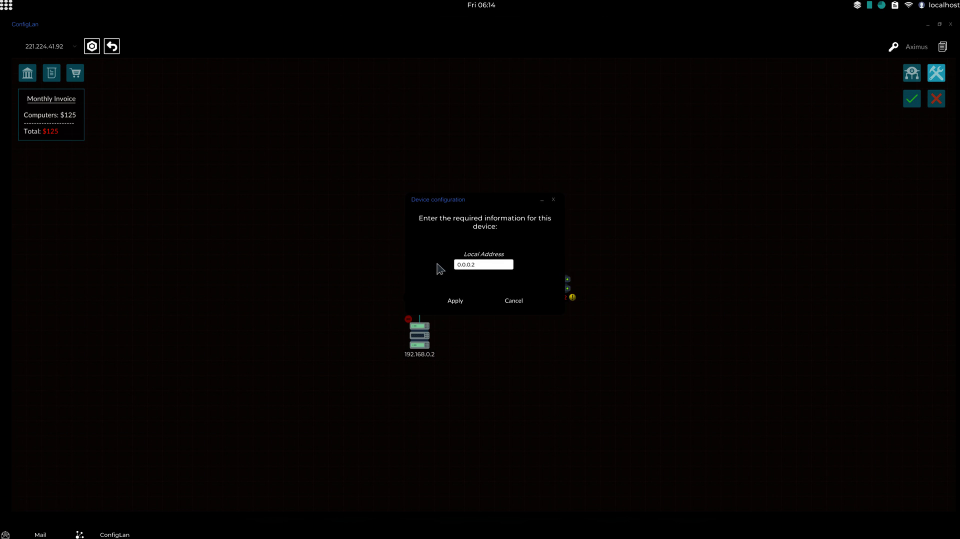
# Replace the new router's local address with 192.168.5.1 and apply it.
pyautogui.tripleClick(483, 264)
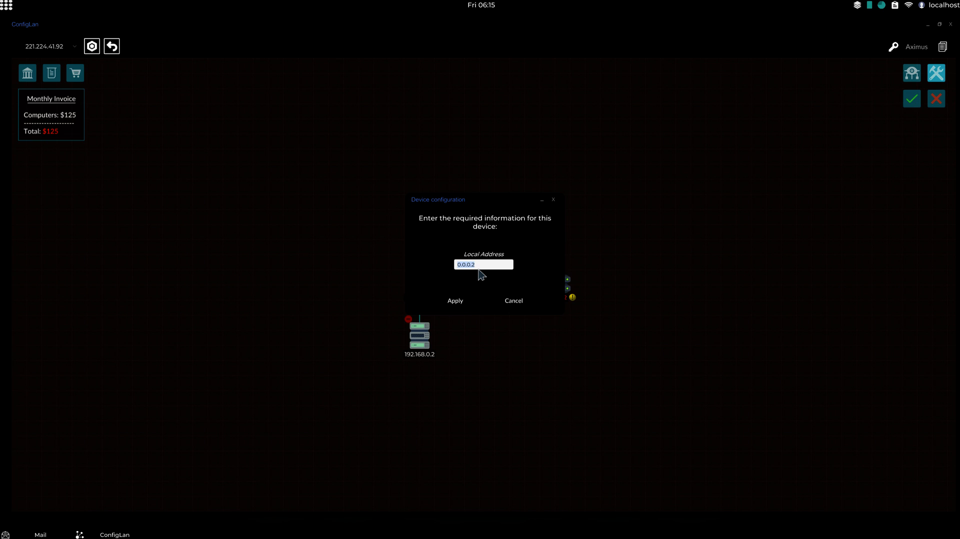
pyautogui.write('192')
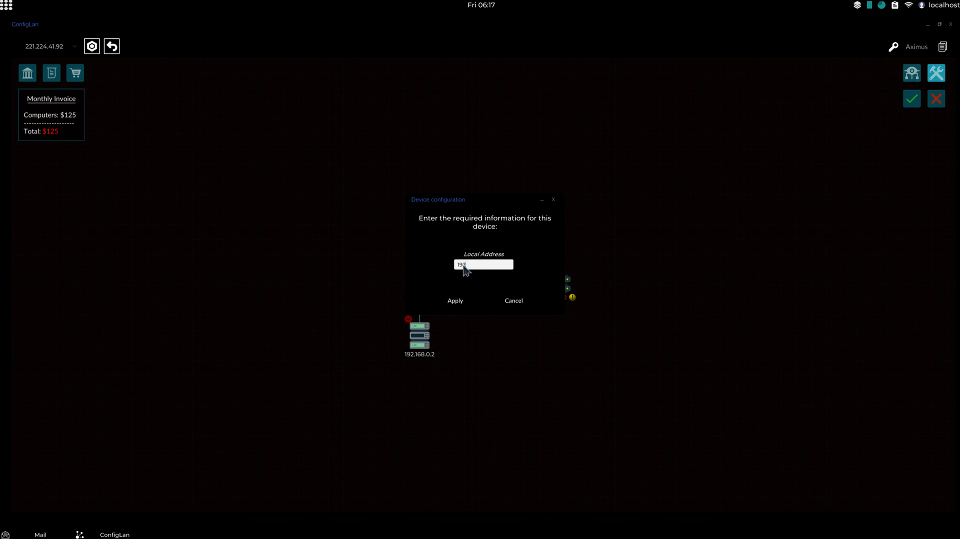
pyautogui.moveTo(463, 276)
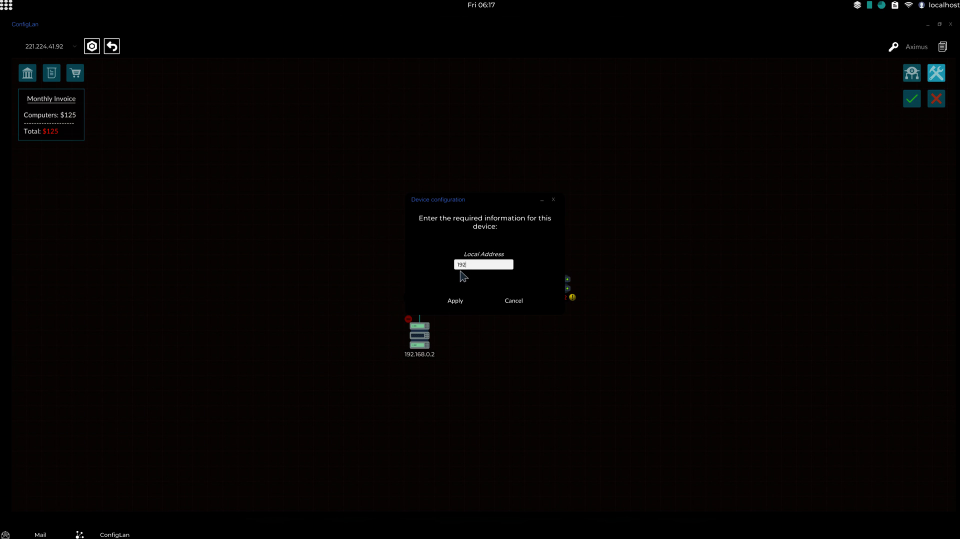
pyautogui.moveTo(466, 273)
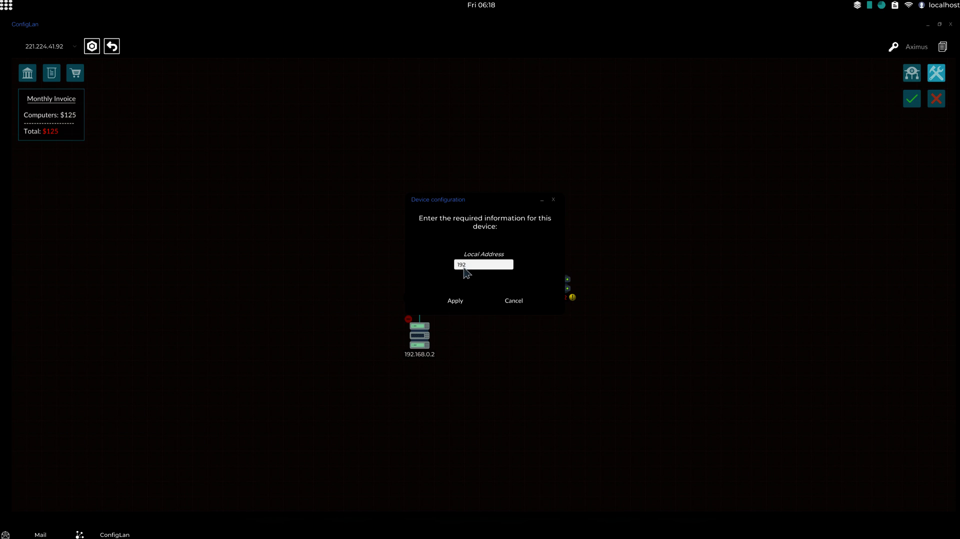
pyautogui.write('.168.1.1')
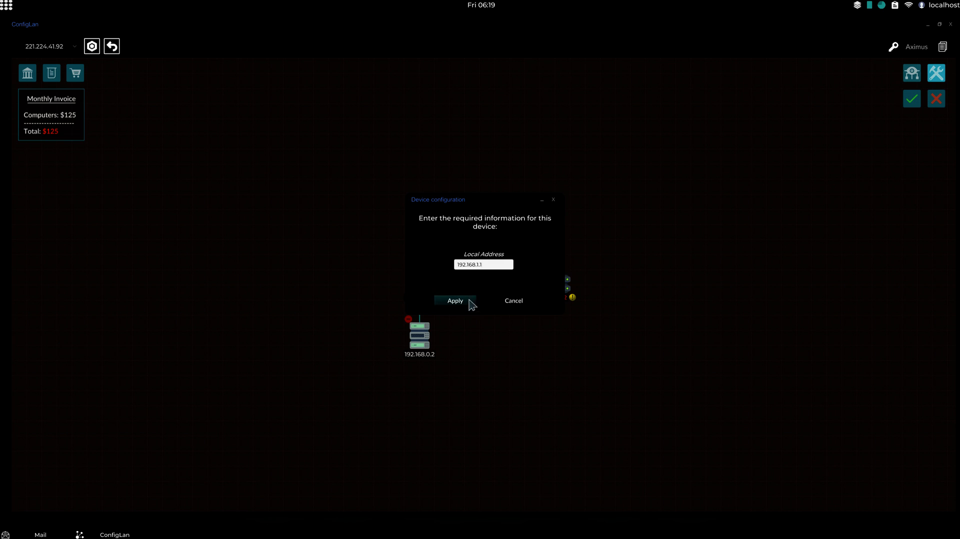
pyautogui.moveTo(483, 268)
pyautogui.write('5')
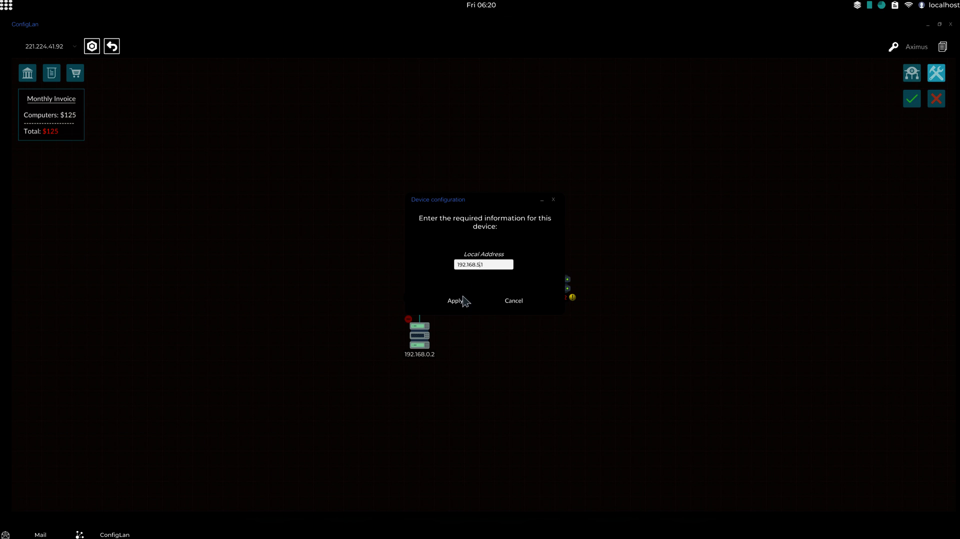
pyautogui.click(453, 301)
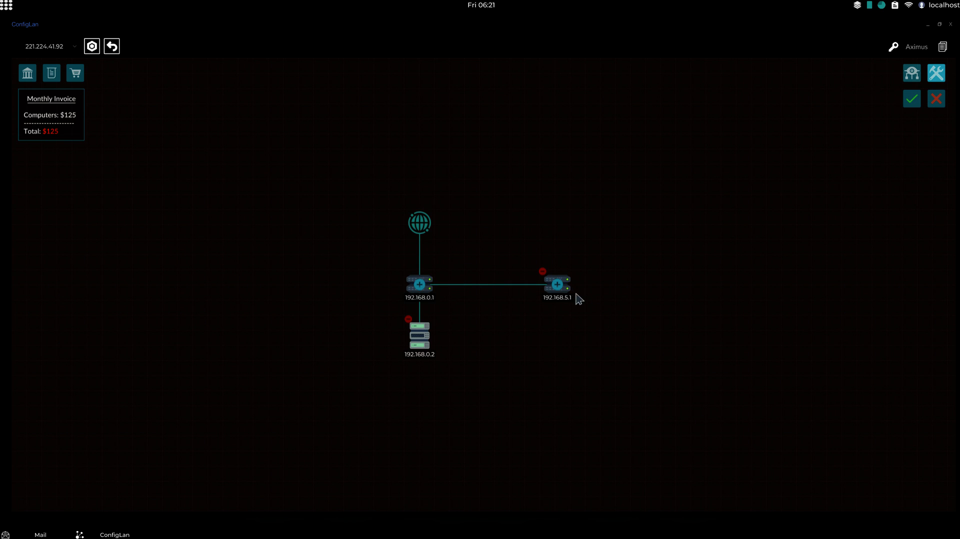
# Add a hub under router 192.168.5.1 and give its computer 192.168.5.10, gateway 192.168.5.1.
pyautogui.rightClick(556, 284)
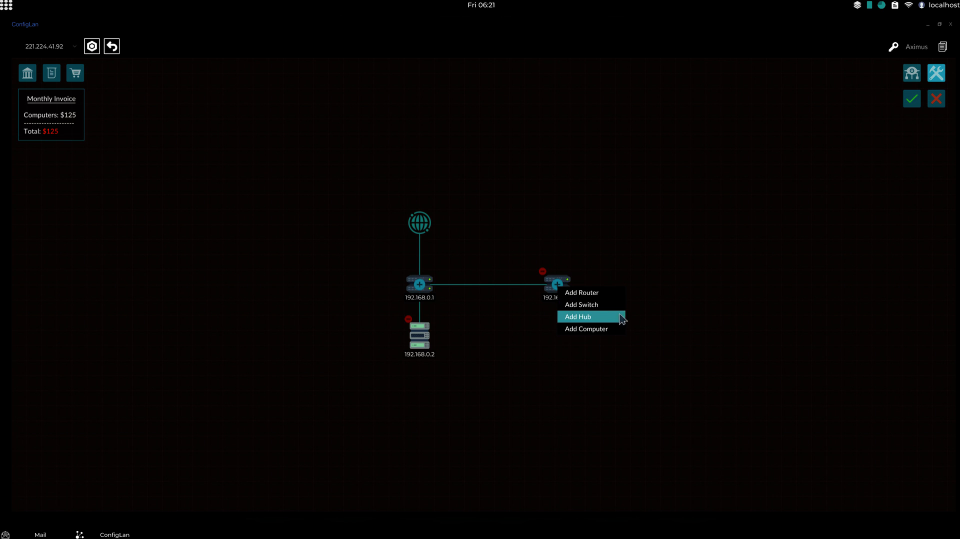
pyautogui.click(577, 316)
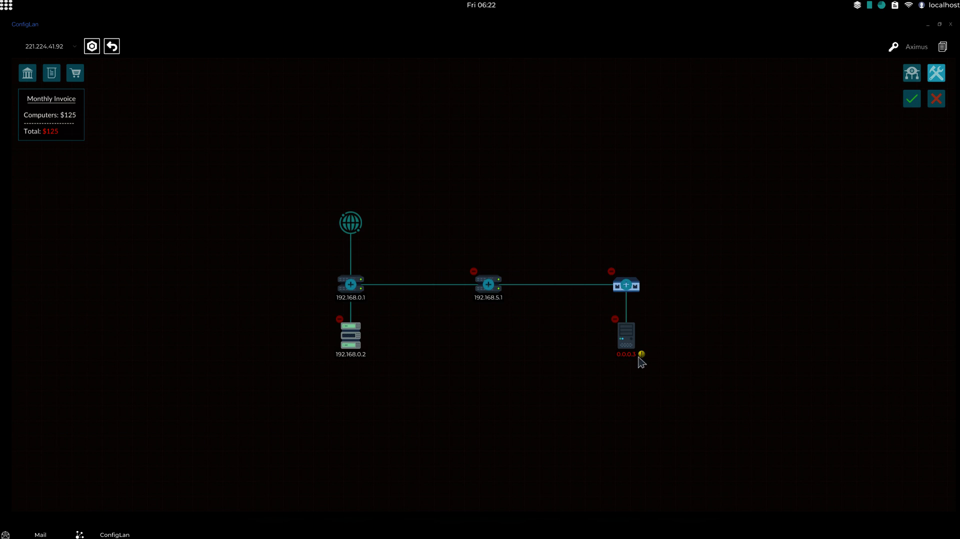
pyautogui.doubleClick(625, 336)
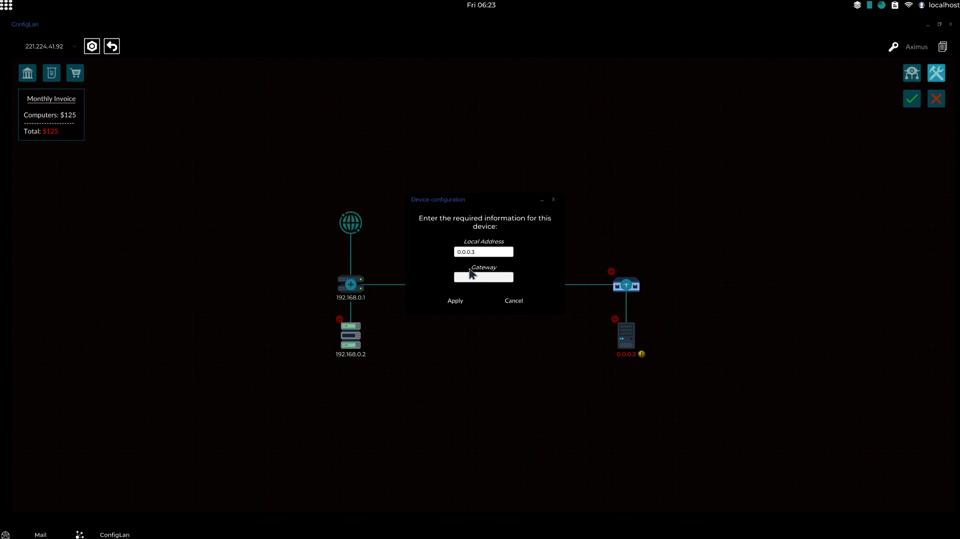
pyautogui.press('Backspace')
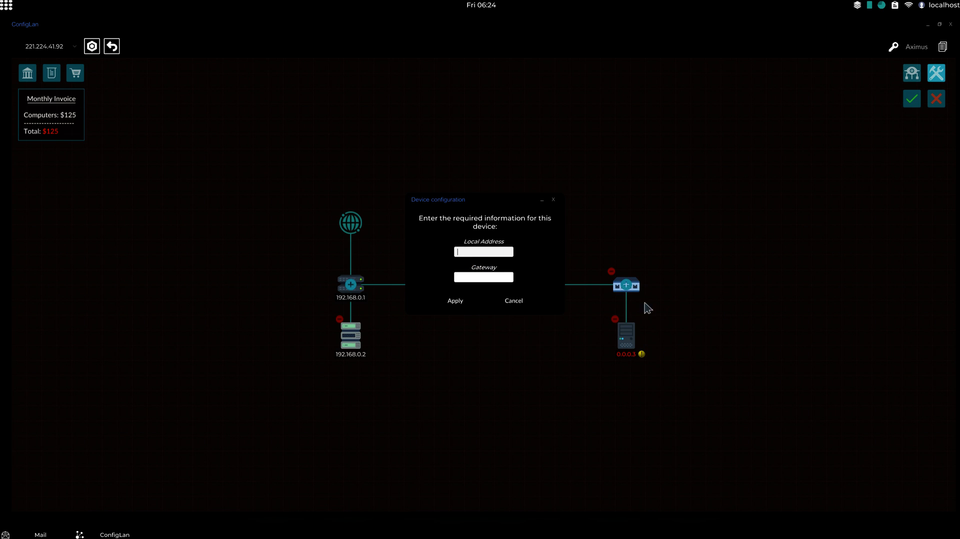
pyautogui.click(483, 277)
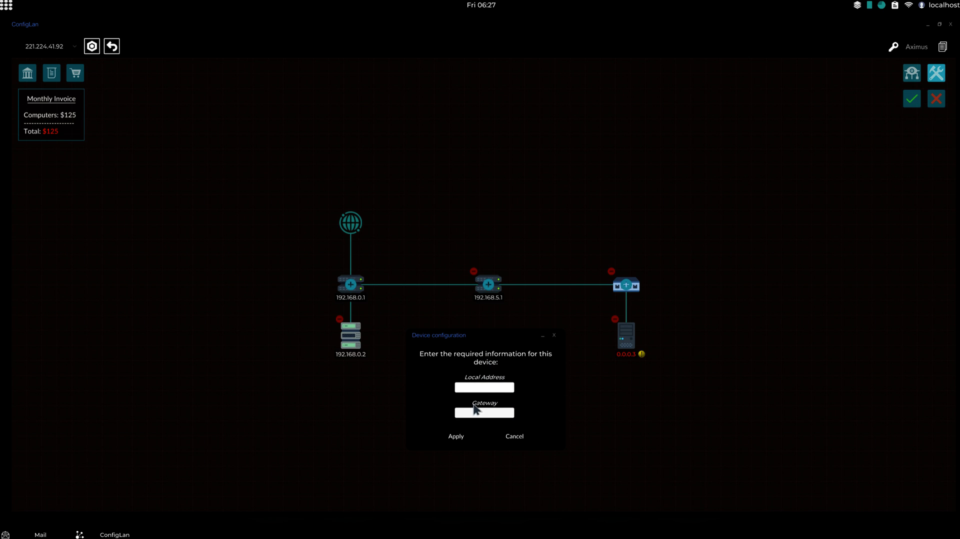
pyautogui.moveTo(493, 305)
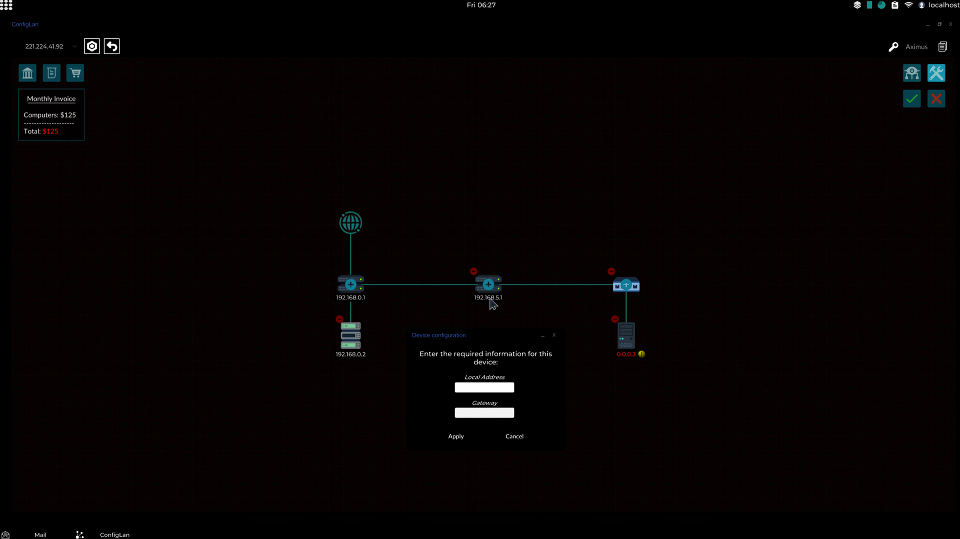
pyautogui.moveTo(481, 422)
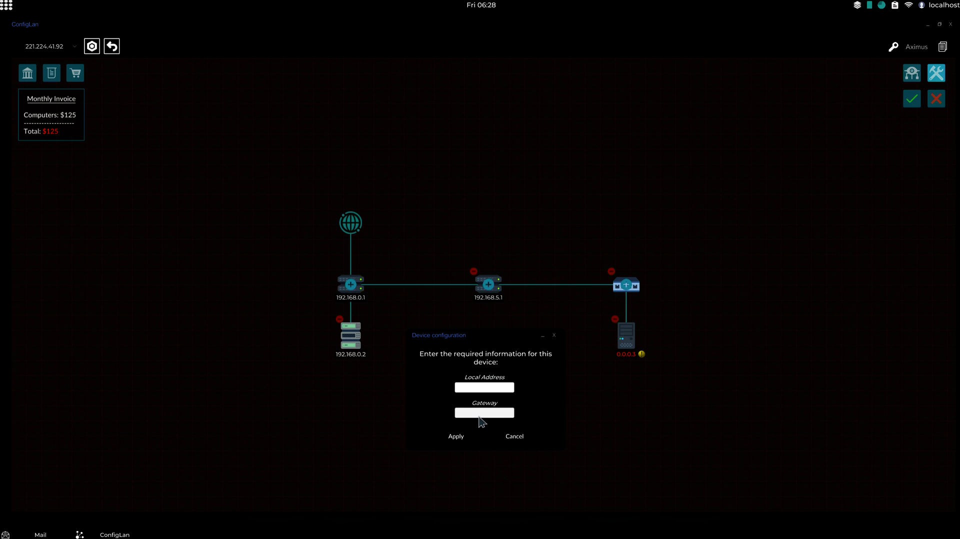
pyautogui.write('192.168.5.')
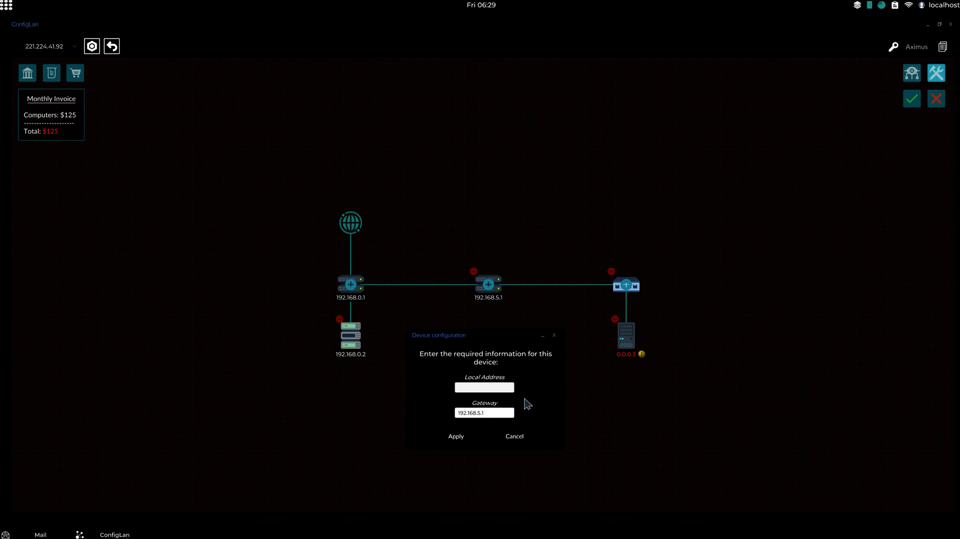
pyautogui.write('192.168.5.1')
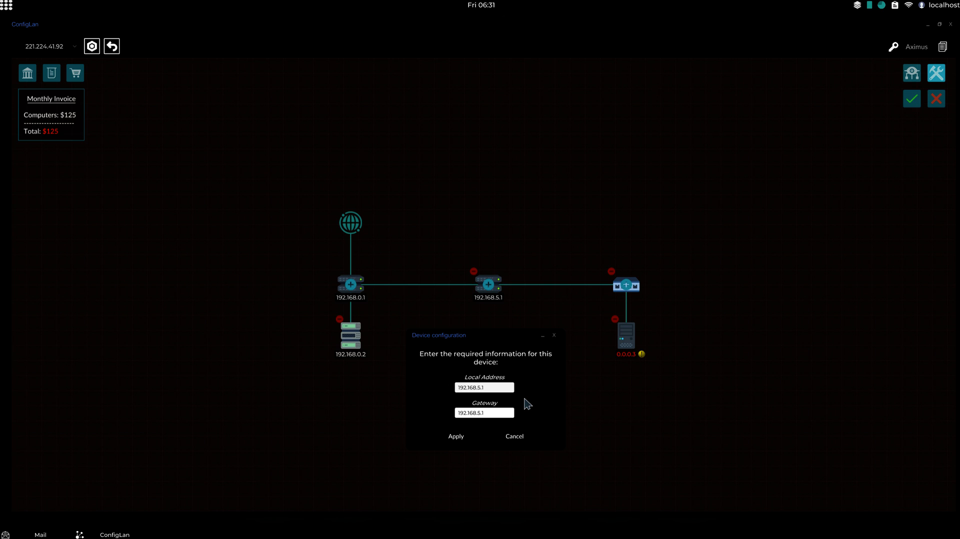
pyautogui.click(455, 436)
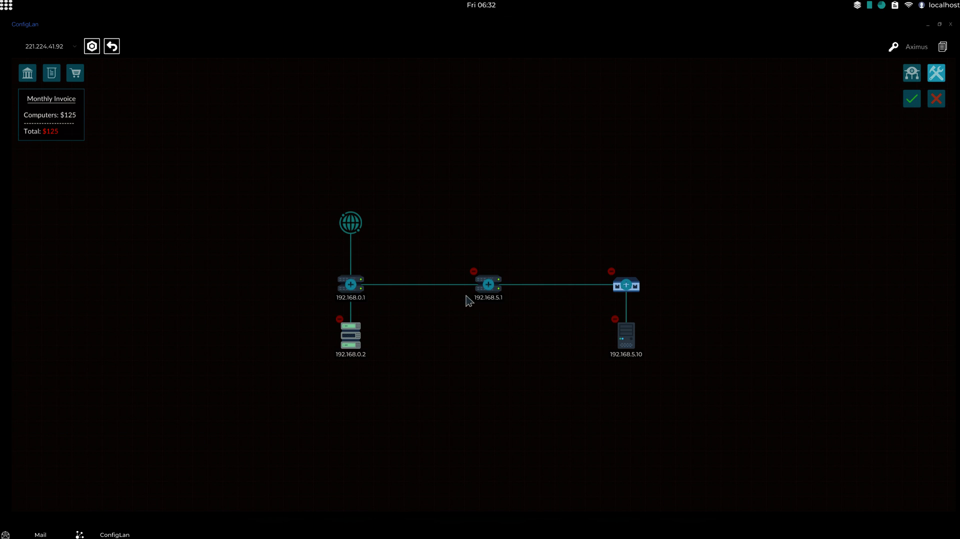
# Attach a router to the switch with local address 192.168.69.1.
pyautogui.click(626, 285)
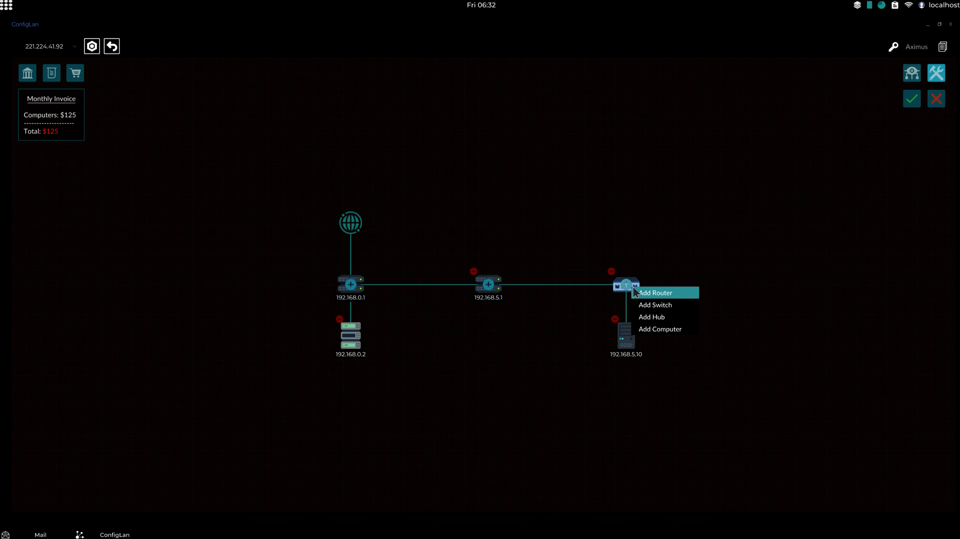
pyautogui.click(656, 293)
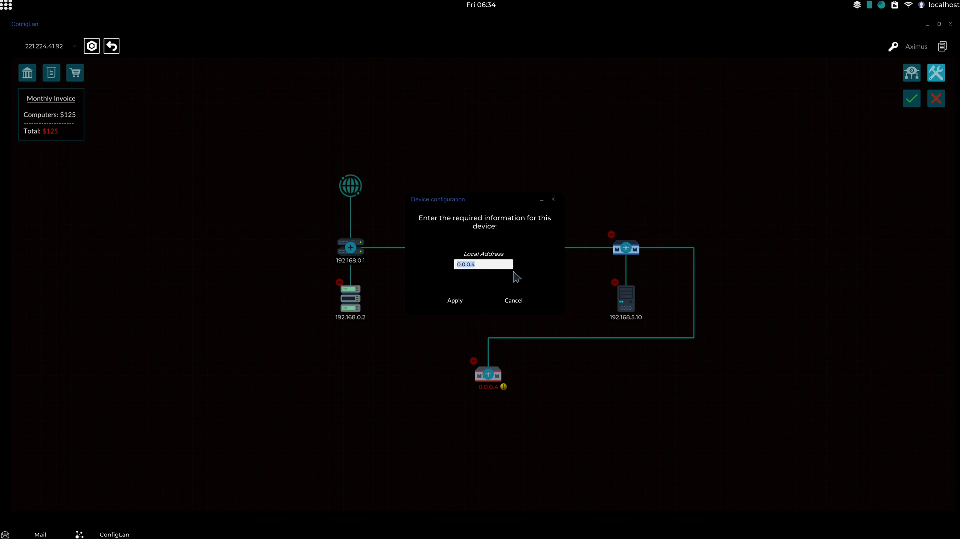
pyautogui.write('192.168.69')
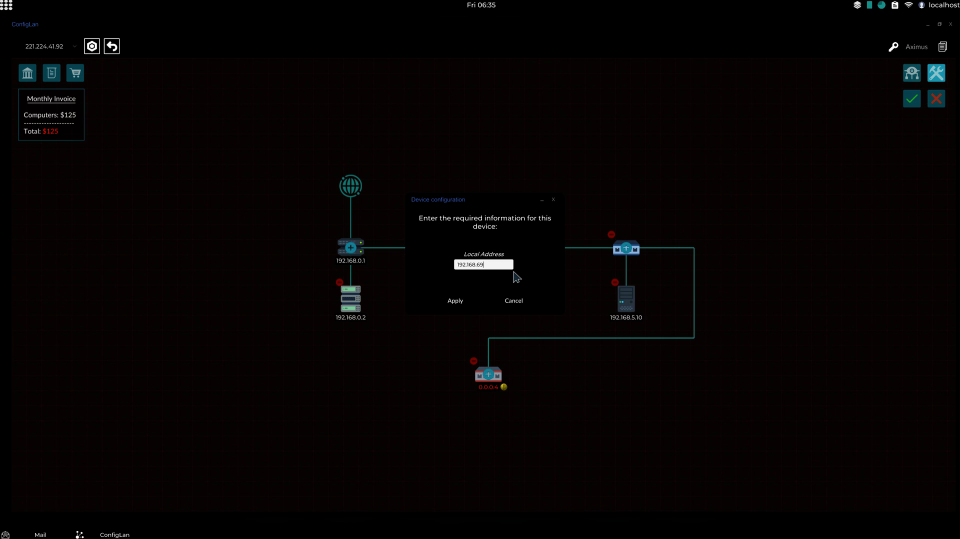
pyautogui.click(455, 300)
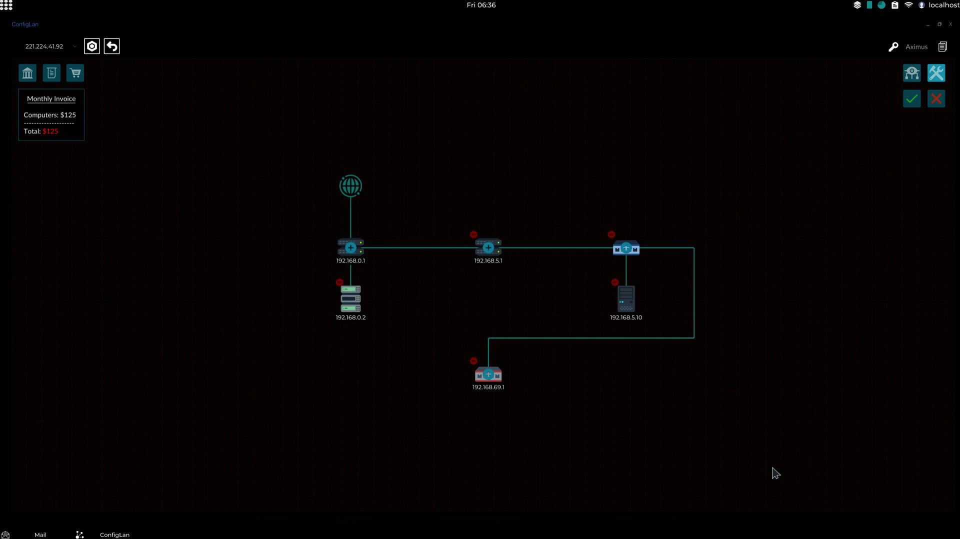
pyautogui.moveTo(563, 378)
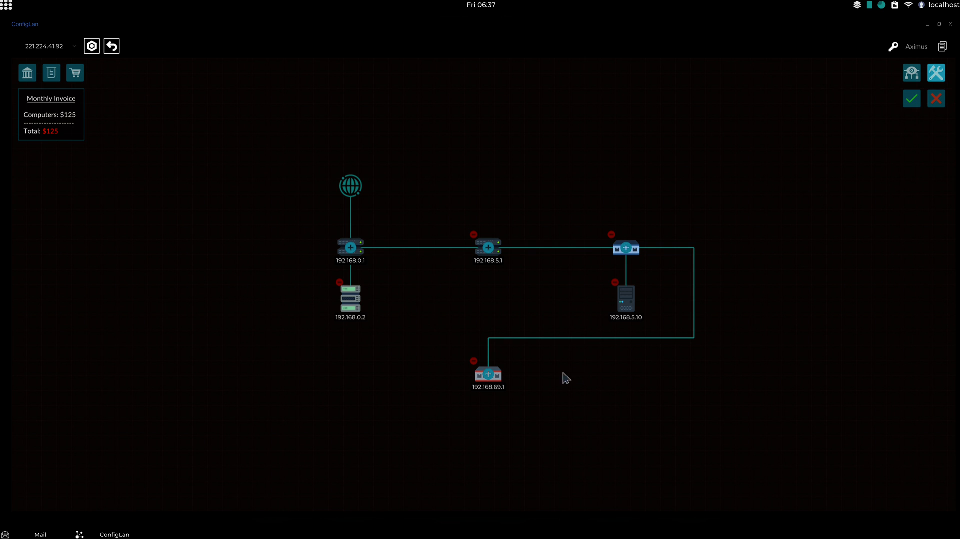
# Add a switch under router 192.168.69.1 and a computer on that switch.
pyautogui.rightClick(488, 374)
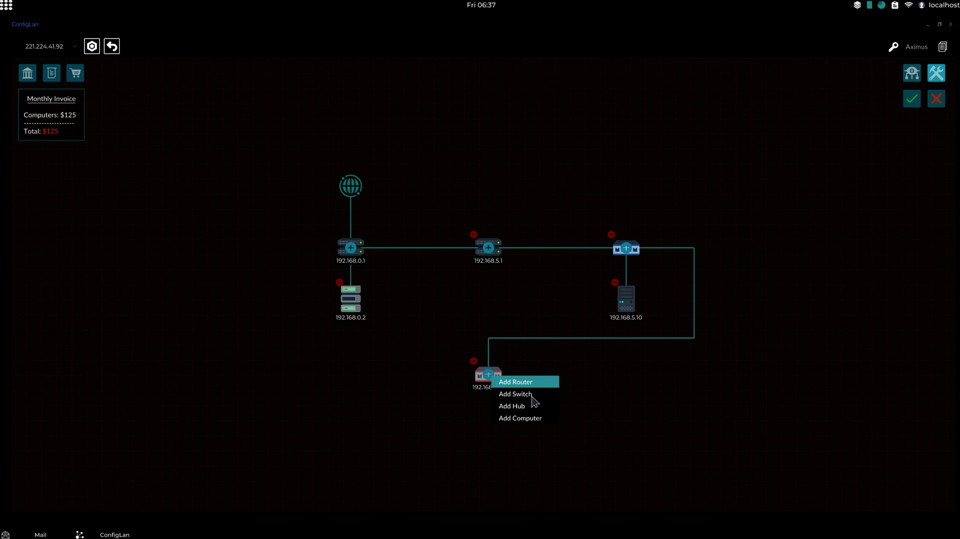
pyautogui.click(516, 381)
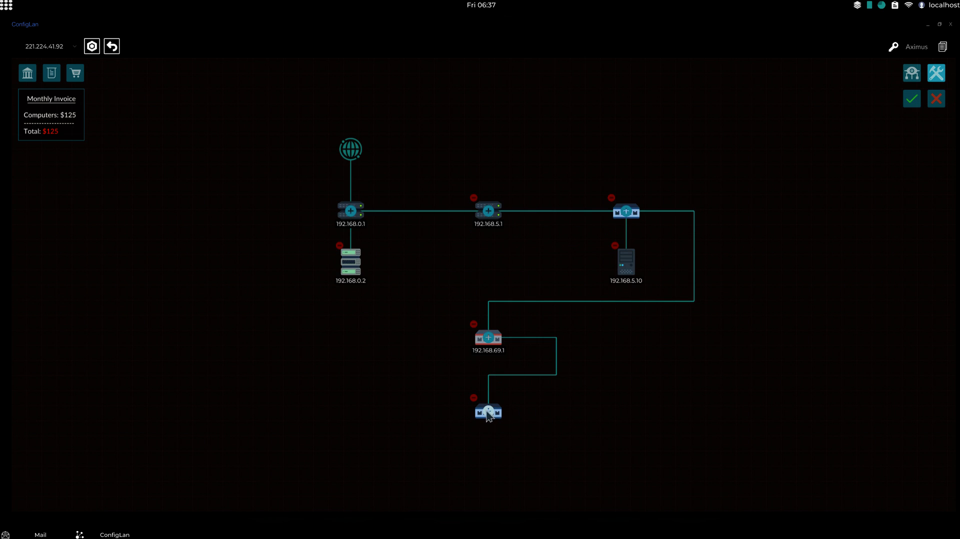
pyautogui.rightClick(488, 411)
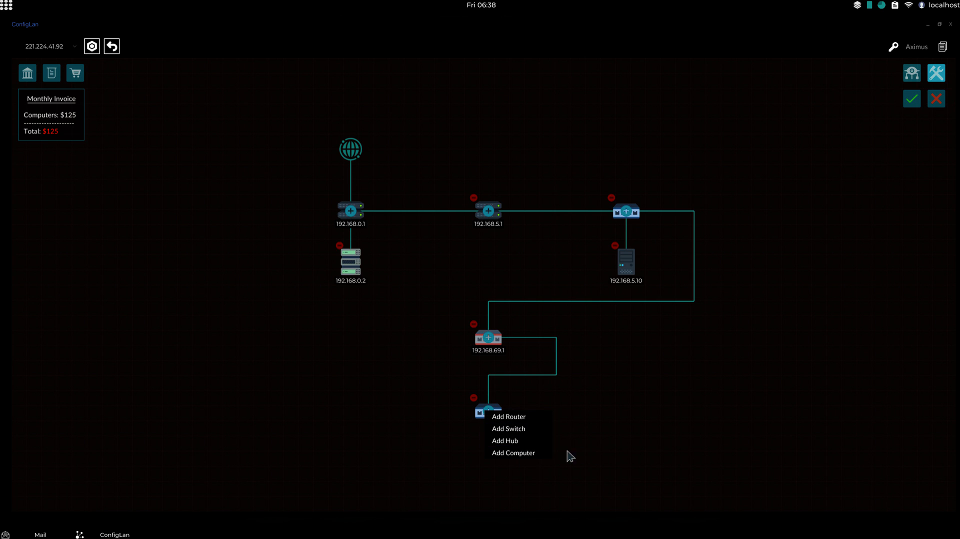
pyautogui.moveTo(635, 479)
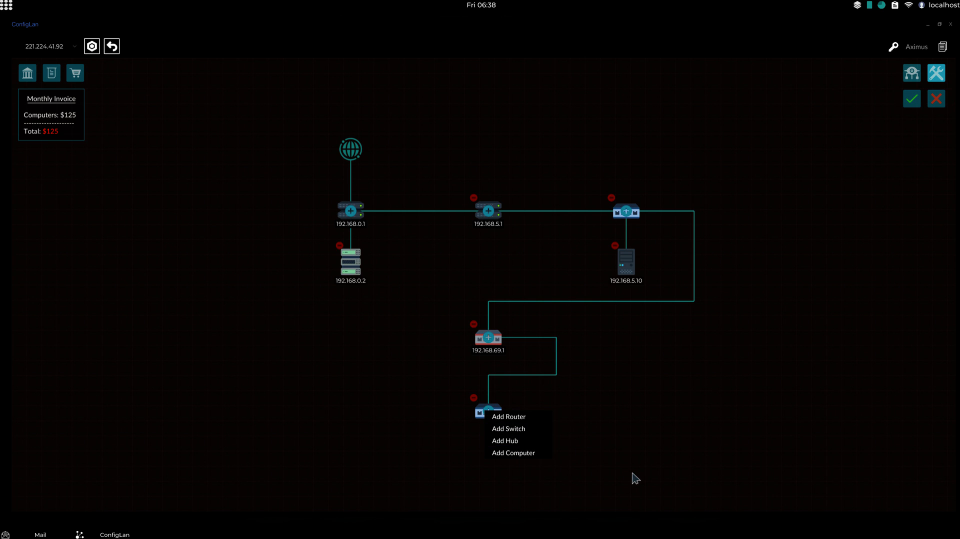
pyautogui.click(508, 428)
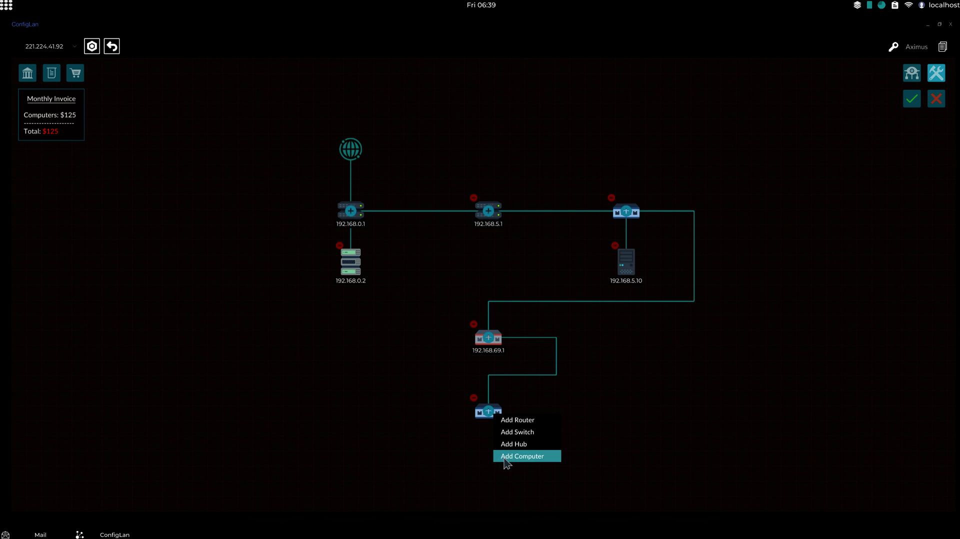
pyautogui.click(521, 455)
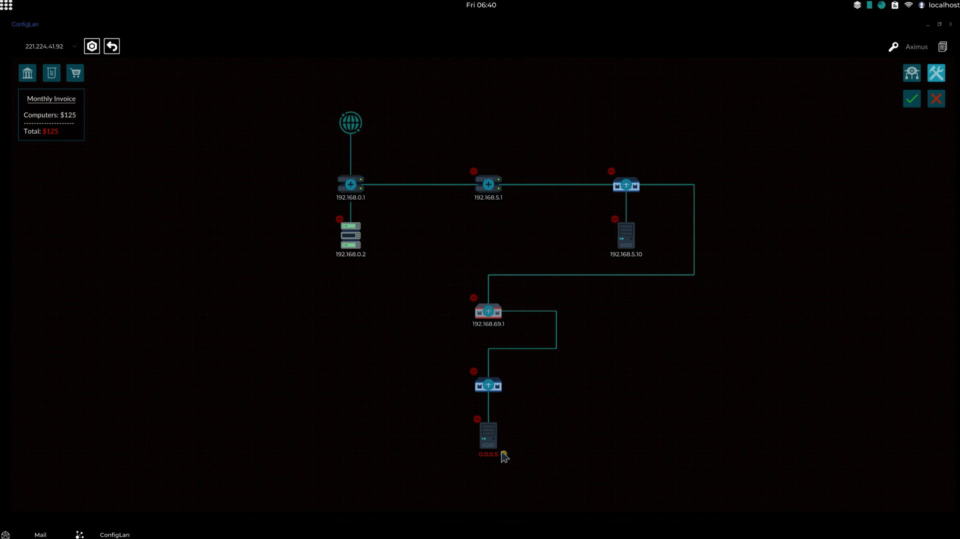
# Give the new computer address 192.168.69.2 with gateway 192.168.69.1.
pyautogui.click(487, 437)
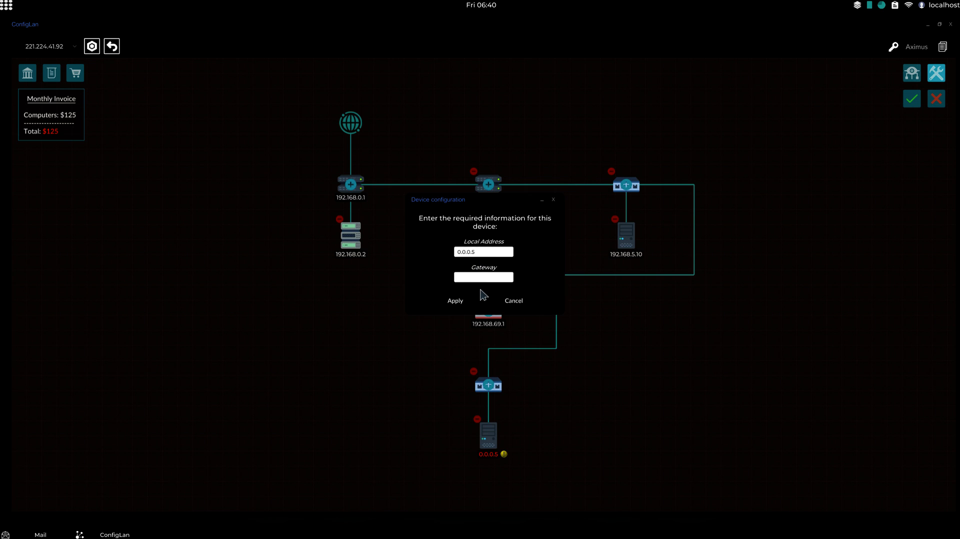
pyautogui.write('1')
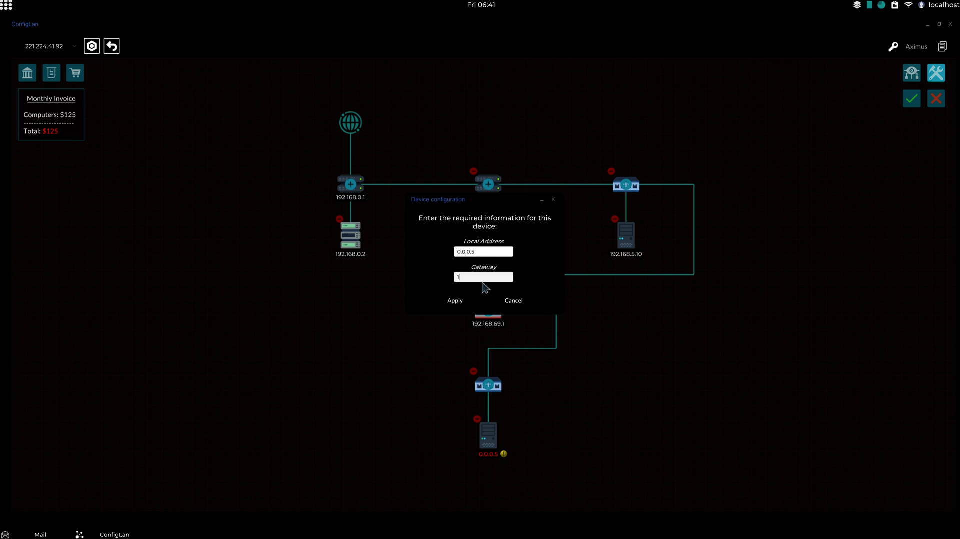
pyautogui.write('92.168.69.1')
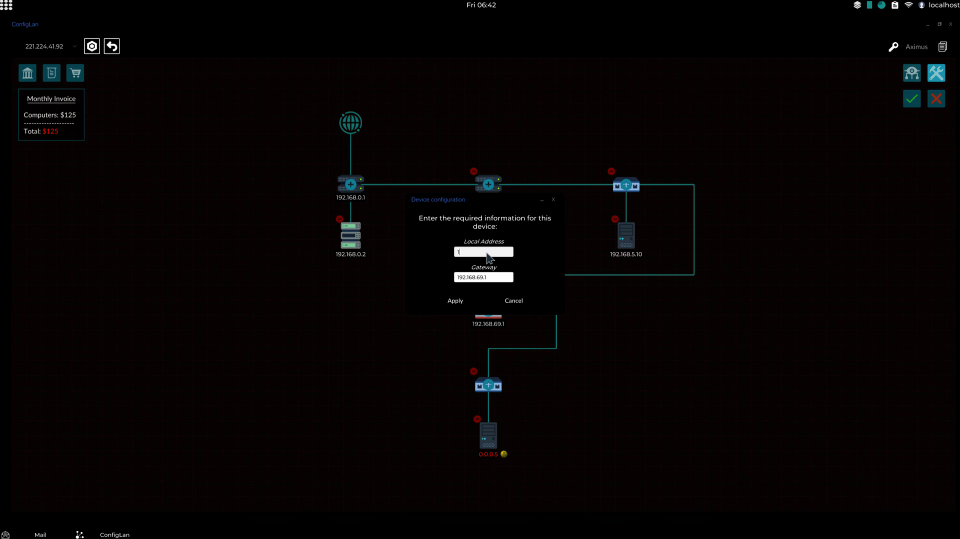
pyautogui.write('92.168.')
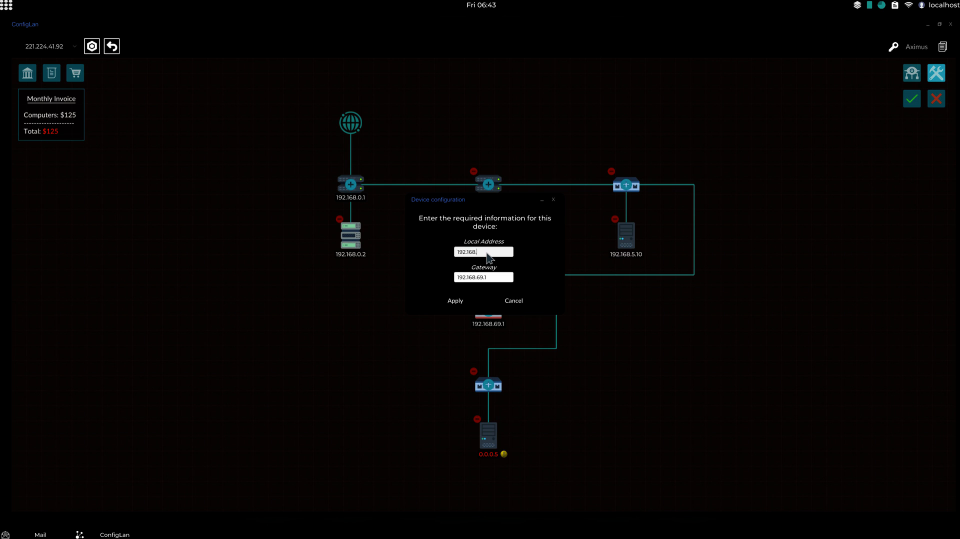
pyautogui.moveTo(494, 257)
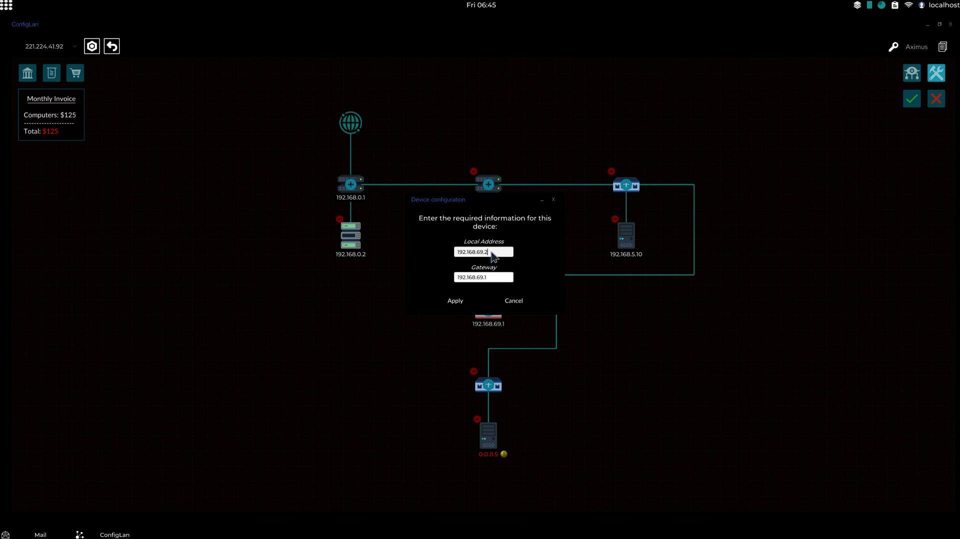
pyautogui.click(455, 300)
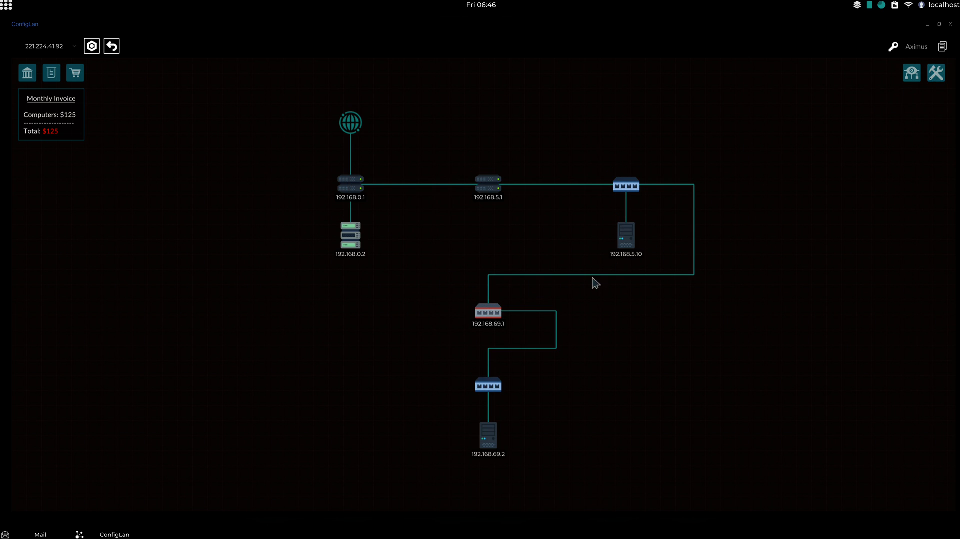
pyautogui.rightClick(349, 232)
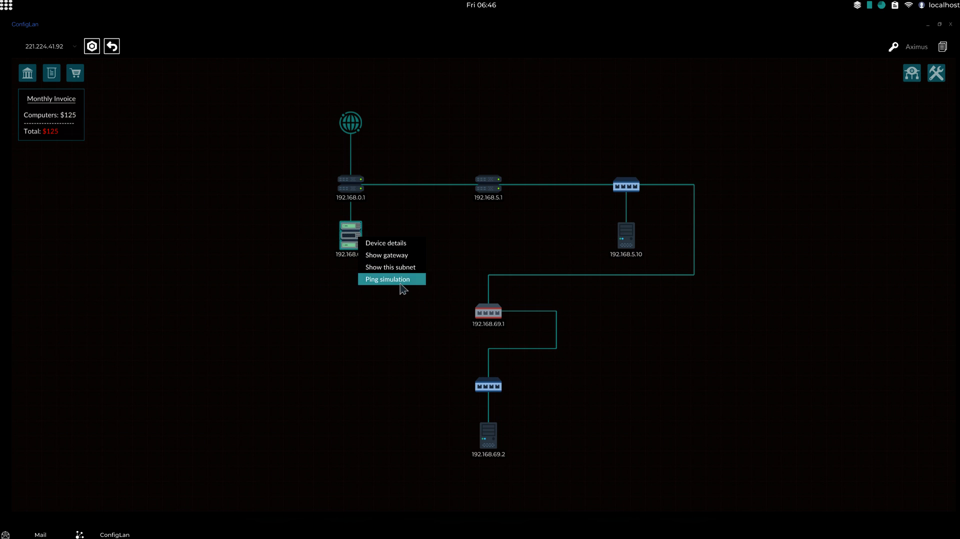
pyautogui.click(387, 279)
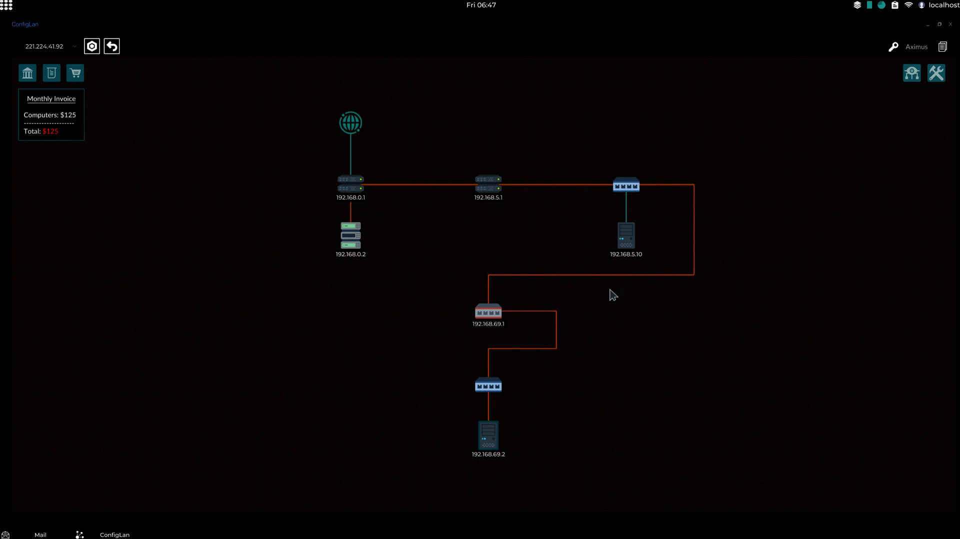
pyautogui.moveTo(496, 460)
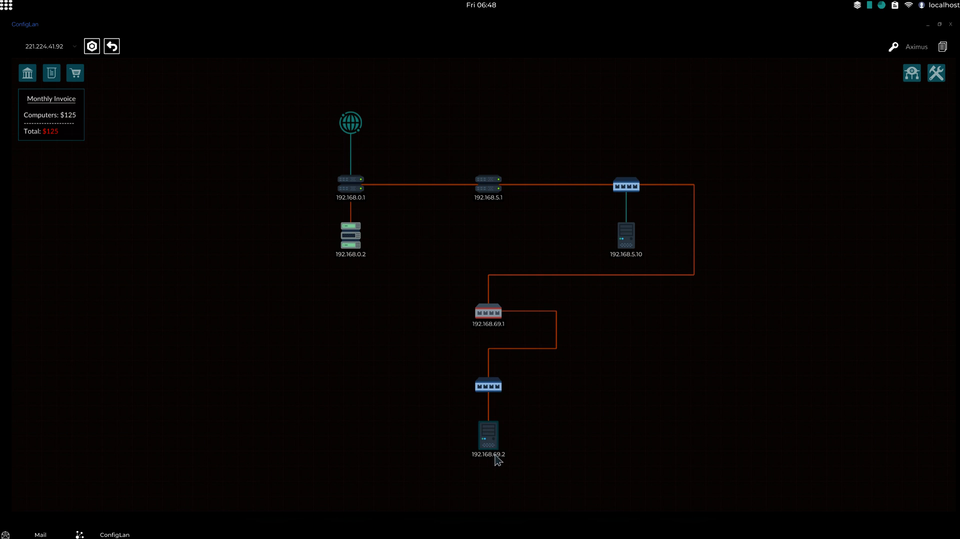
pyautogui.moveTo(519, 334)
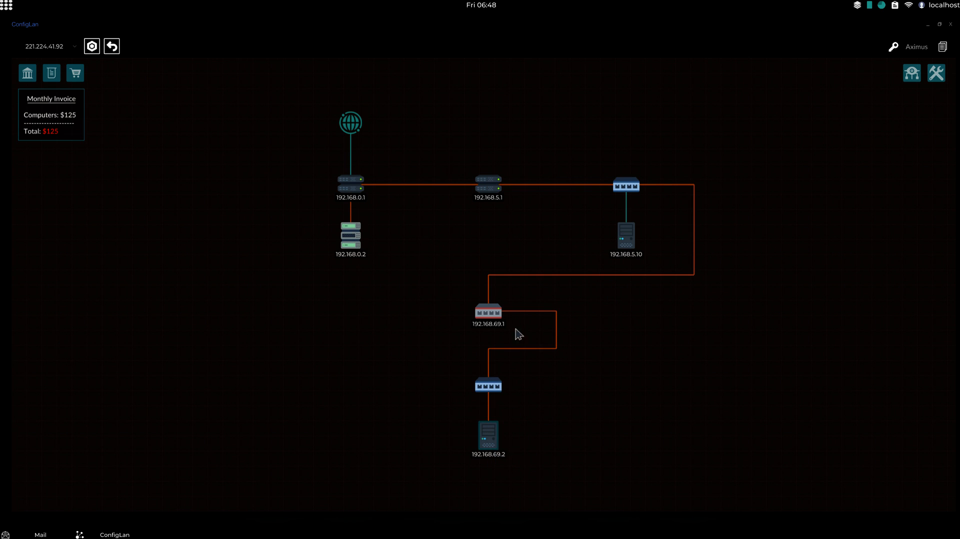
pyautogui.moveTo(496, 262)
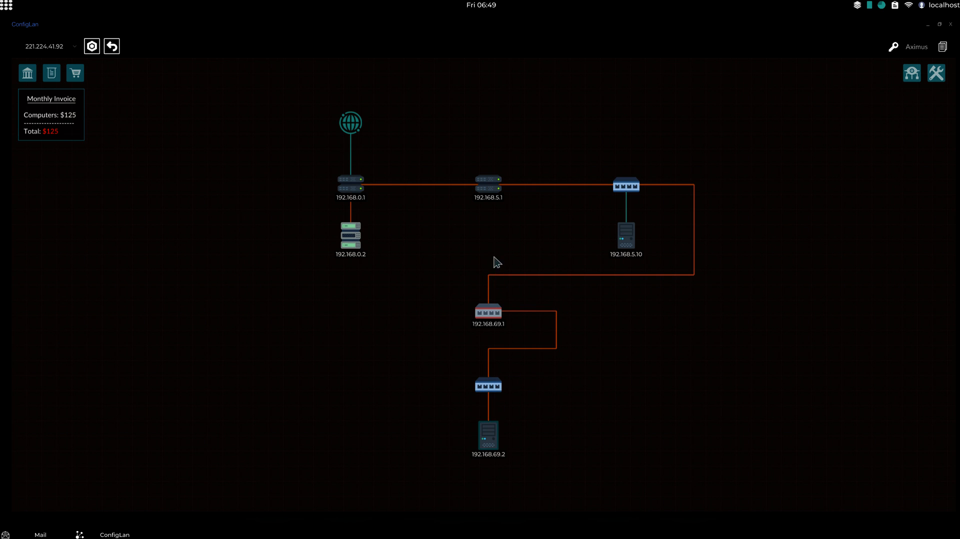
pyautogui.moveTo(840, 289)
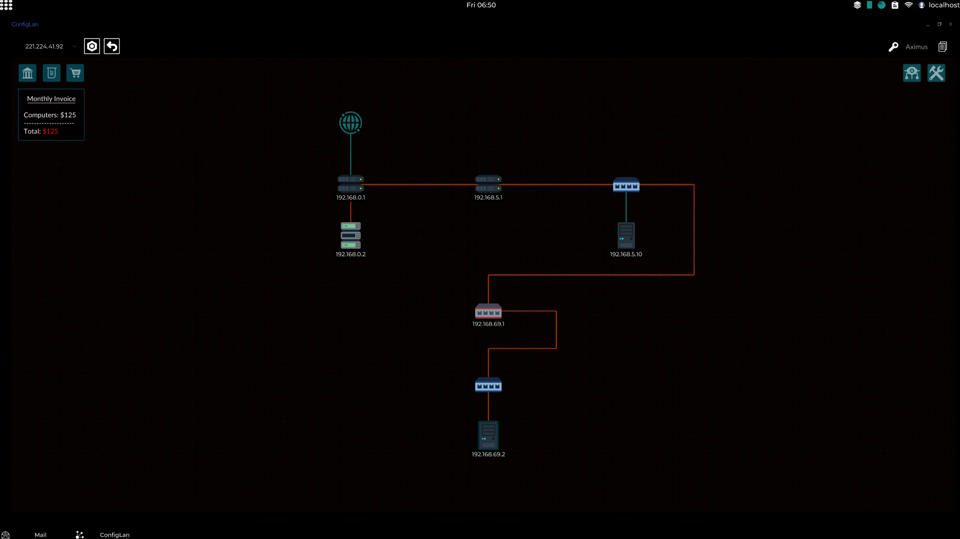
pyautogui.moveTo(925, 76)
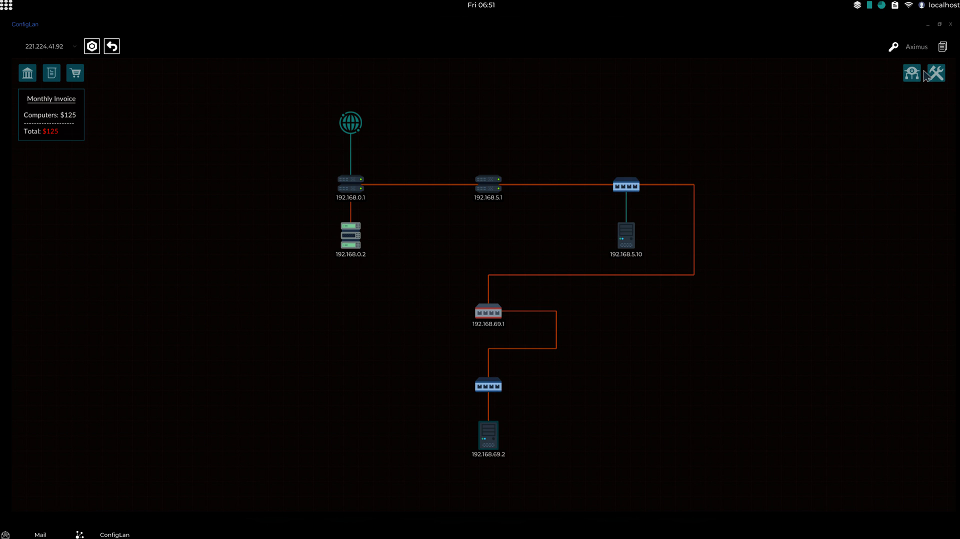
# Enter edit mode and apply the pending ConfigLan network changes.
pyautogui.click(934, 73)
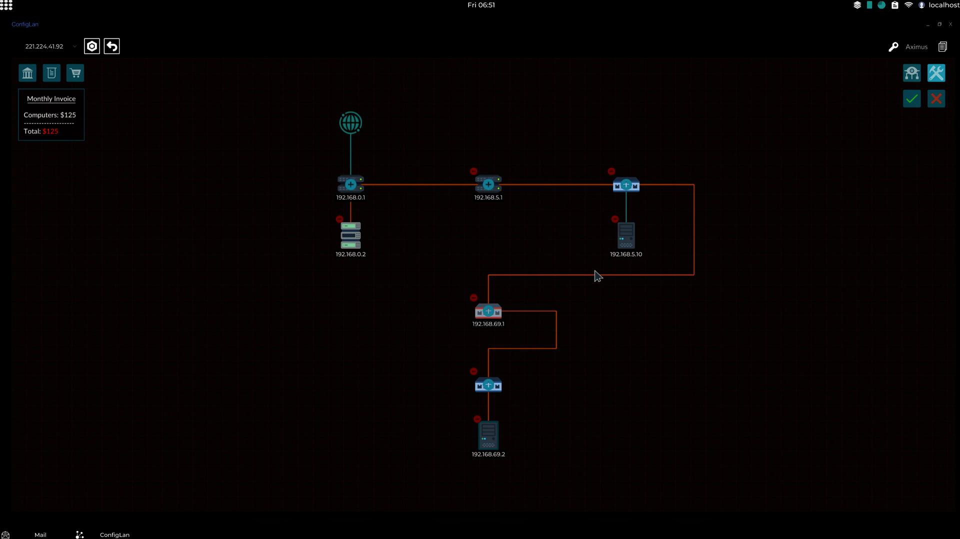
pyautogui.moveTo(950, 123)
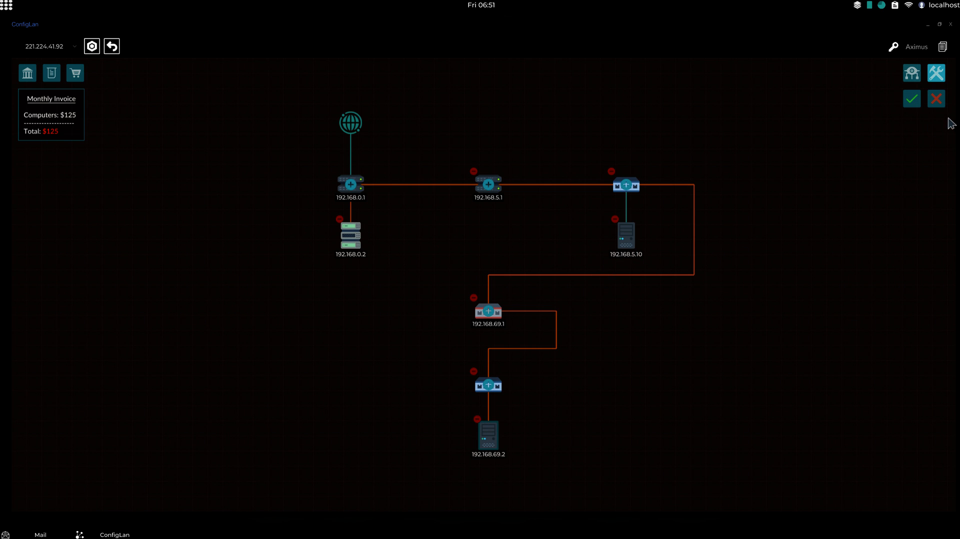
pyautogui.moveTo(911, 99)
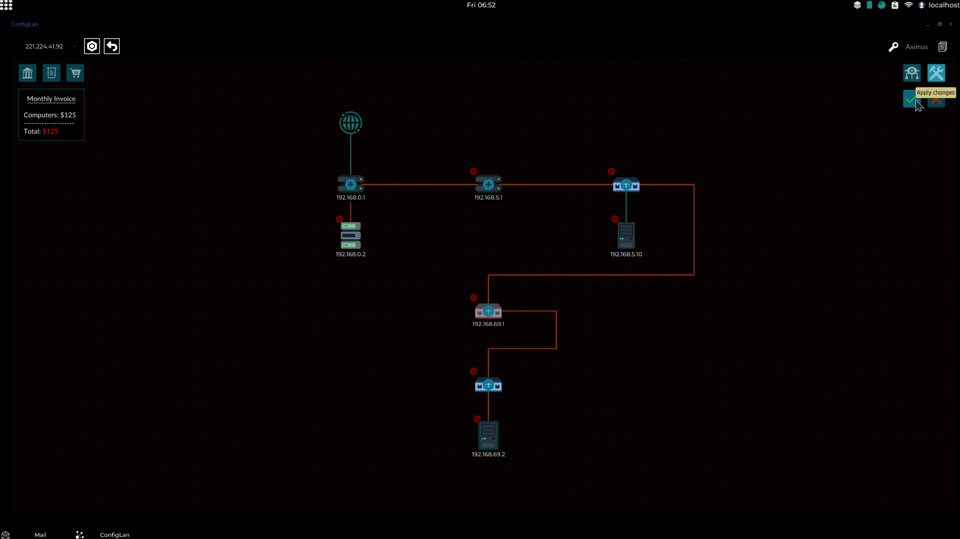
pyautogui.moveTo(935, 104)
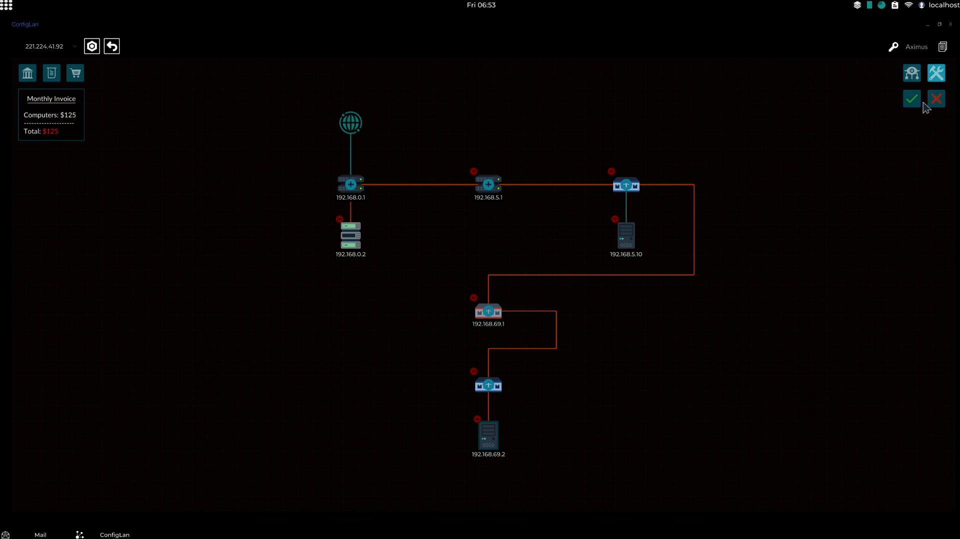
pyautogui.moveTo(912, 98)
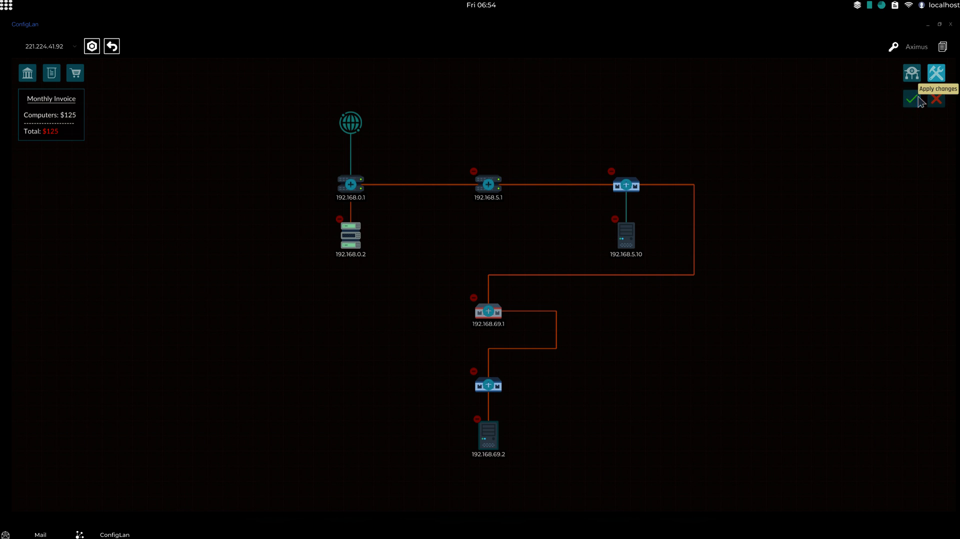
pyautogui.click(912, 98)
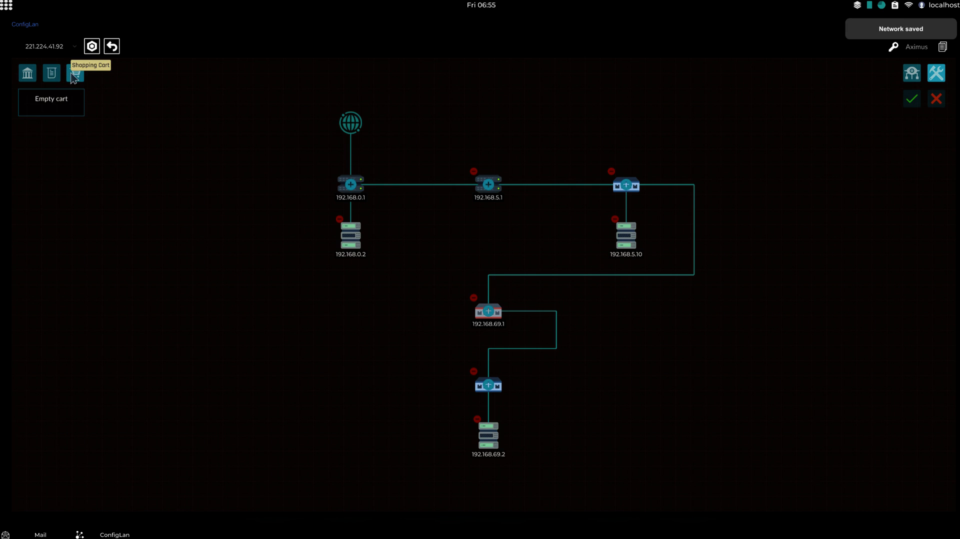
pyautogui.click(51, 73)
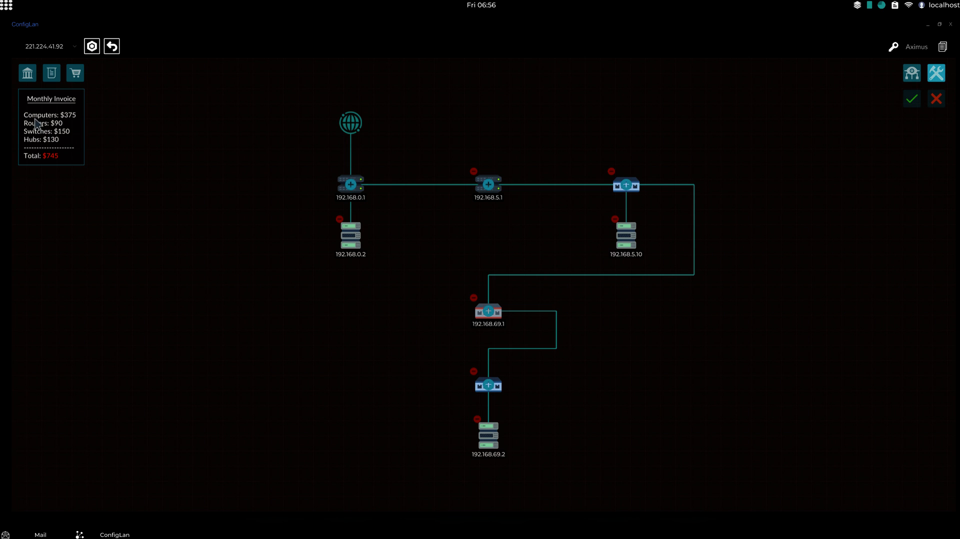
pyautogui.moveTo(49, 164)
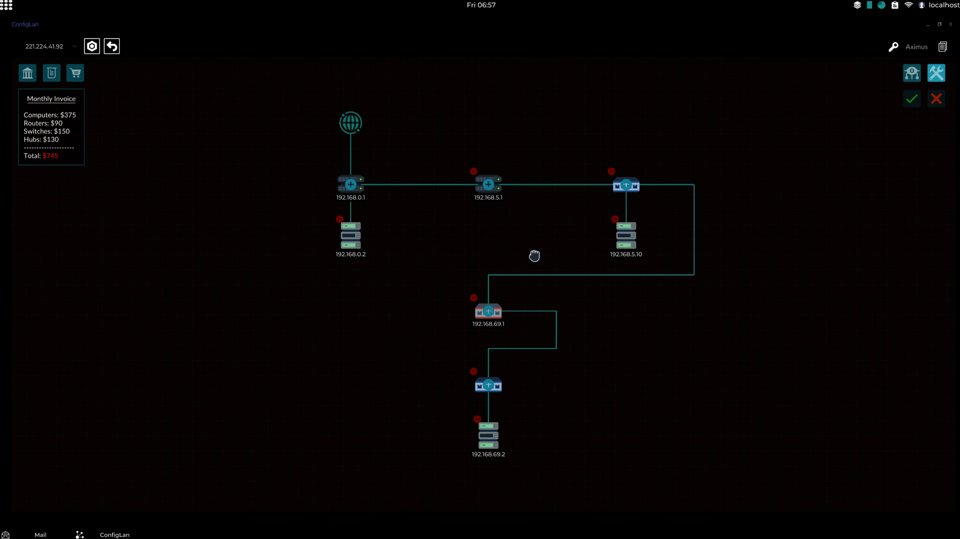
pyautogui.moveTo(101, 76)
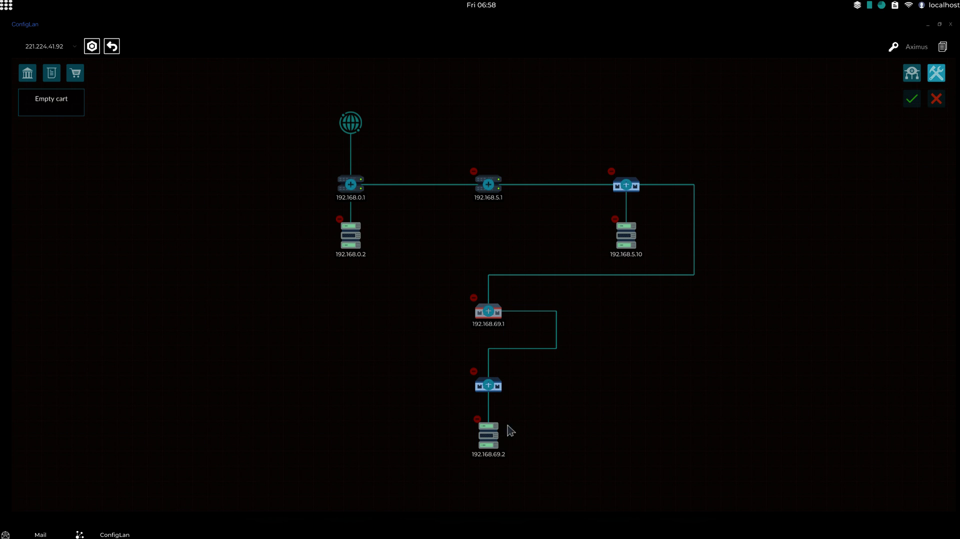
# Add a computer to the bottom switch, correcting a duplicate address to 192.168.0.3.
pyautogui.rightClick(488, 386)
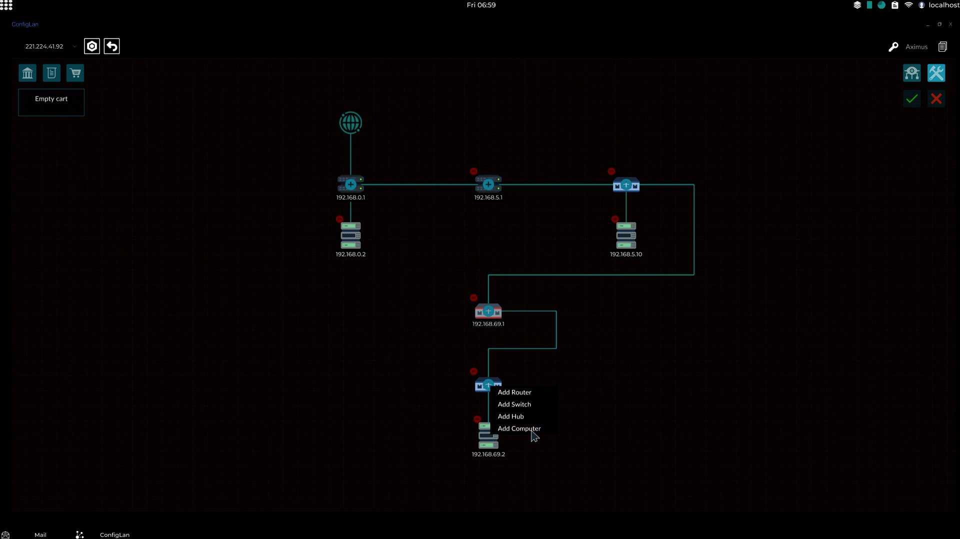
pyautogui.click(518, 428)
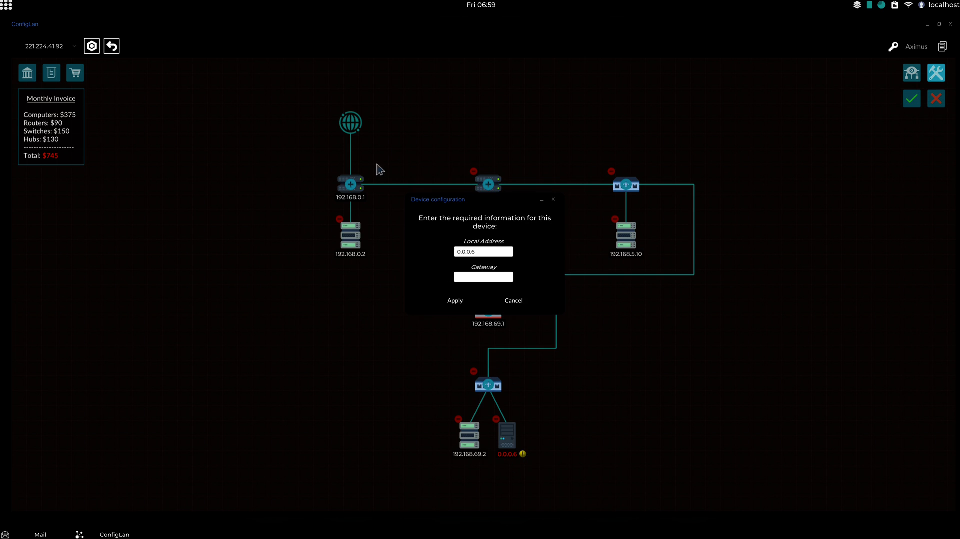
pyautogui.click(483, 251)
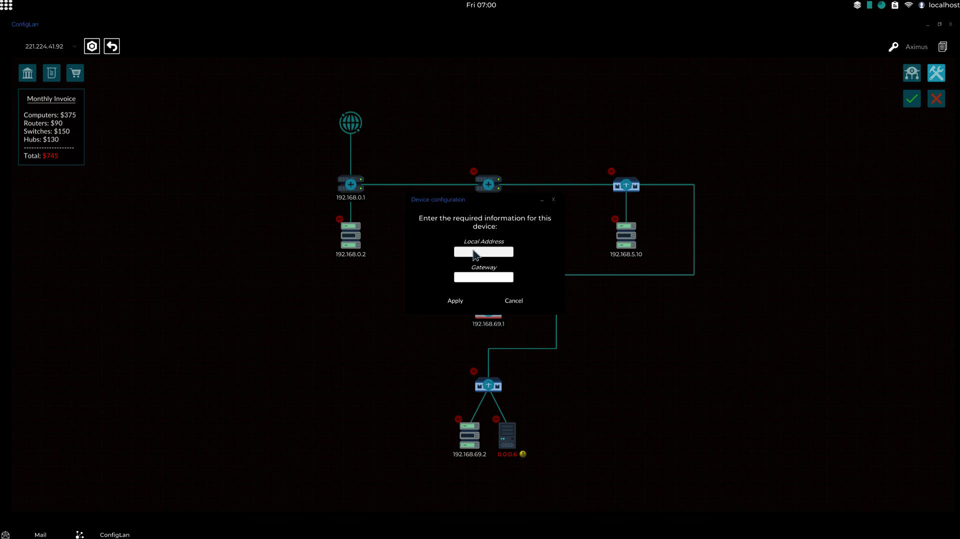
pyautogui.write('192.16')
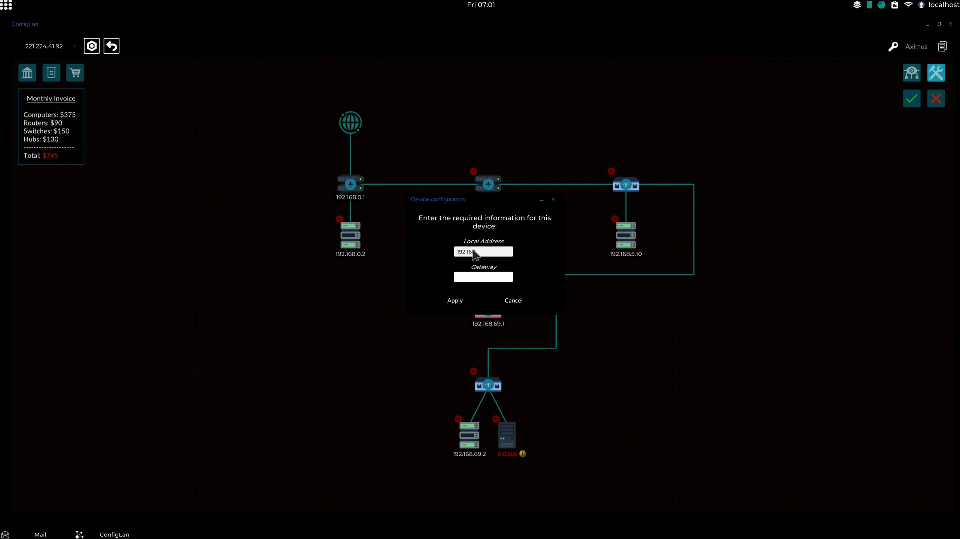
pyautogui.write('8.0.2')
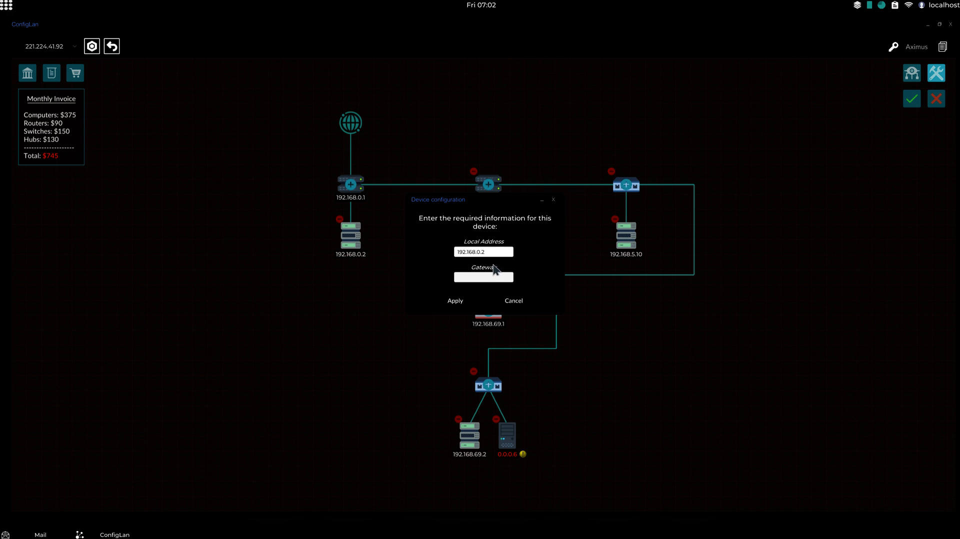
pyautogui.write('192.')
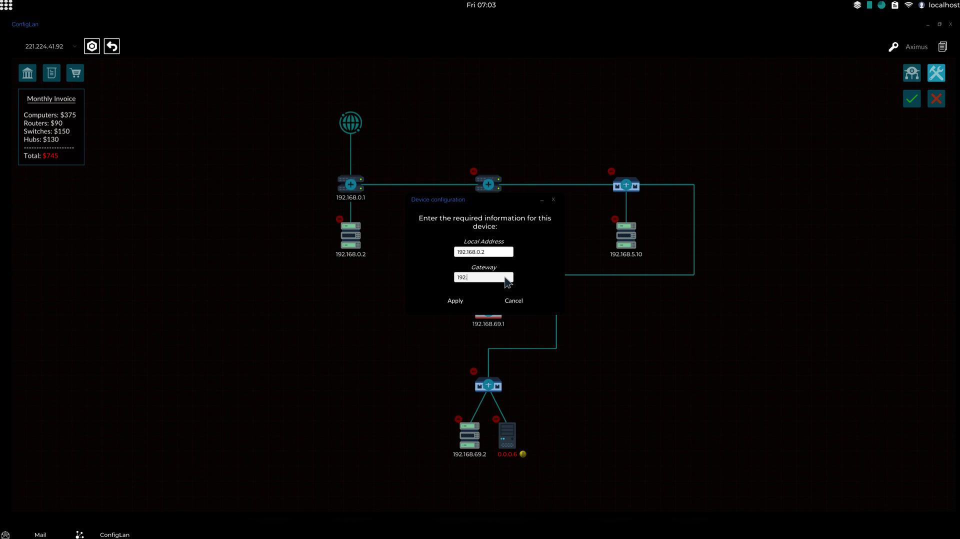
pyautogui.write('168.0.1')
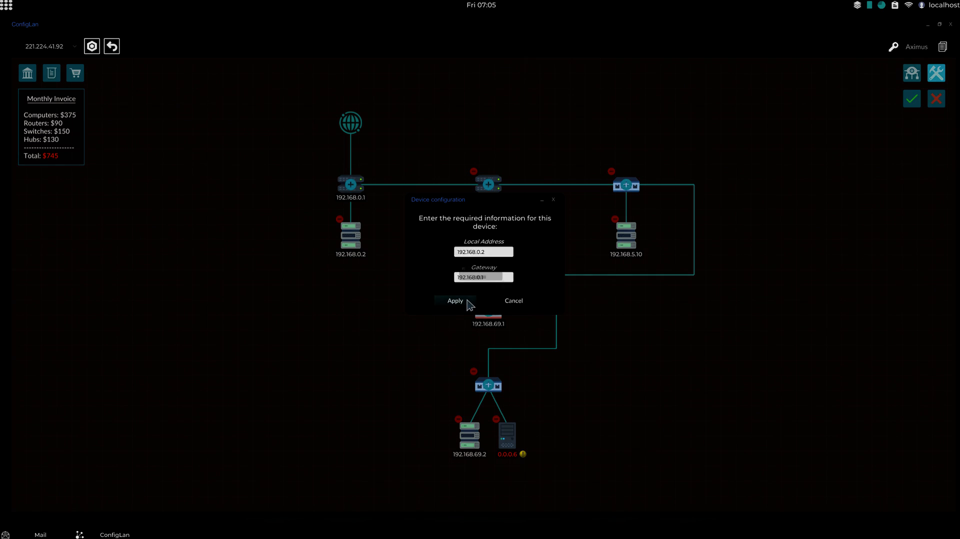
pyautogui.click(454, 301)
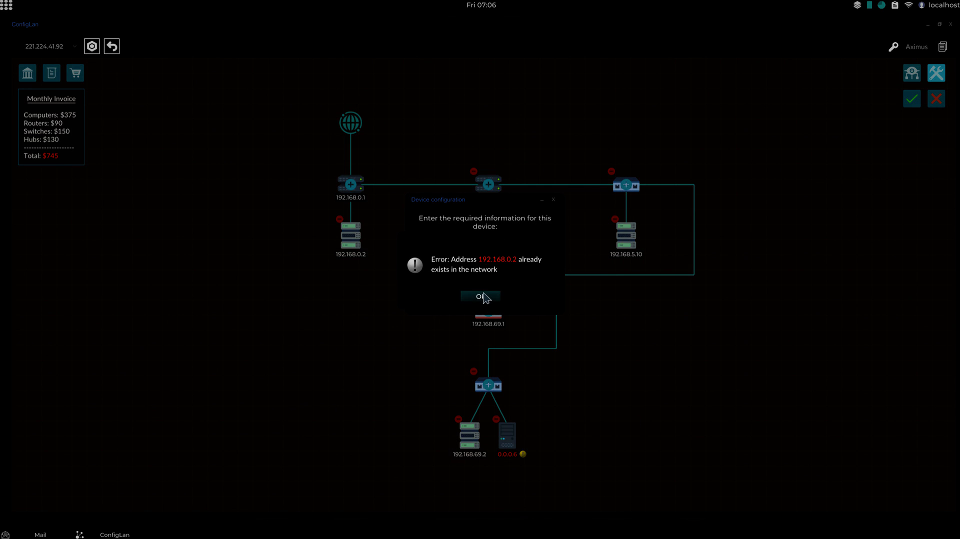
pyautogui.click(480, 297)
pyautogui.write('192.168.0.3')
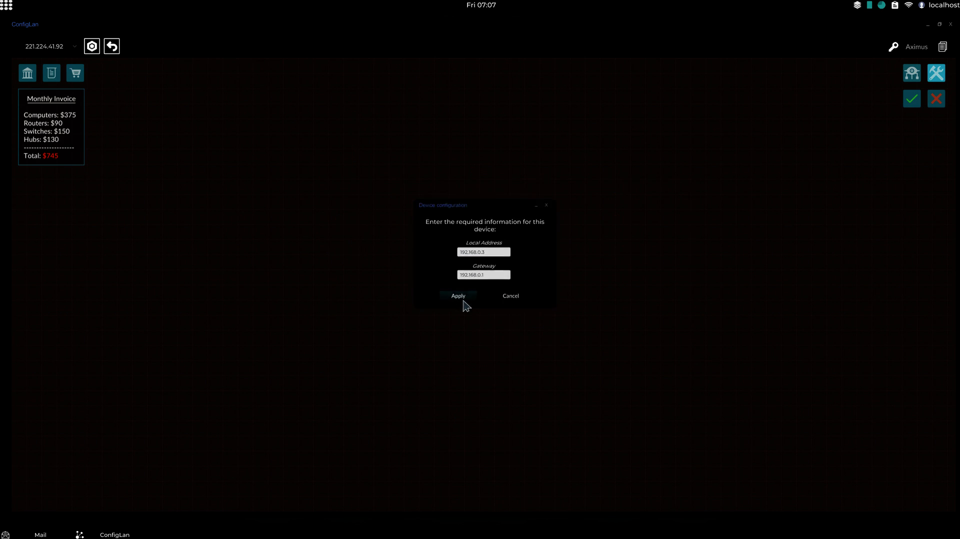
pyautogui.click(457, 296)
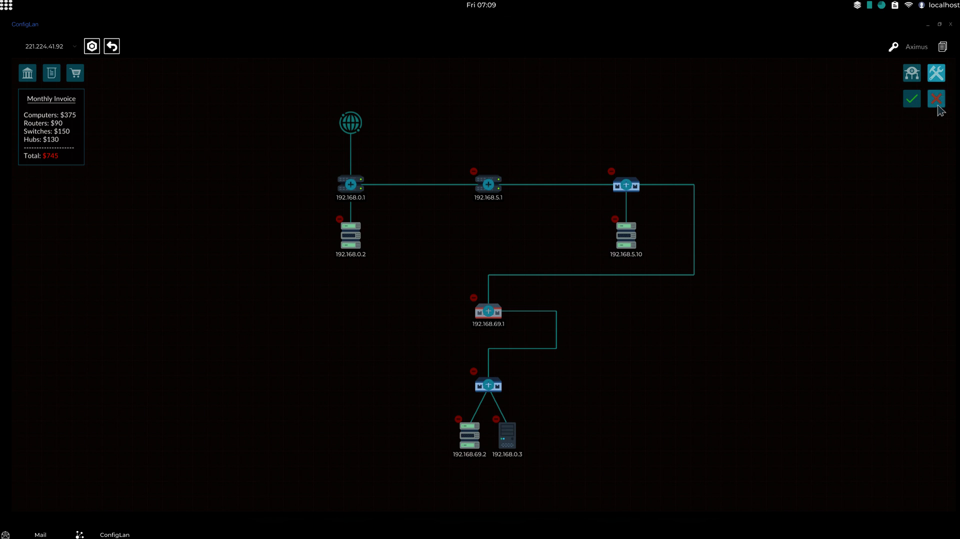
pyautogui.moveTo(936, 99)
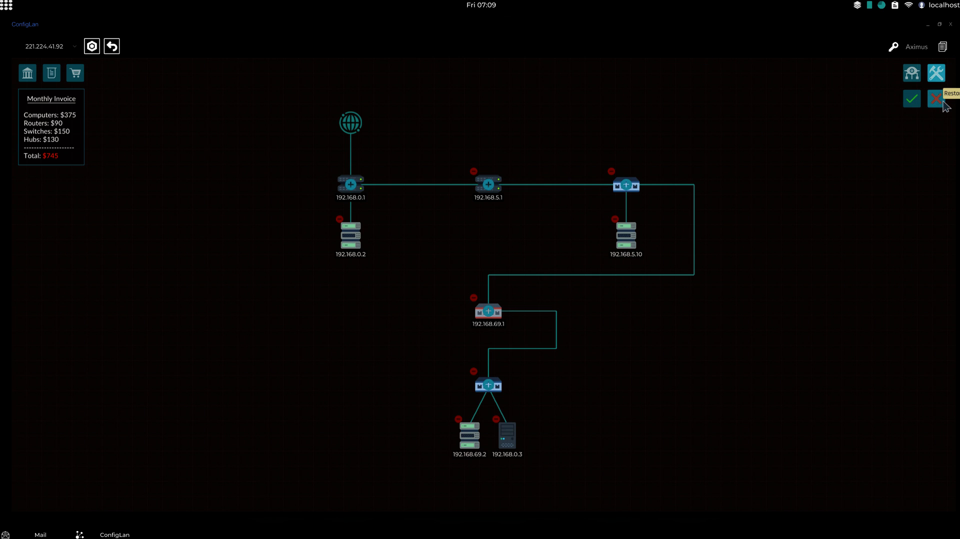
pyautogui.moveTo(948, 188)
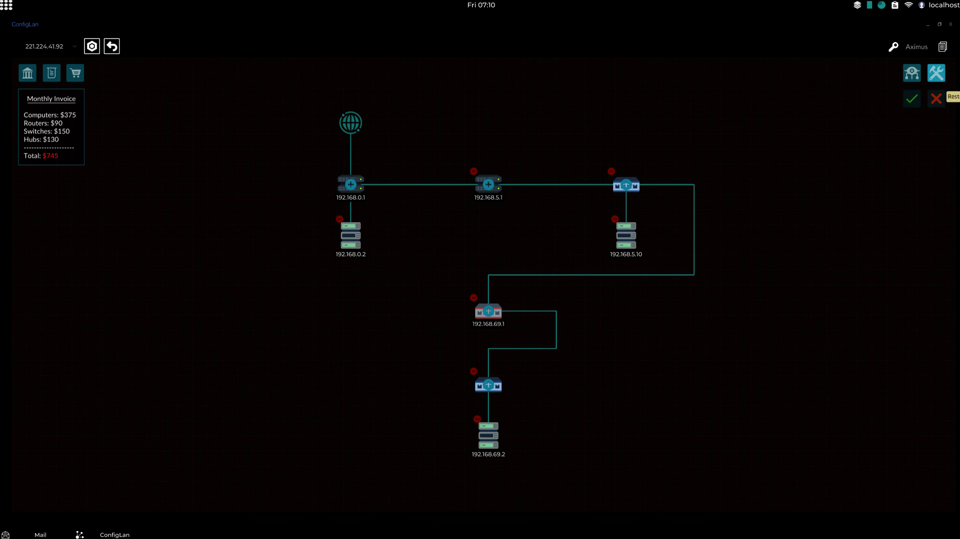
pyautogui.moveTo(598, 327)
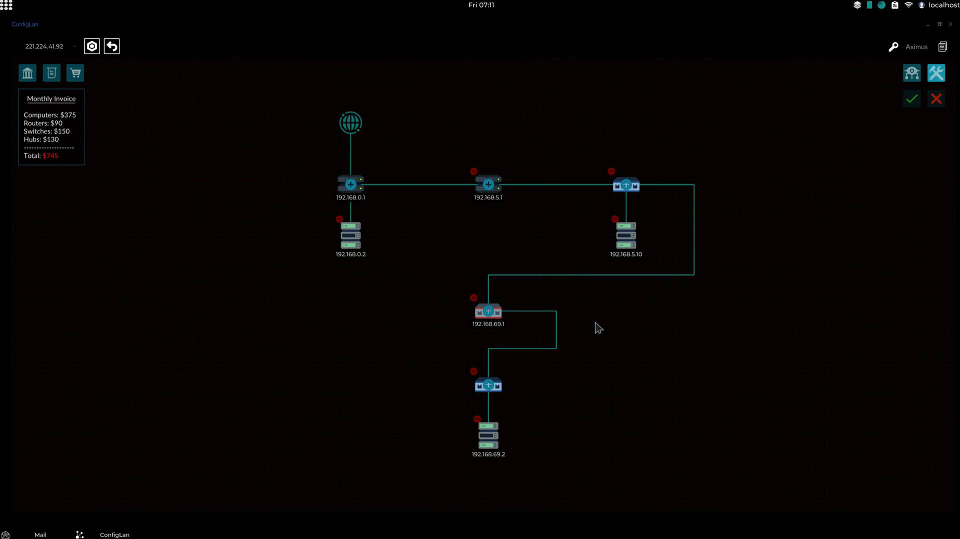
pyautogui.moveTo(694, 285)
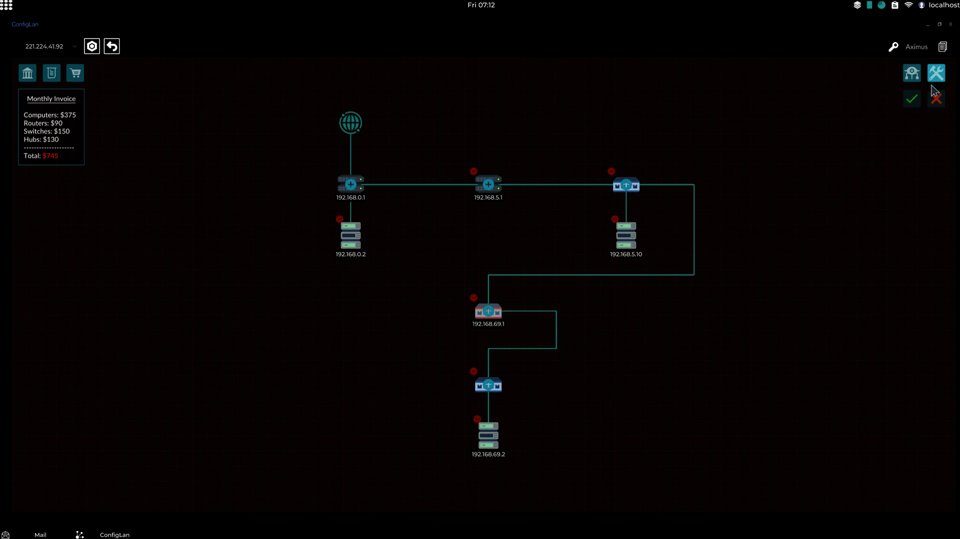
pyautogui.moveTo(911, 256)
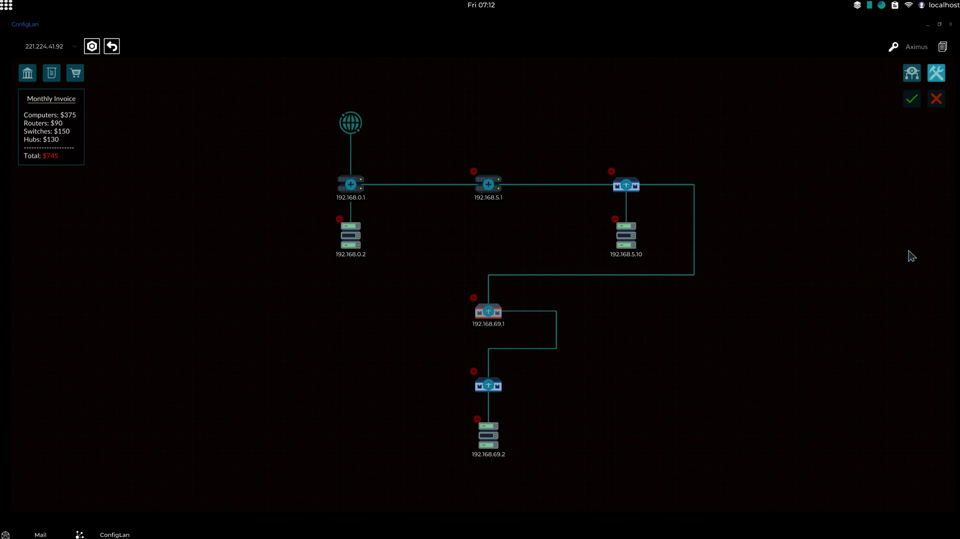
pyautogui.moveTo(564, 222)
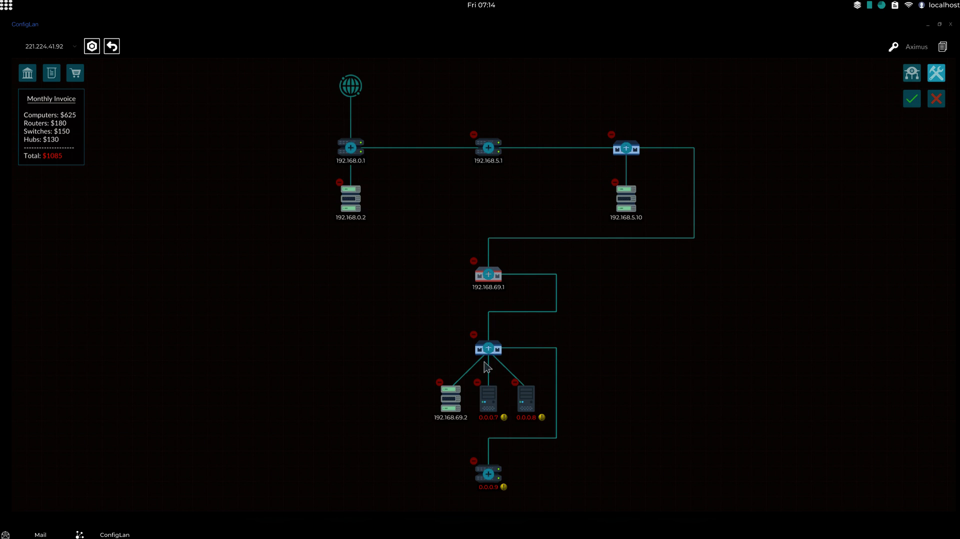
pyautogui.moveTo(614, 292)
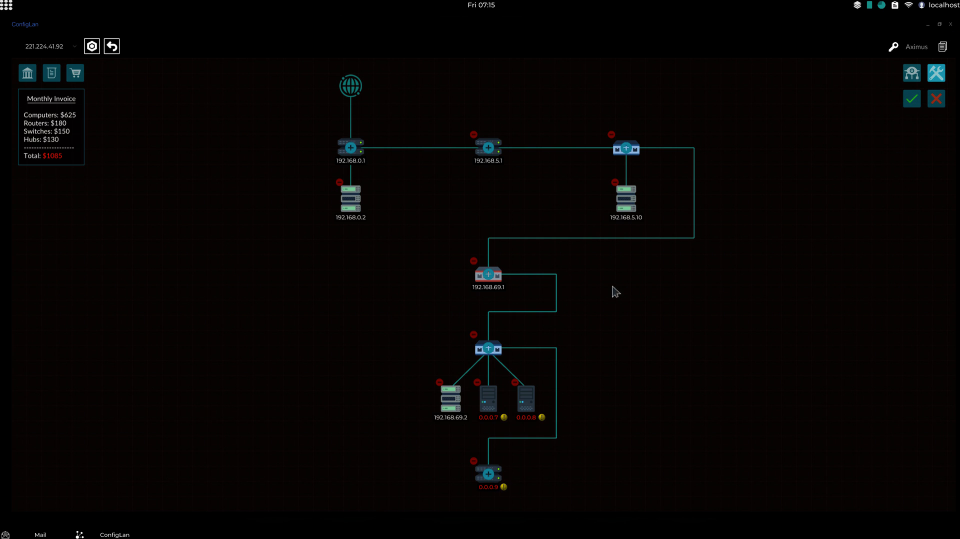
pyautogui.moveTo(921, 104)
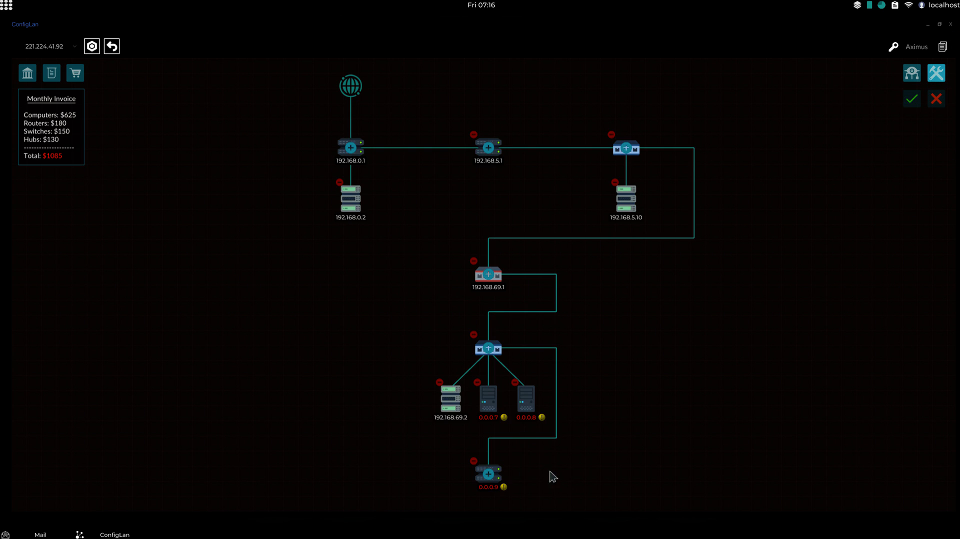
pyautogui.moveTo(911, 179)
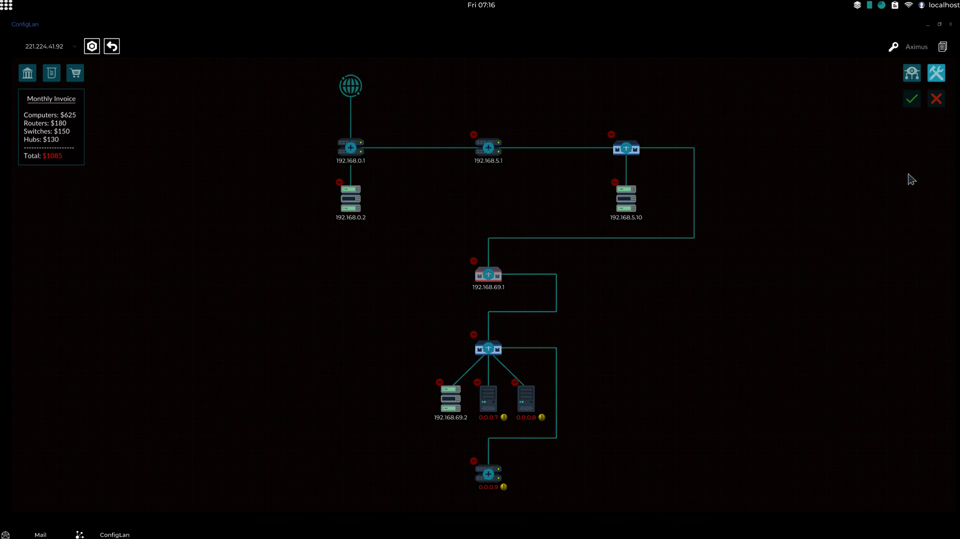
pyautogui.moveTo(947, 163)
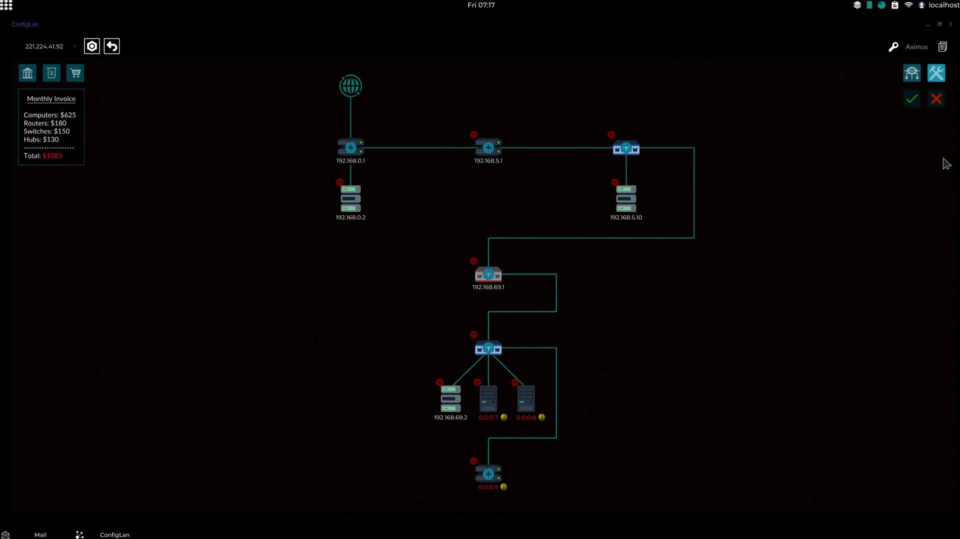
pyautogui.moveTo(610, 428)
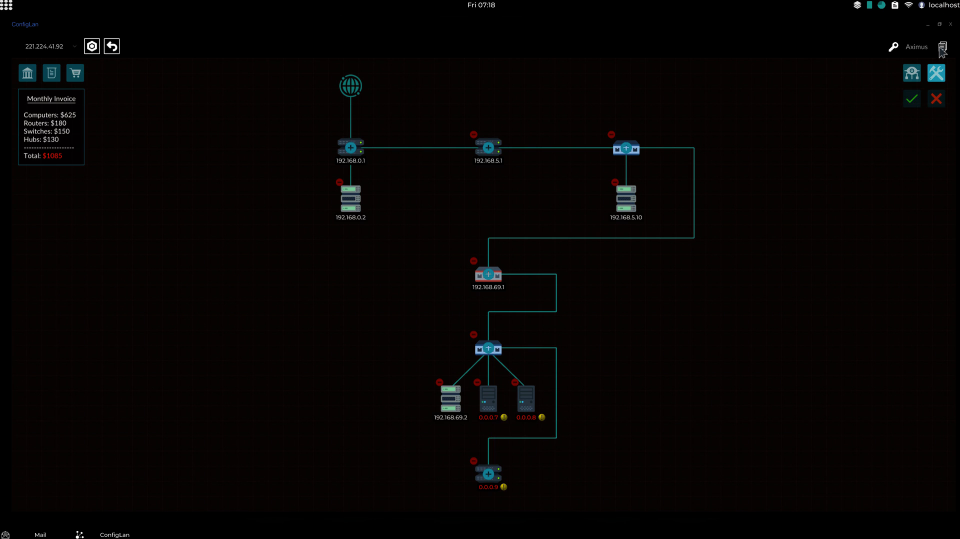
pyautogui.moveTo(935, 98)
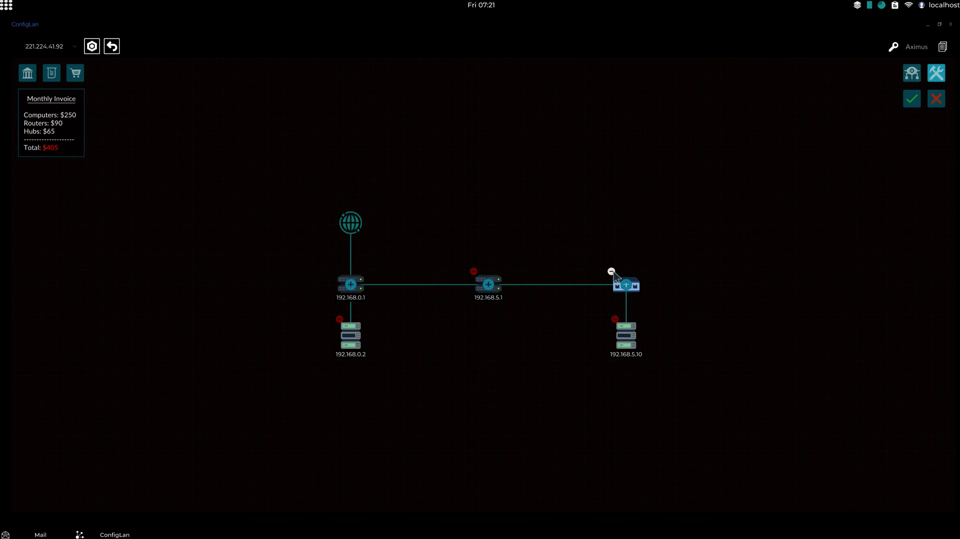
# Delete the last 192.168.5 branch, leaving router 192.168.0.1 and computer 192.168.0.2.
pyautogui.click(625, 285)
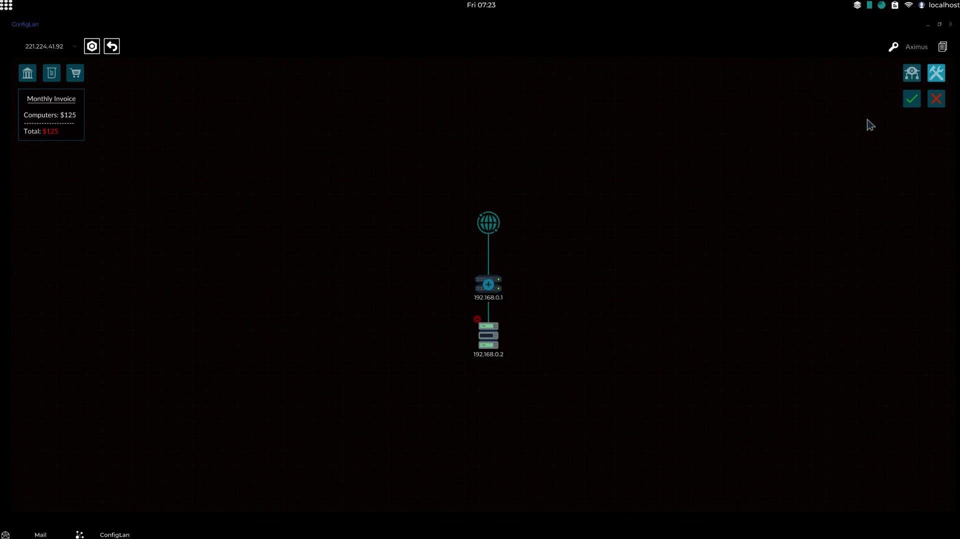
pyautogui.moveTo(52, 73)
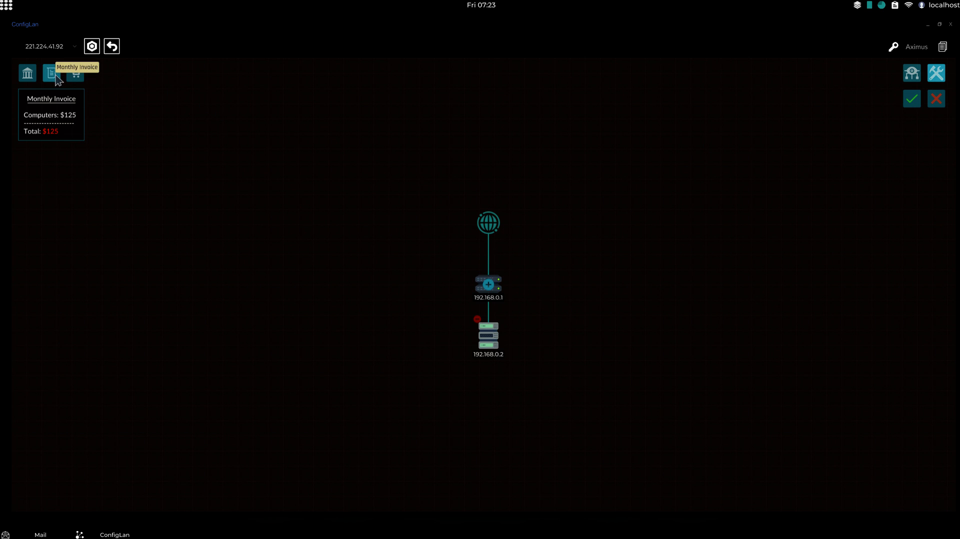
pyautogui.moveTo(794, 256)
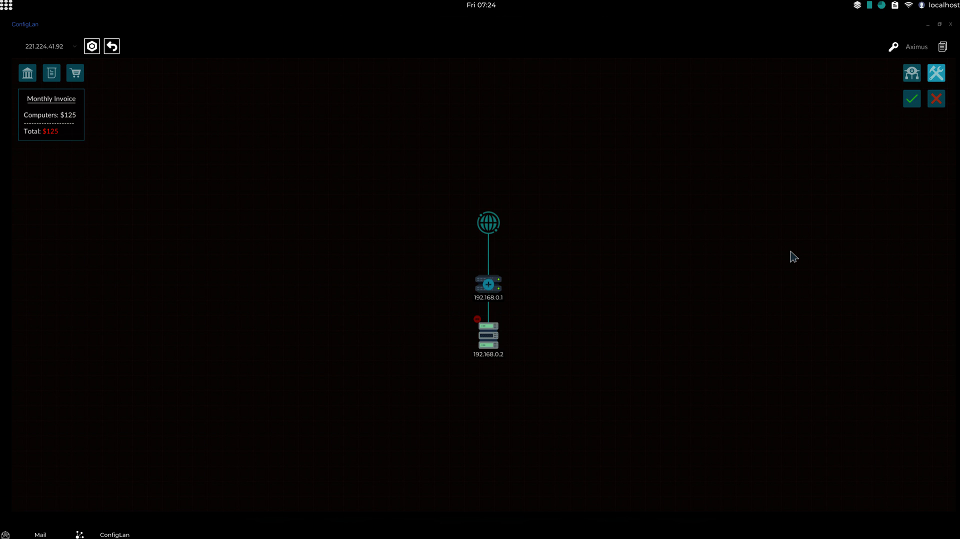
pyautogui.moveTo(926, 56)
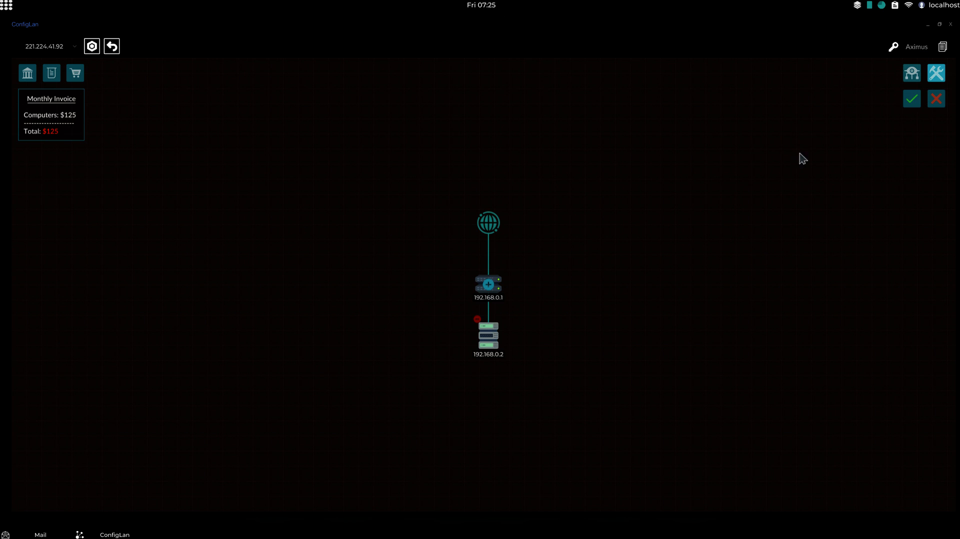
pyautogui.moveTo(546, 139)
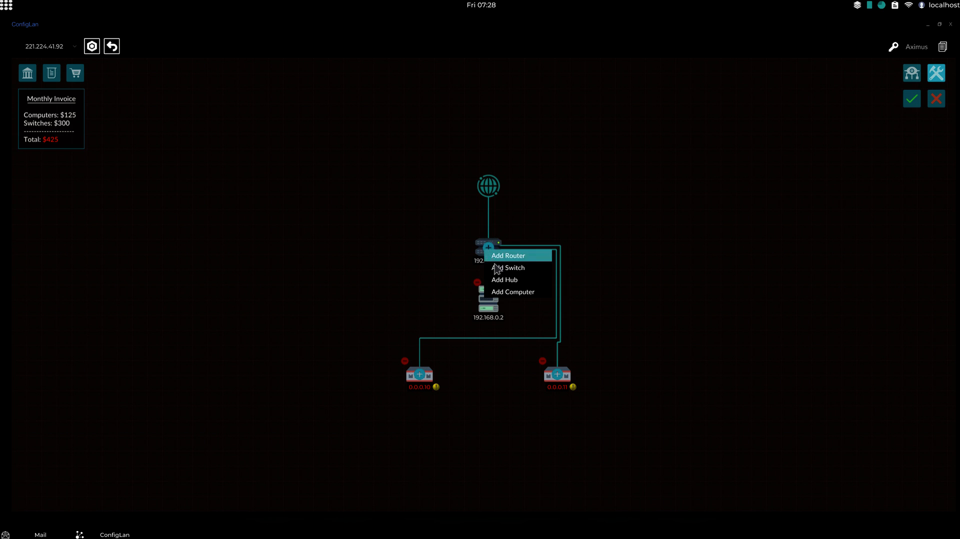
# Add another switch under router 192.168.0.1, then request a network restore.
pyautogui.click(509, 267)
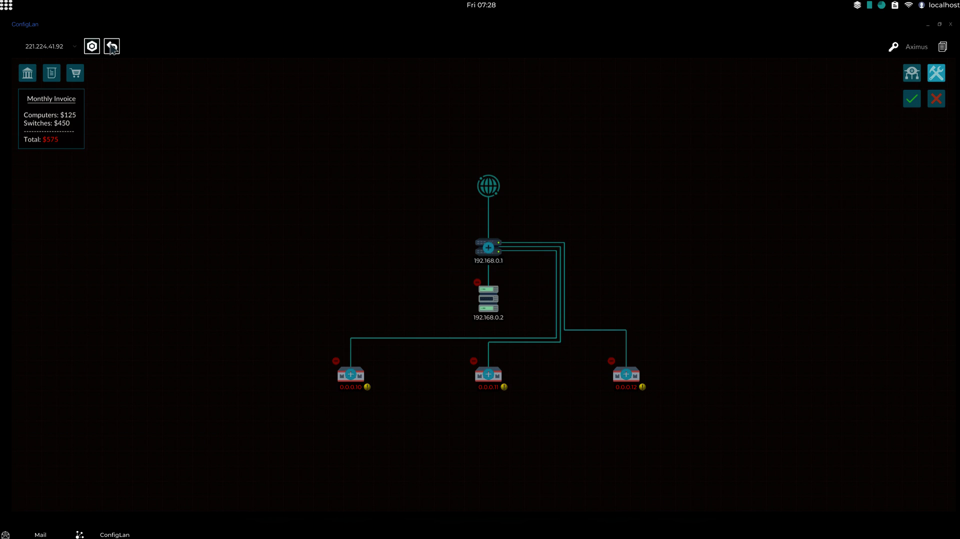
pyautogui.click(112, 46)
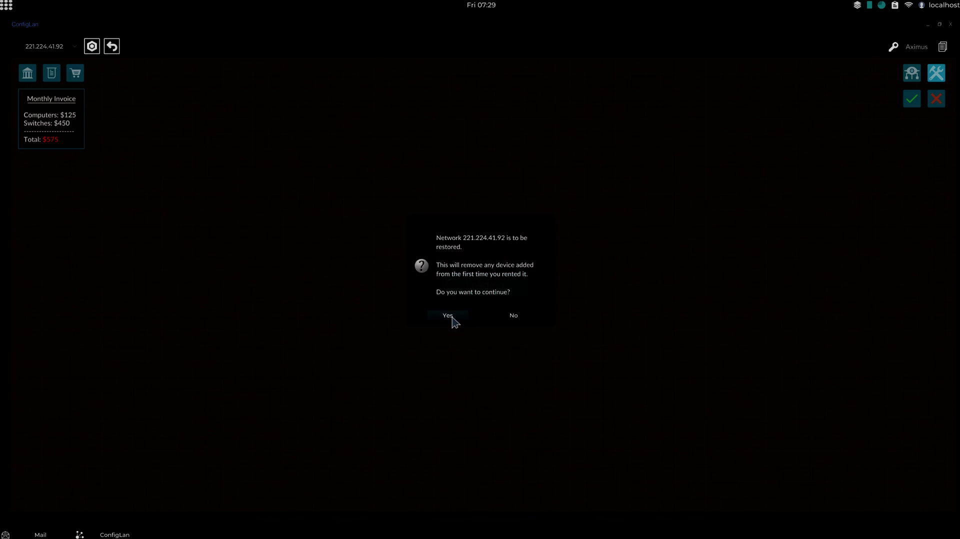
# Confirm the restore, returning to router 192.168.0.1 and computer 192.168.0.2 only.
pyautogui.click(447, 315)
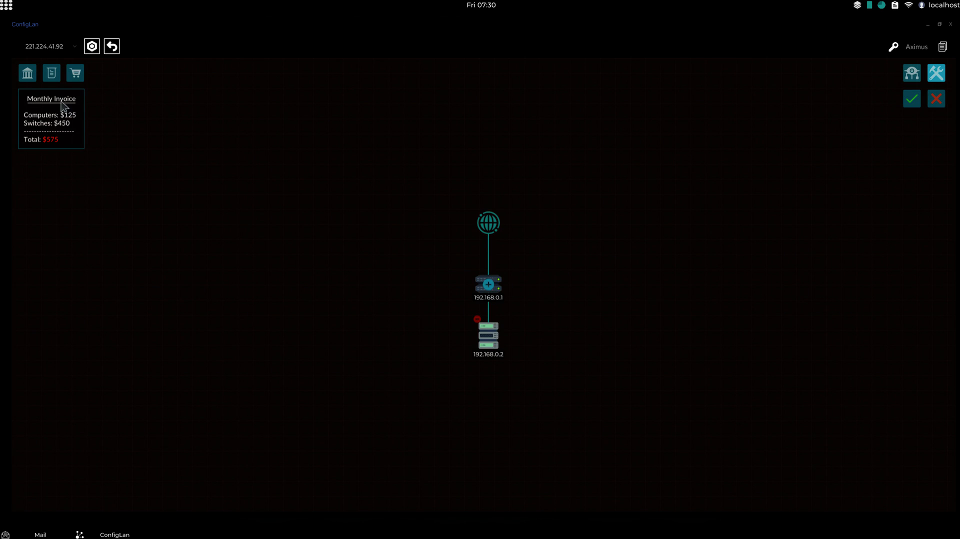
pyautogui.moveTo(742, 177)
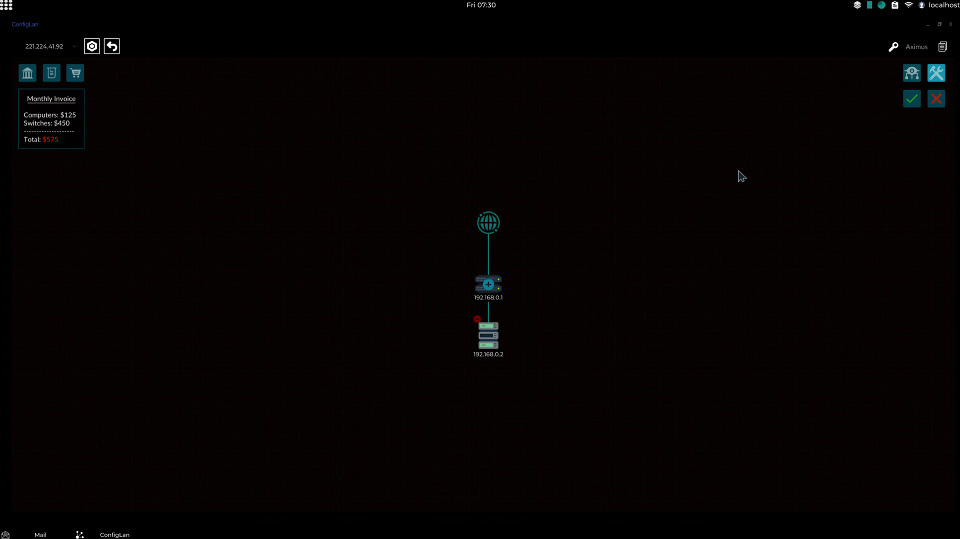
pyautogui.moveTo(65, 89)
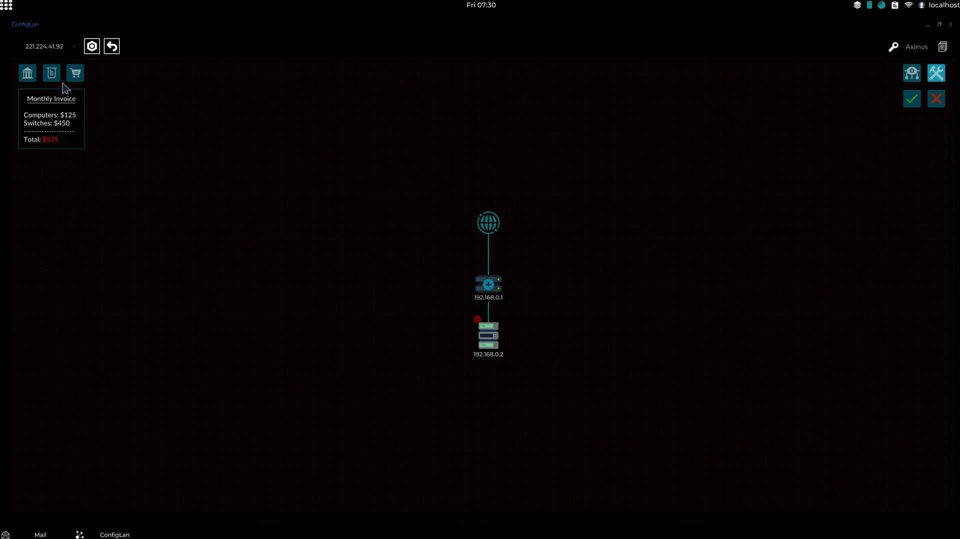
pyautogui.moveTo(710, 178)
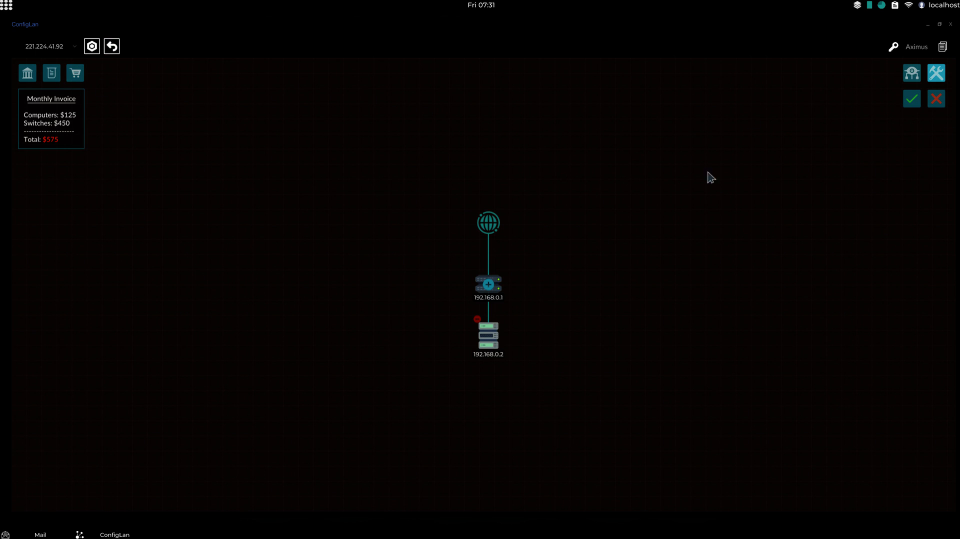
pyautogui.moveTo(348, 131)
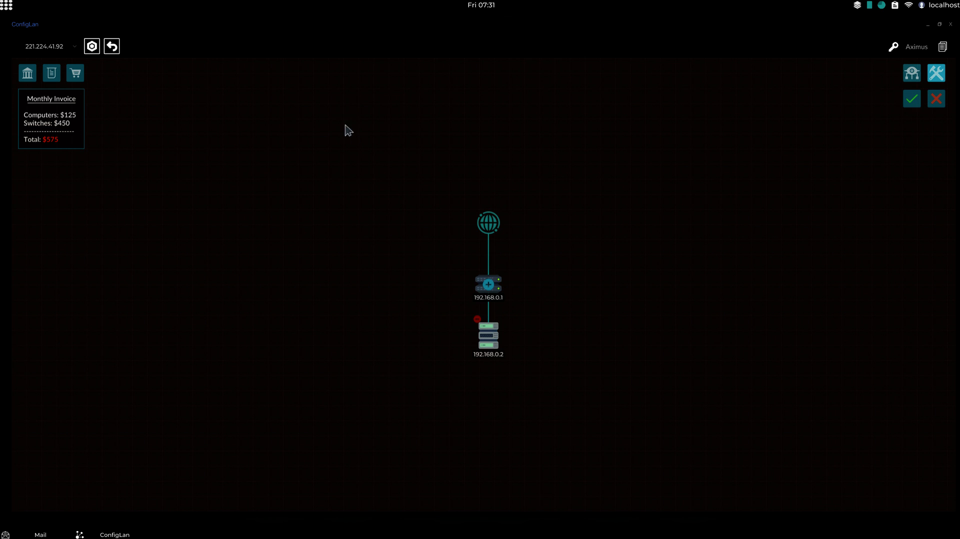
pyautogui.moveTo(97, 87)
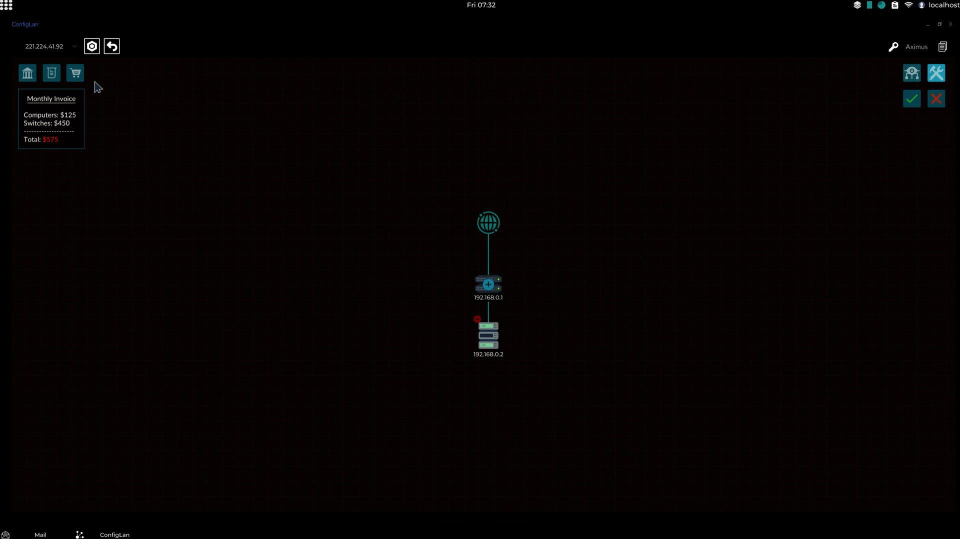
pyautogui.moveTo(180, 101)
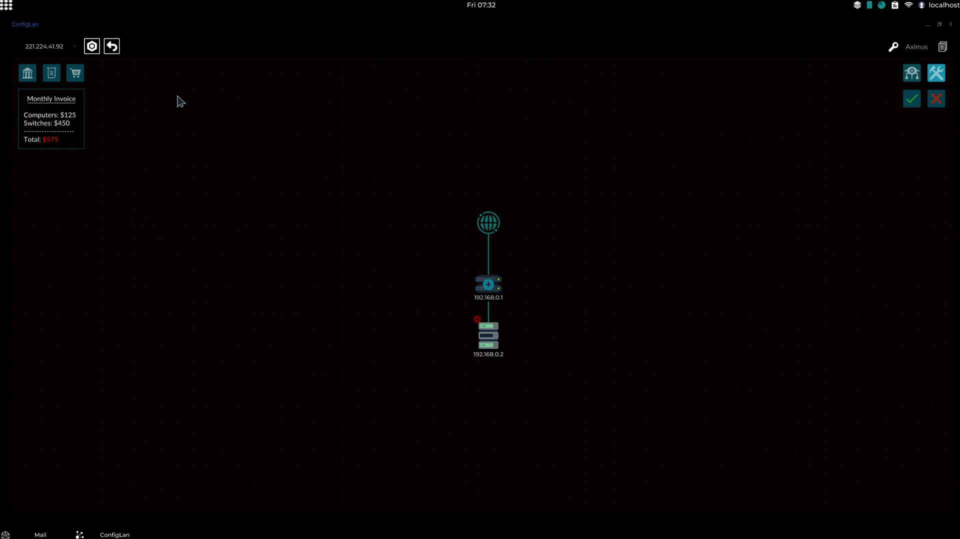
pyautogui.moveTo(202, 102)
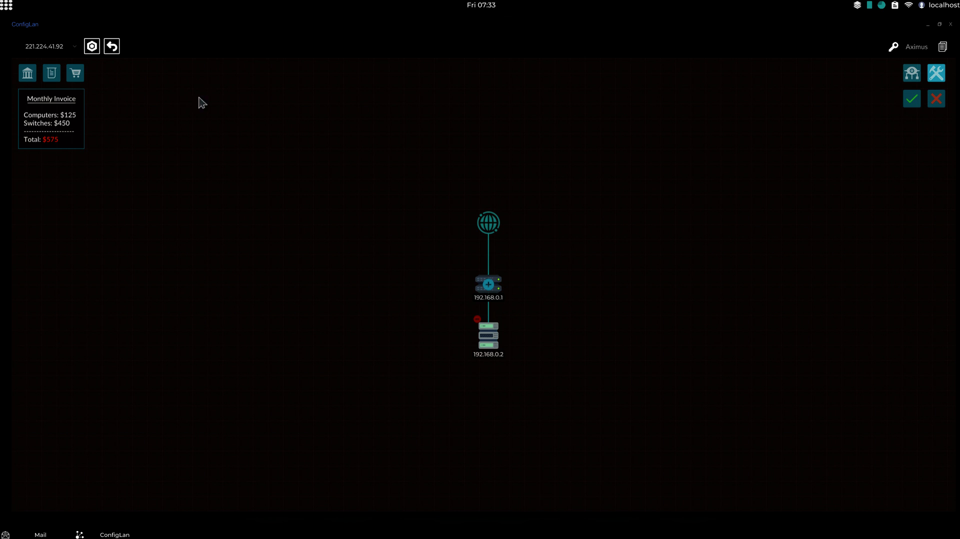
pyautogui.moveTo(726, 225)
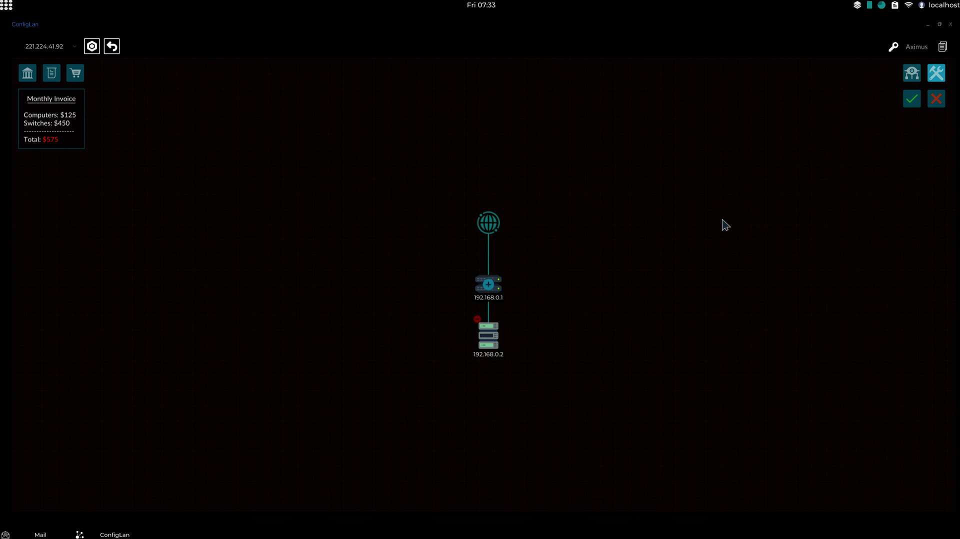